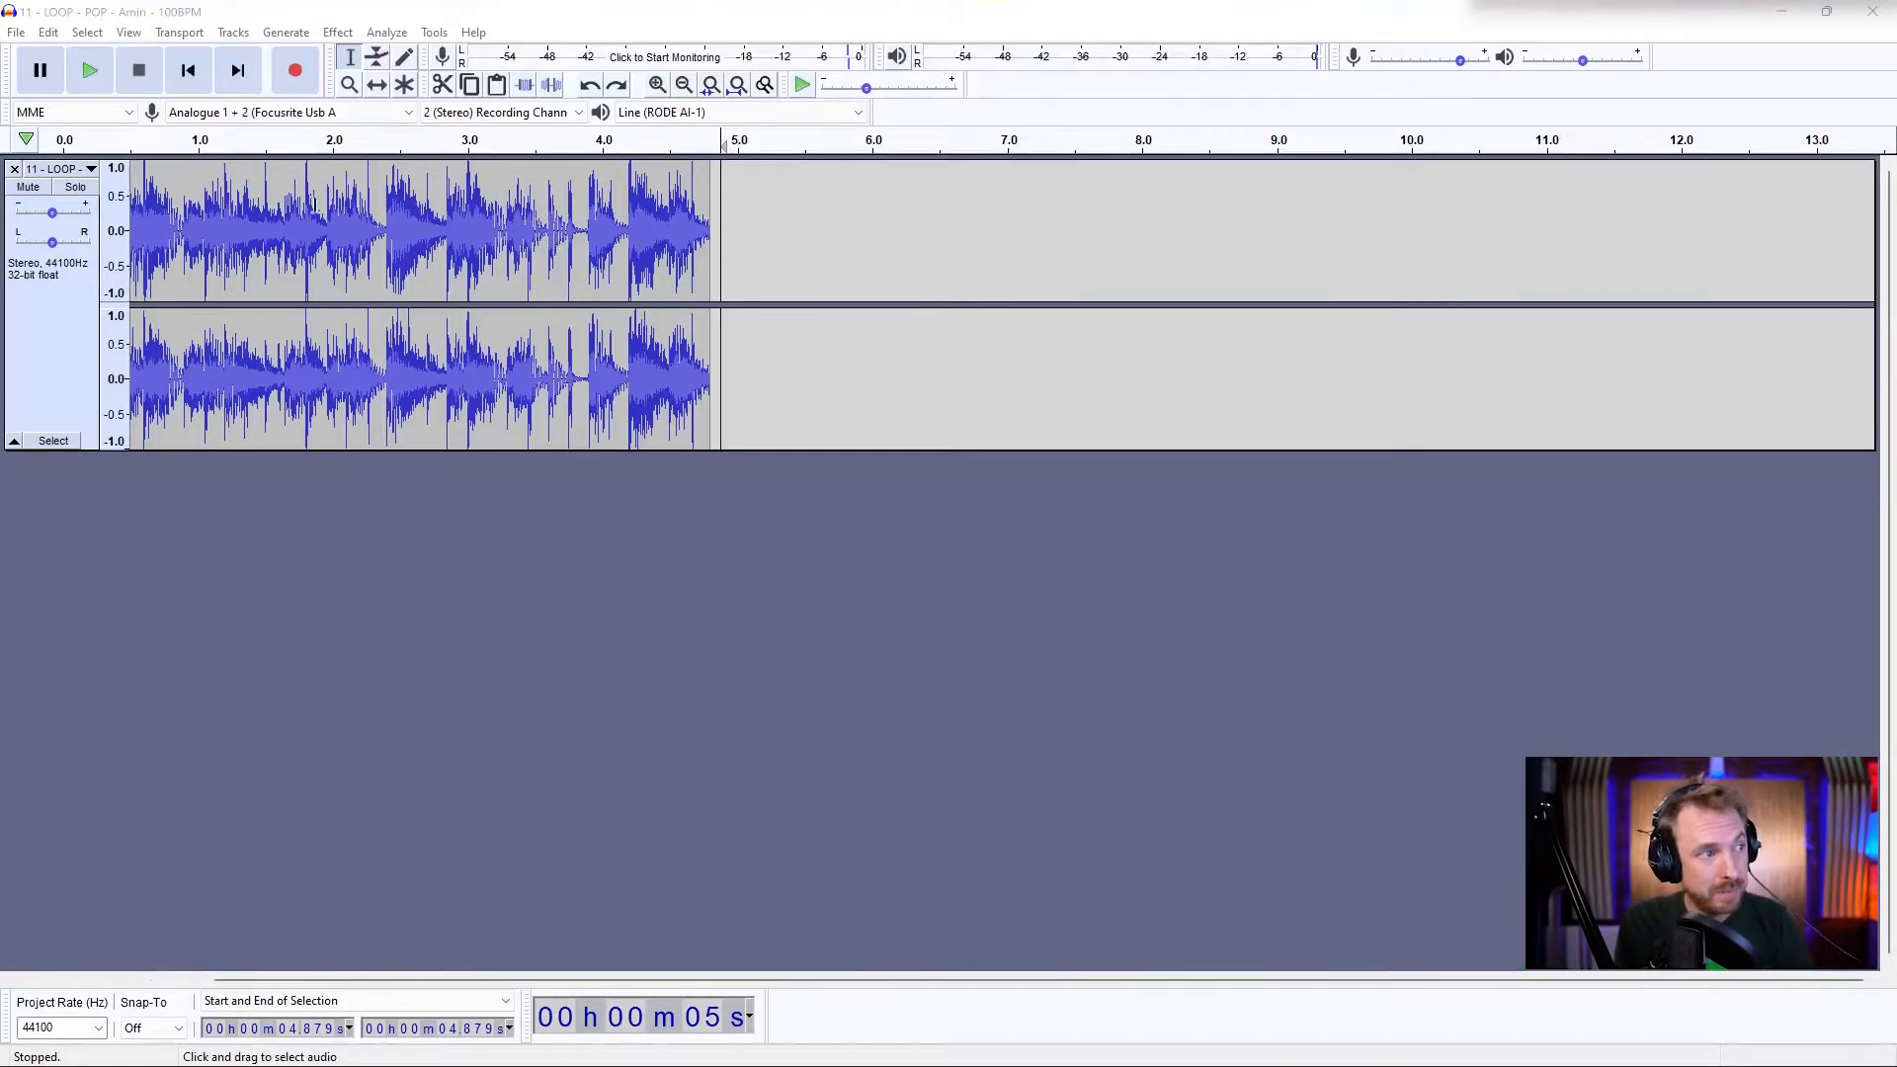
Step: Isolate one drum hit near 4 seconds, split it off and play back to check the result
left_click(89, 70)
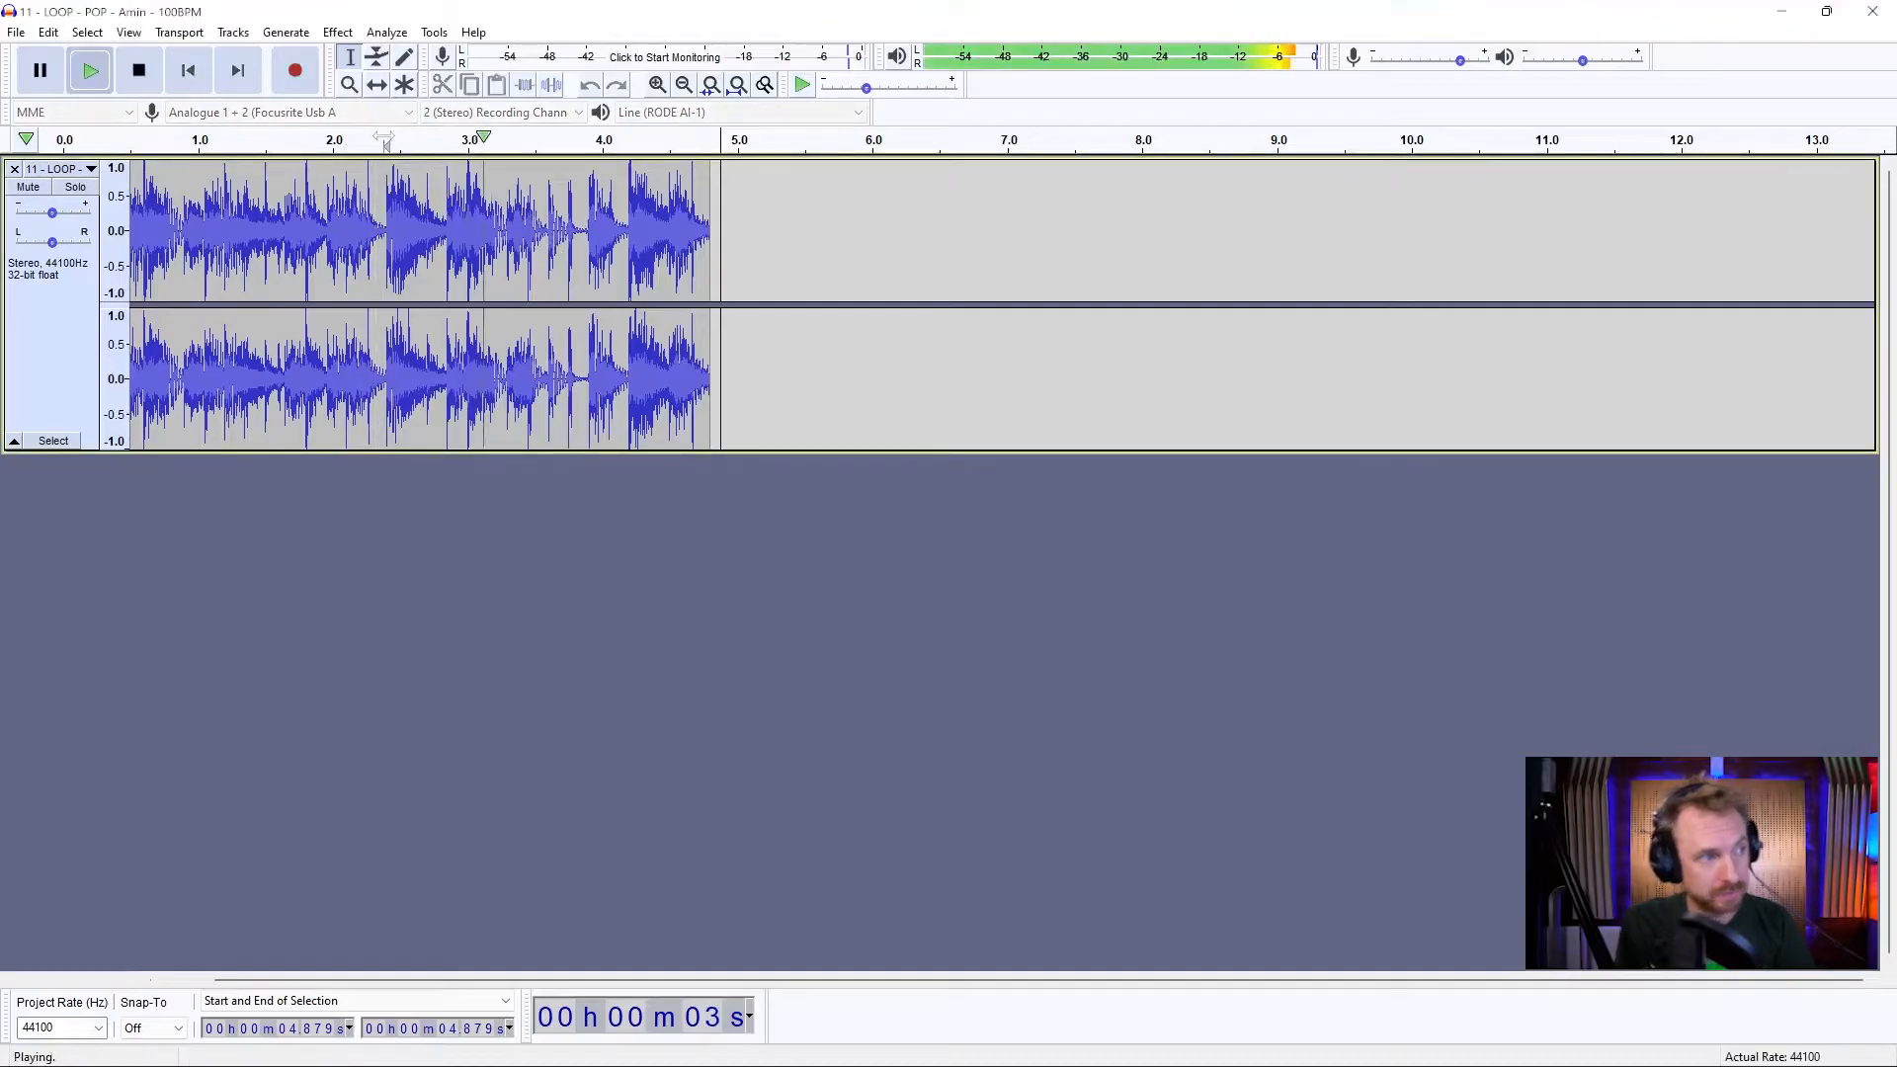
left_click(139, 69)
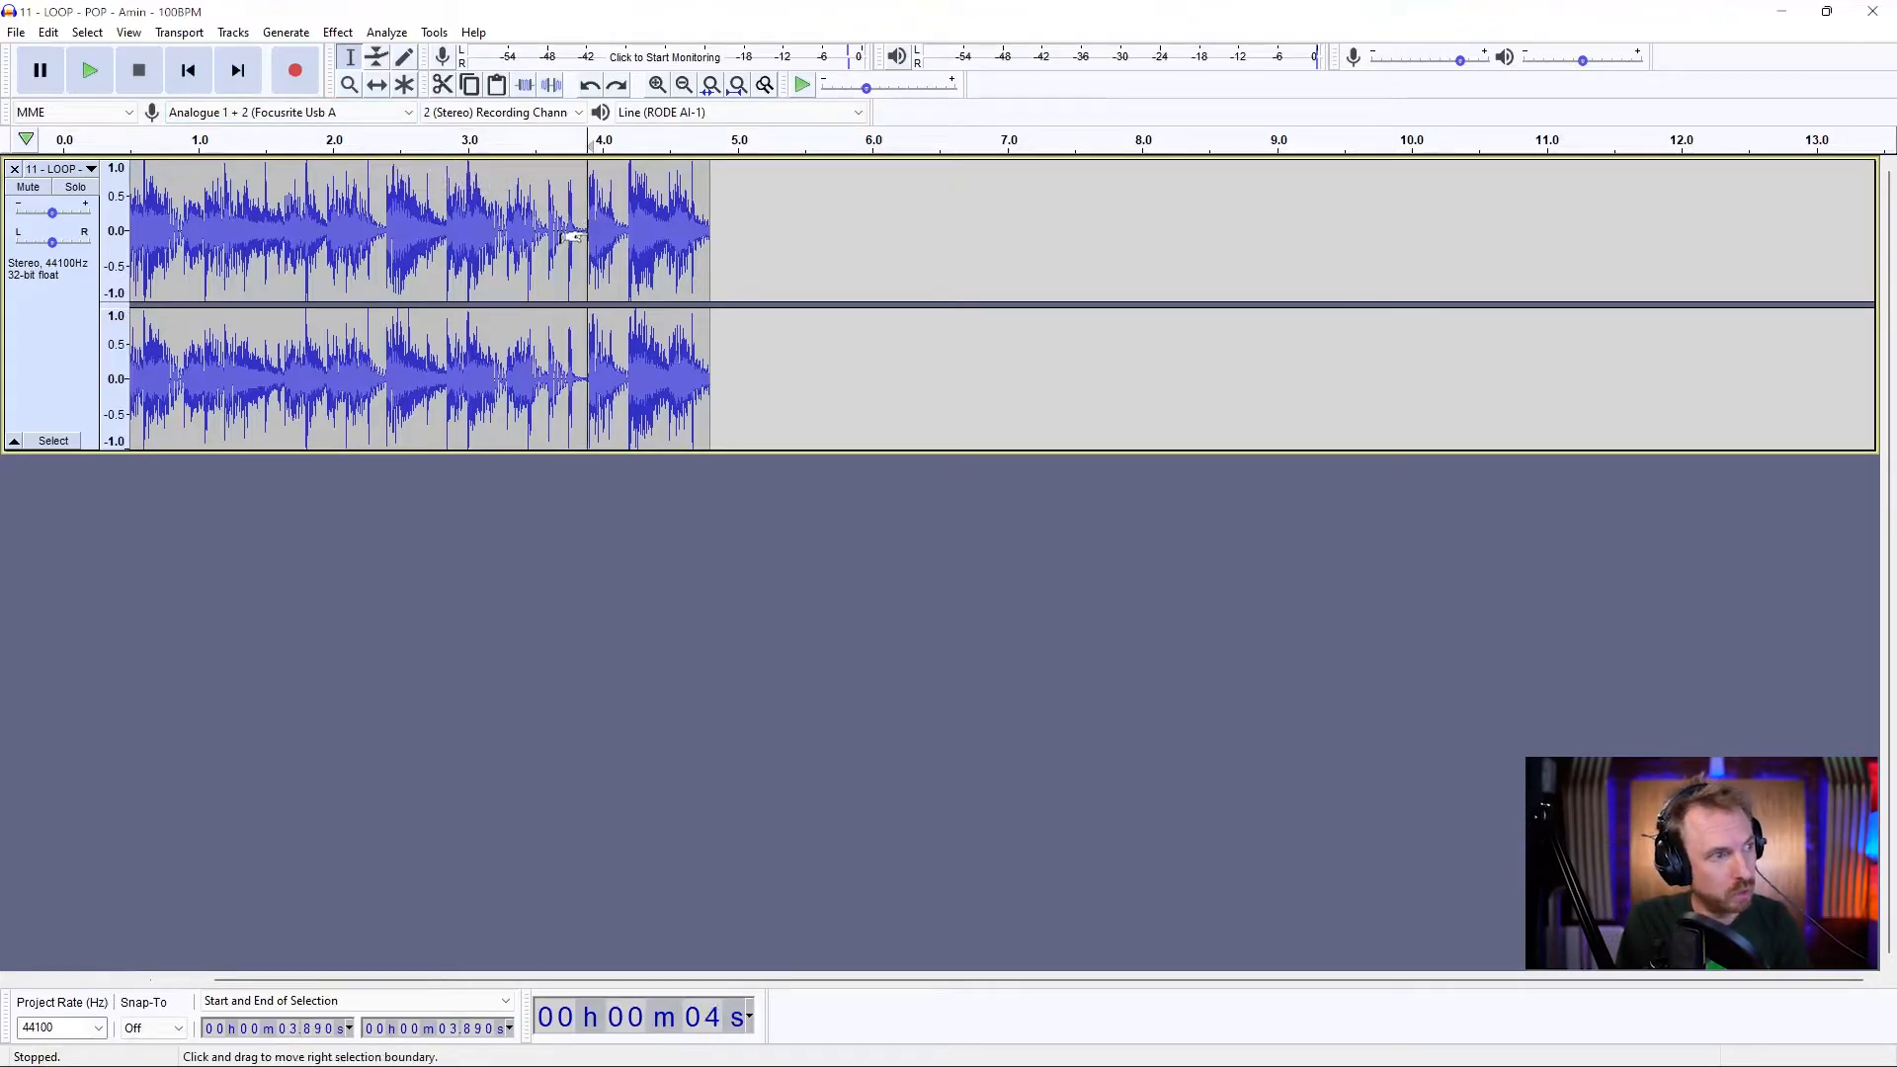
left_click_drag(589, 229, 628, 229)
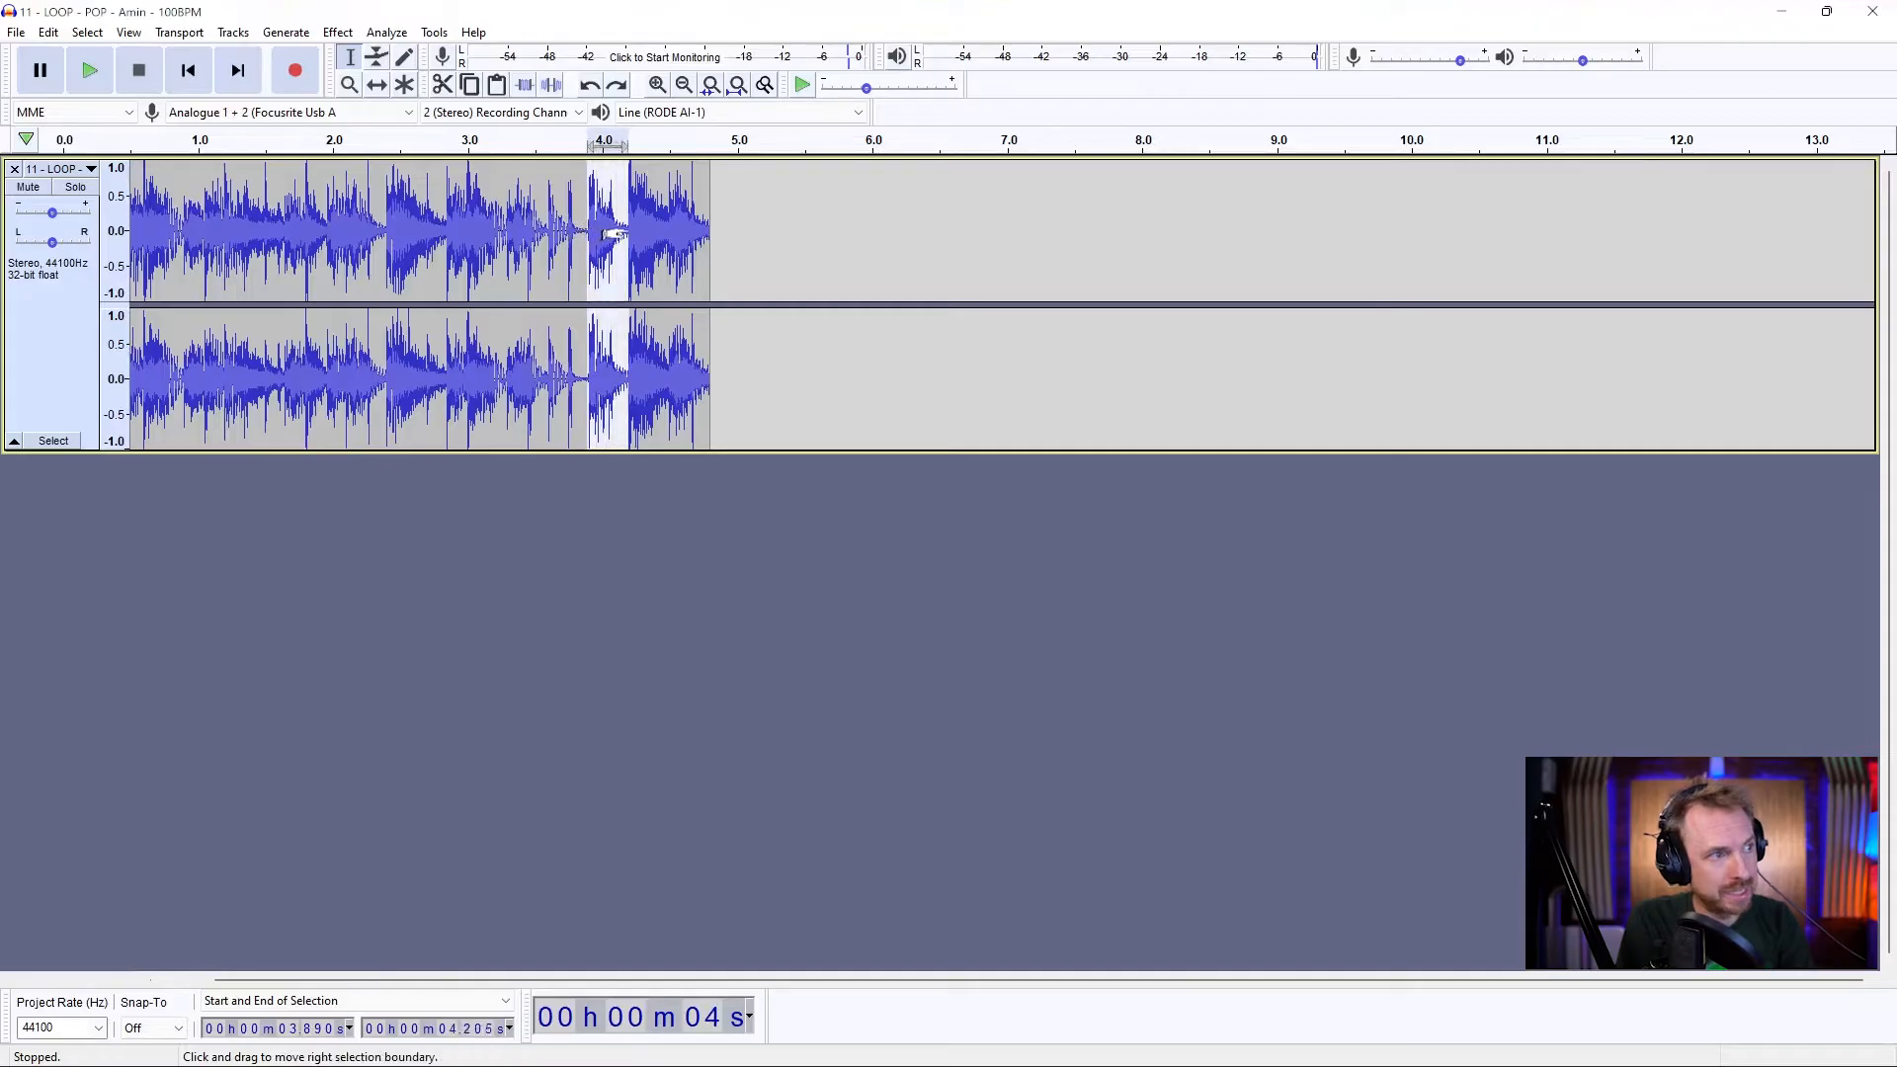
left_click(89, 69)
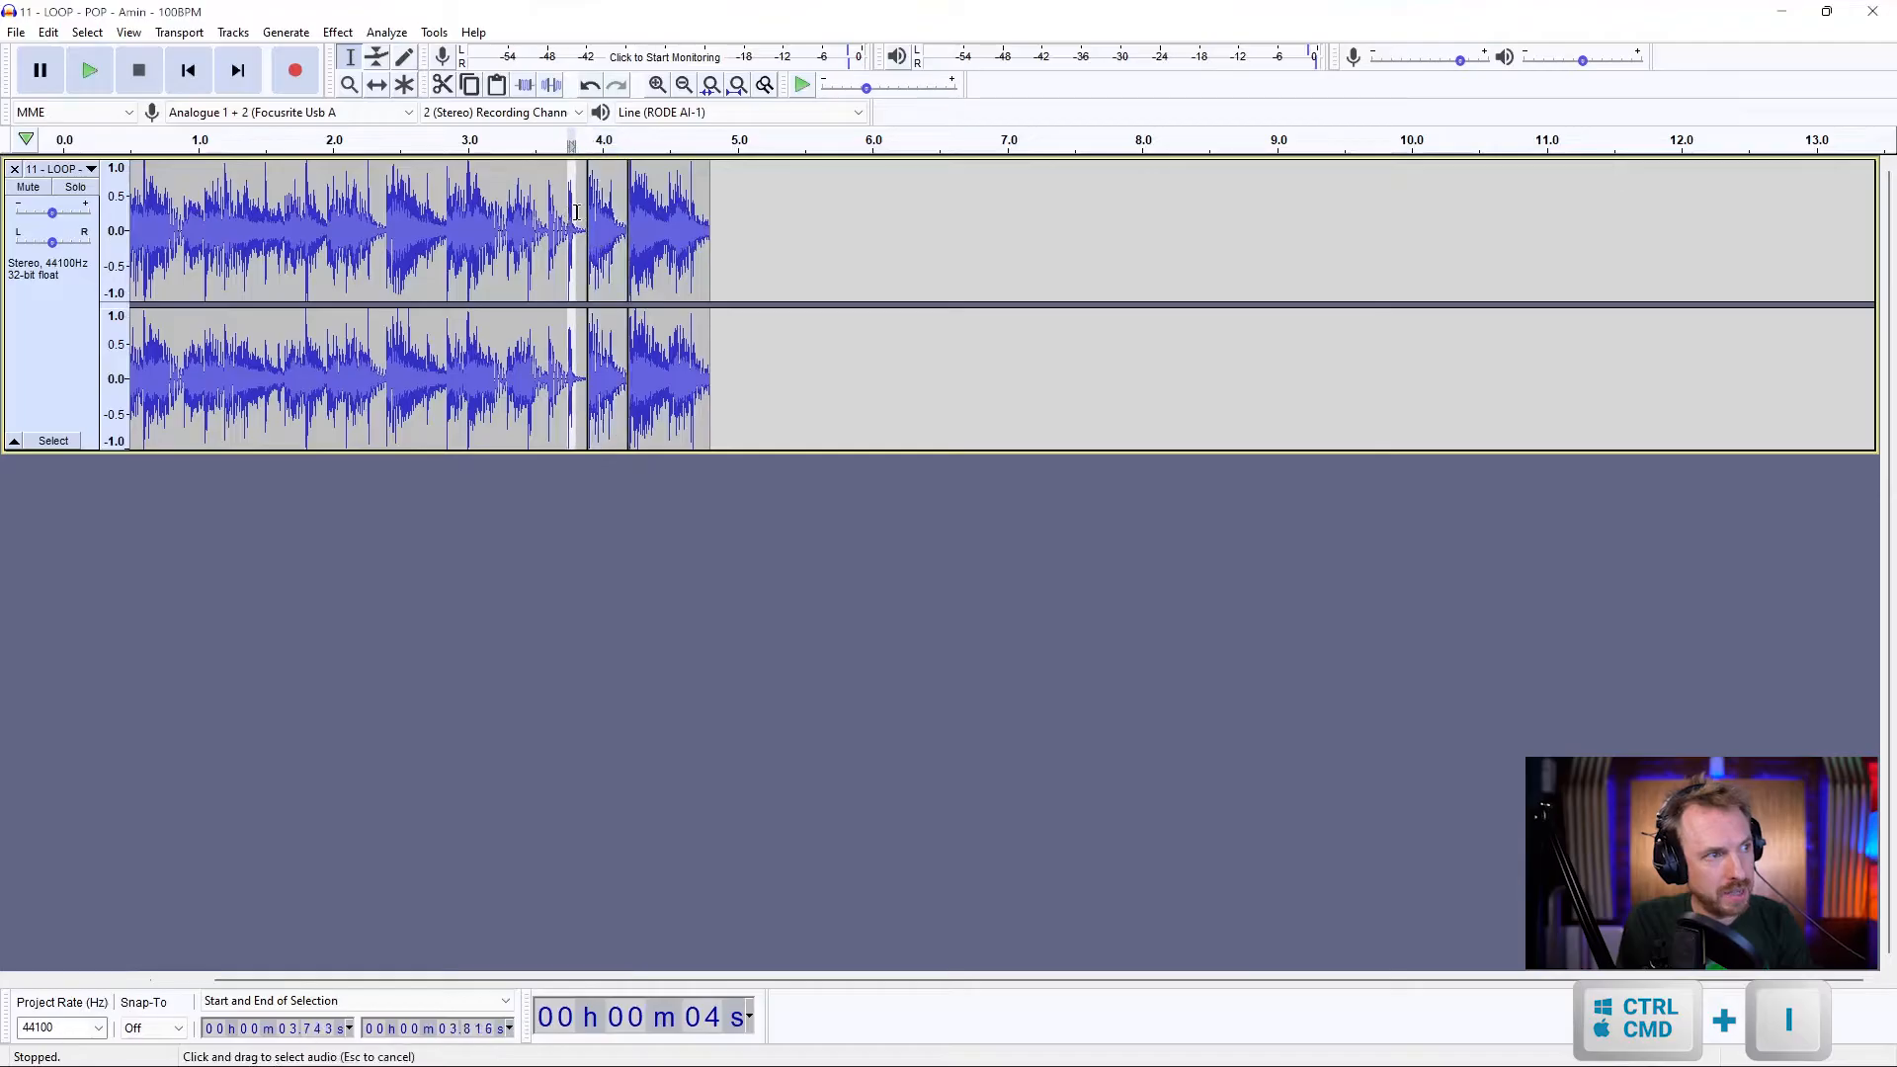
left_click(89, 69)
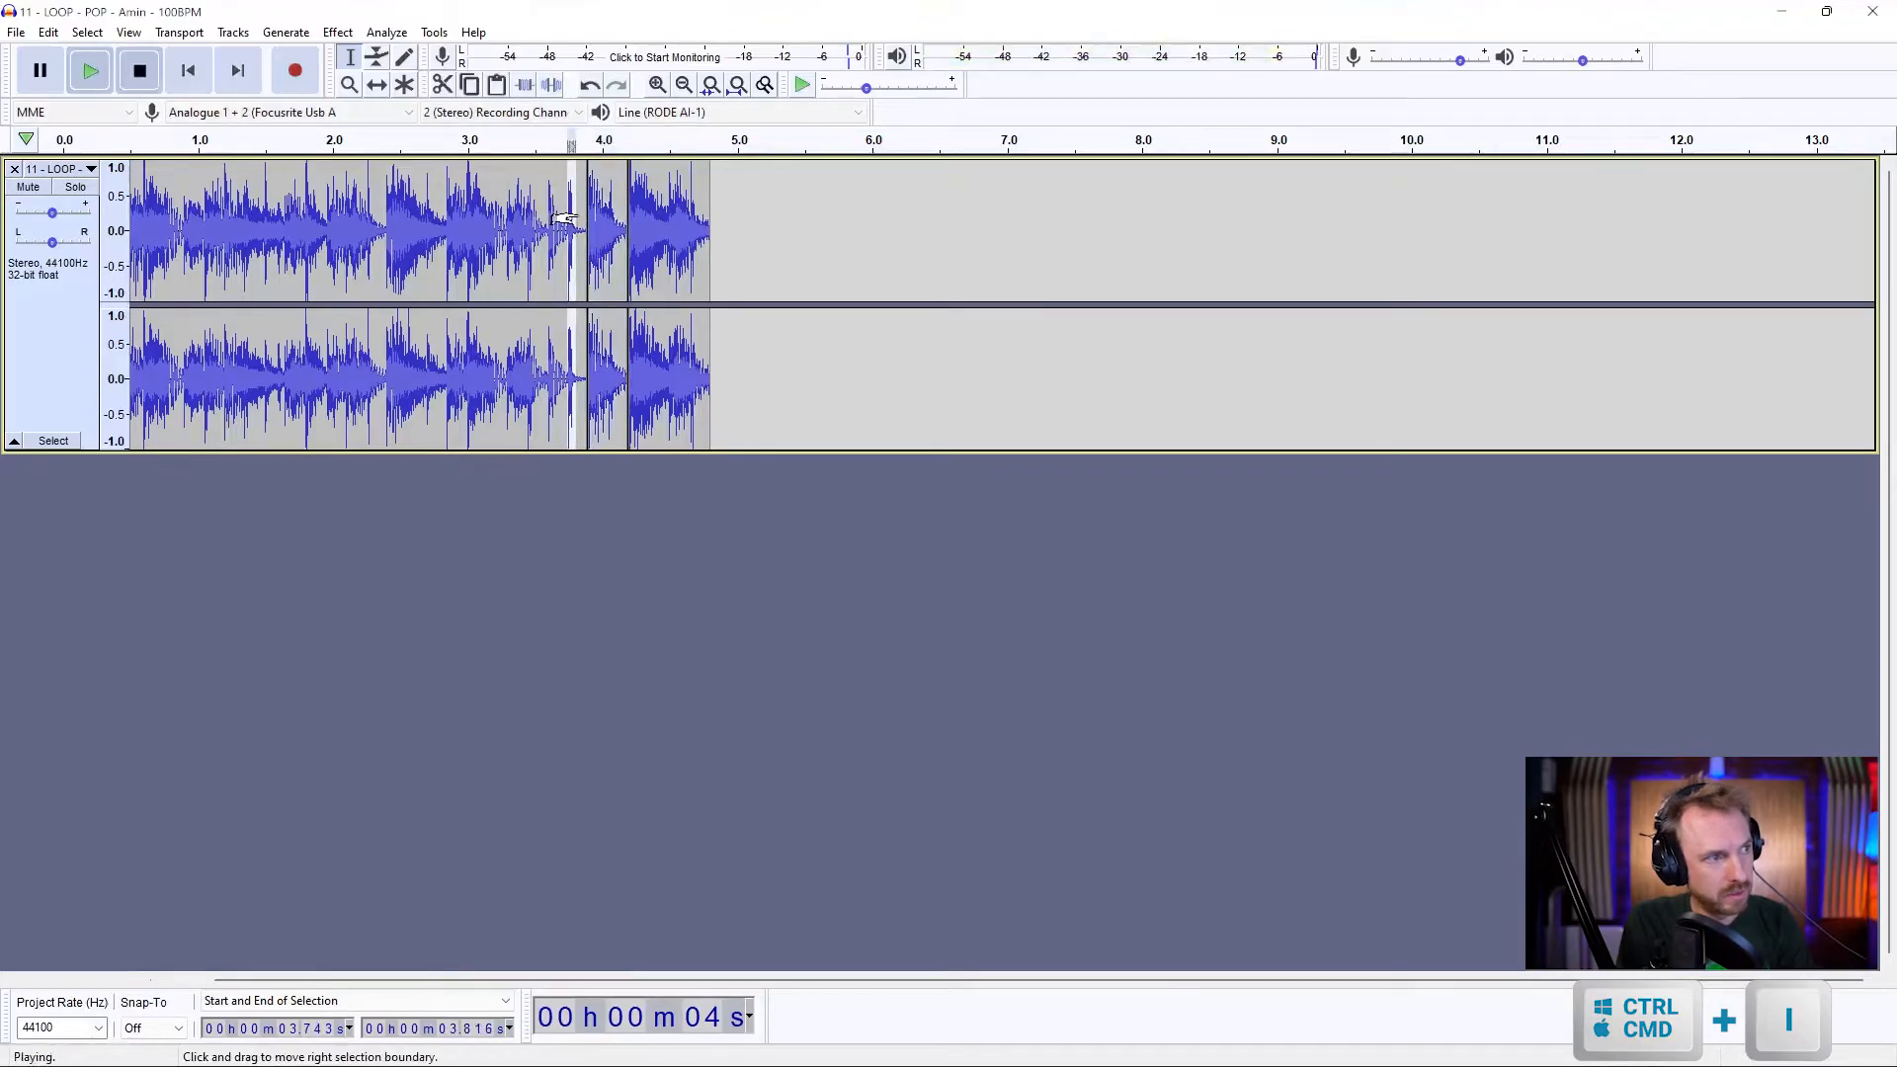
left_click(138, 71)
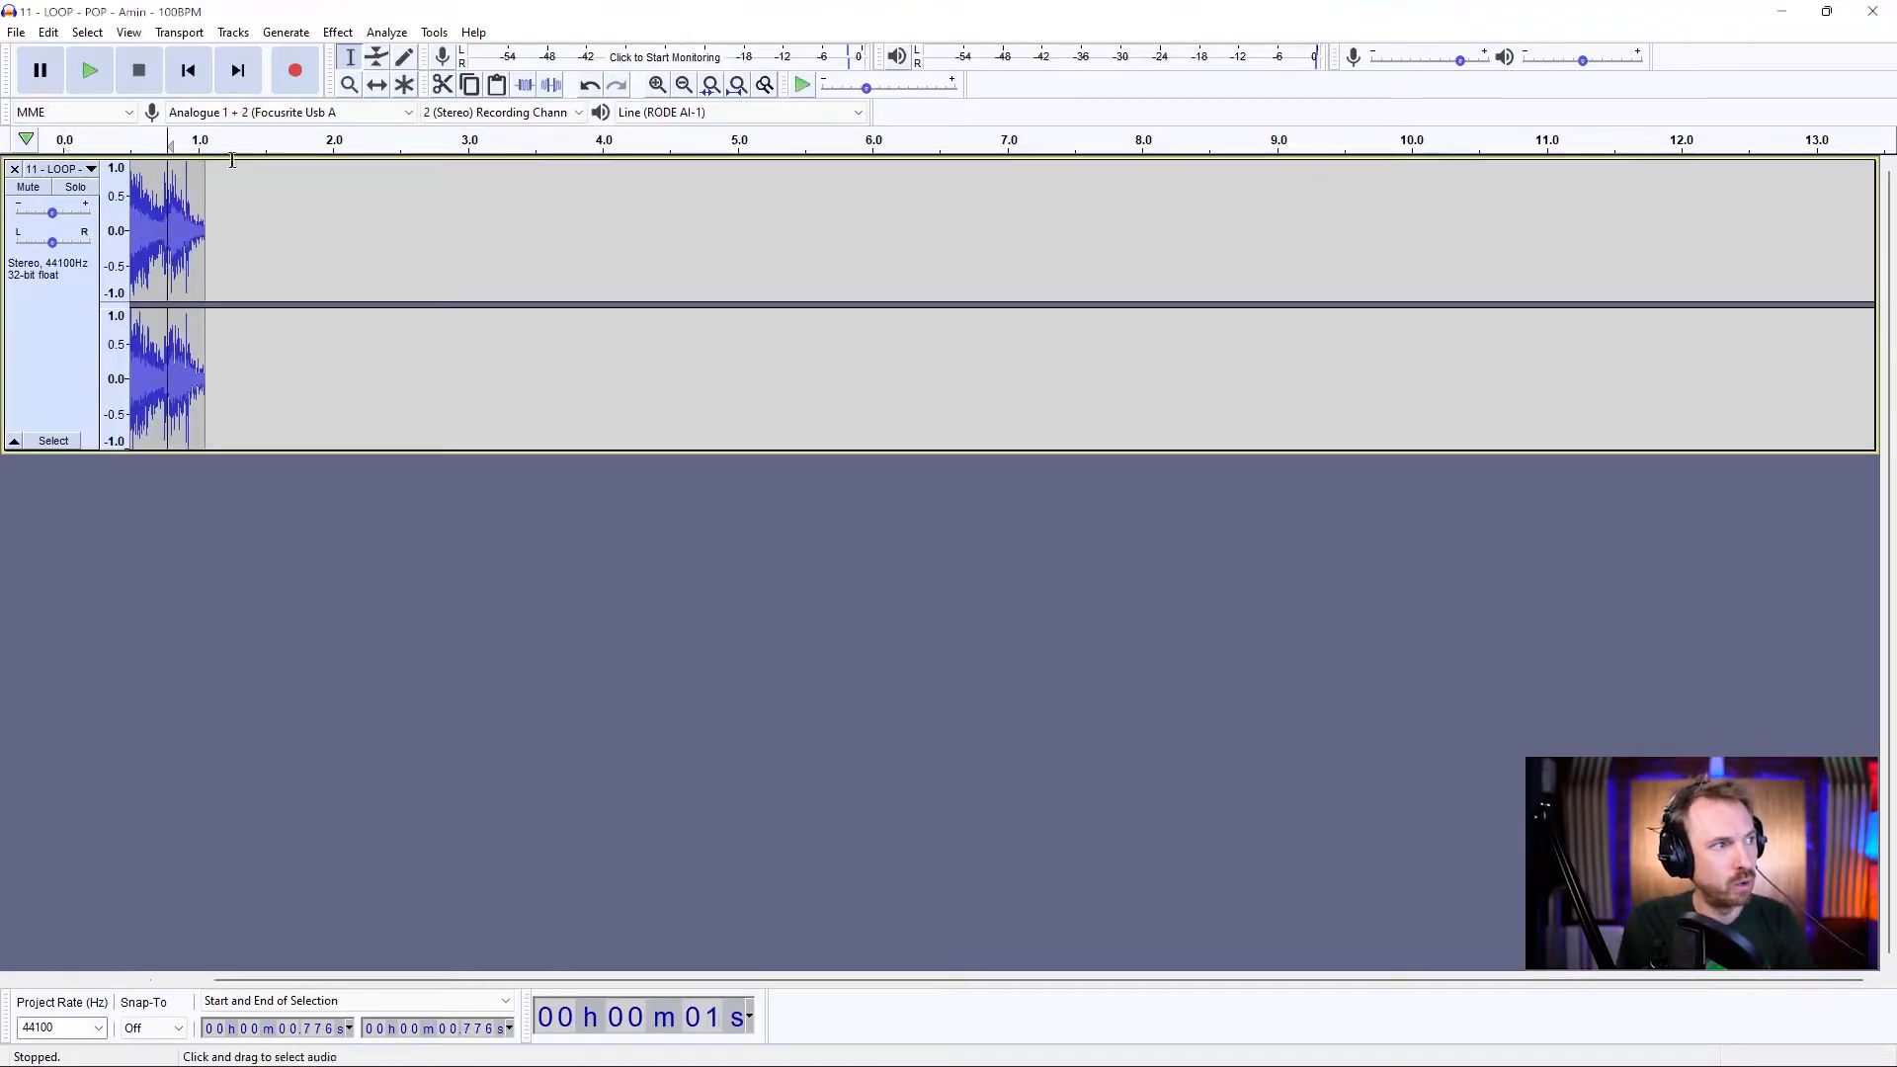
left_click(656, 85)
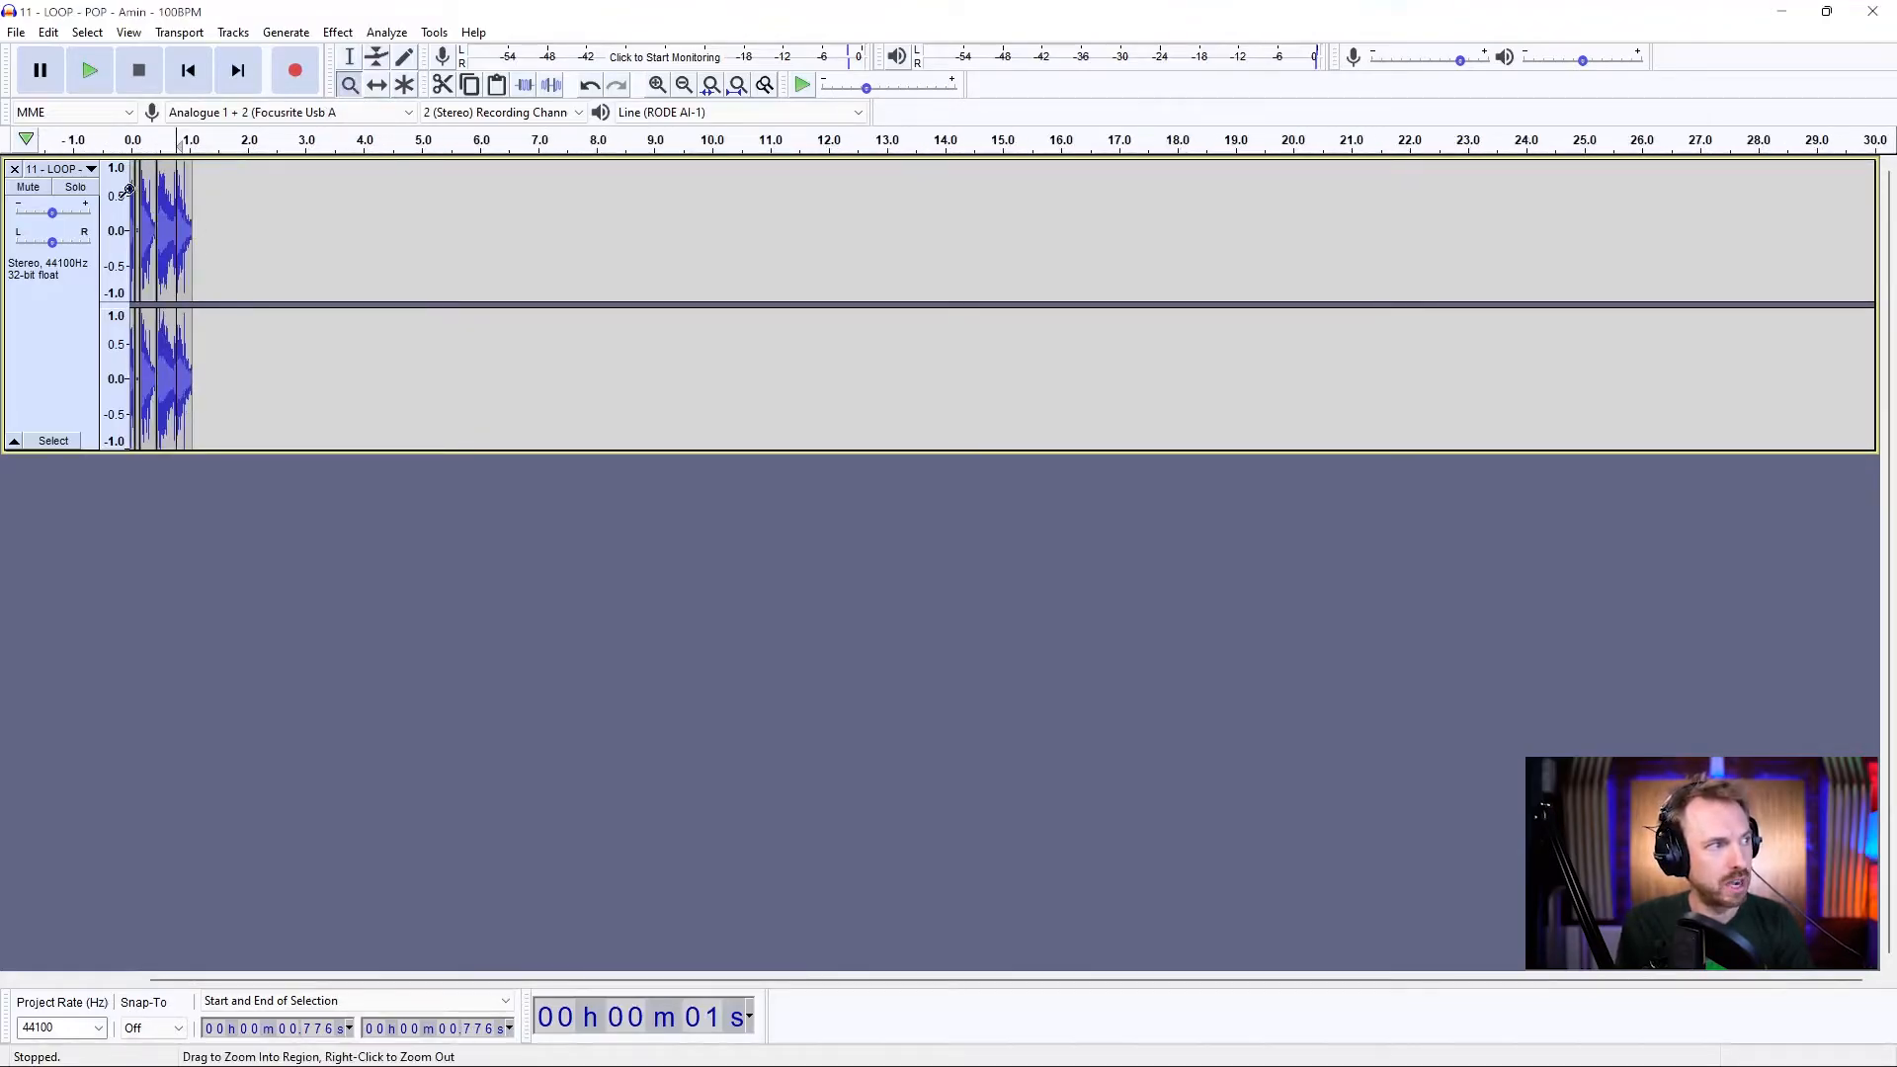
left_click(656, 85)
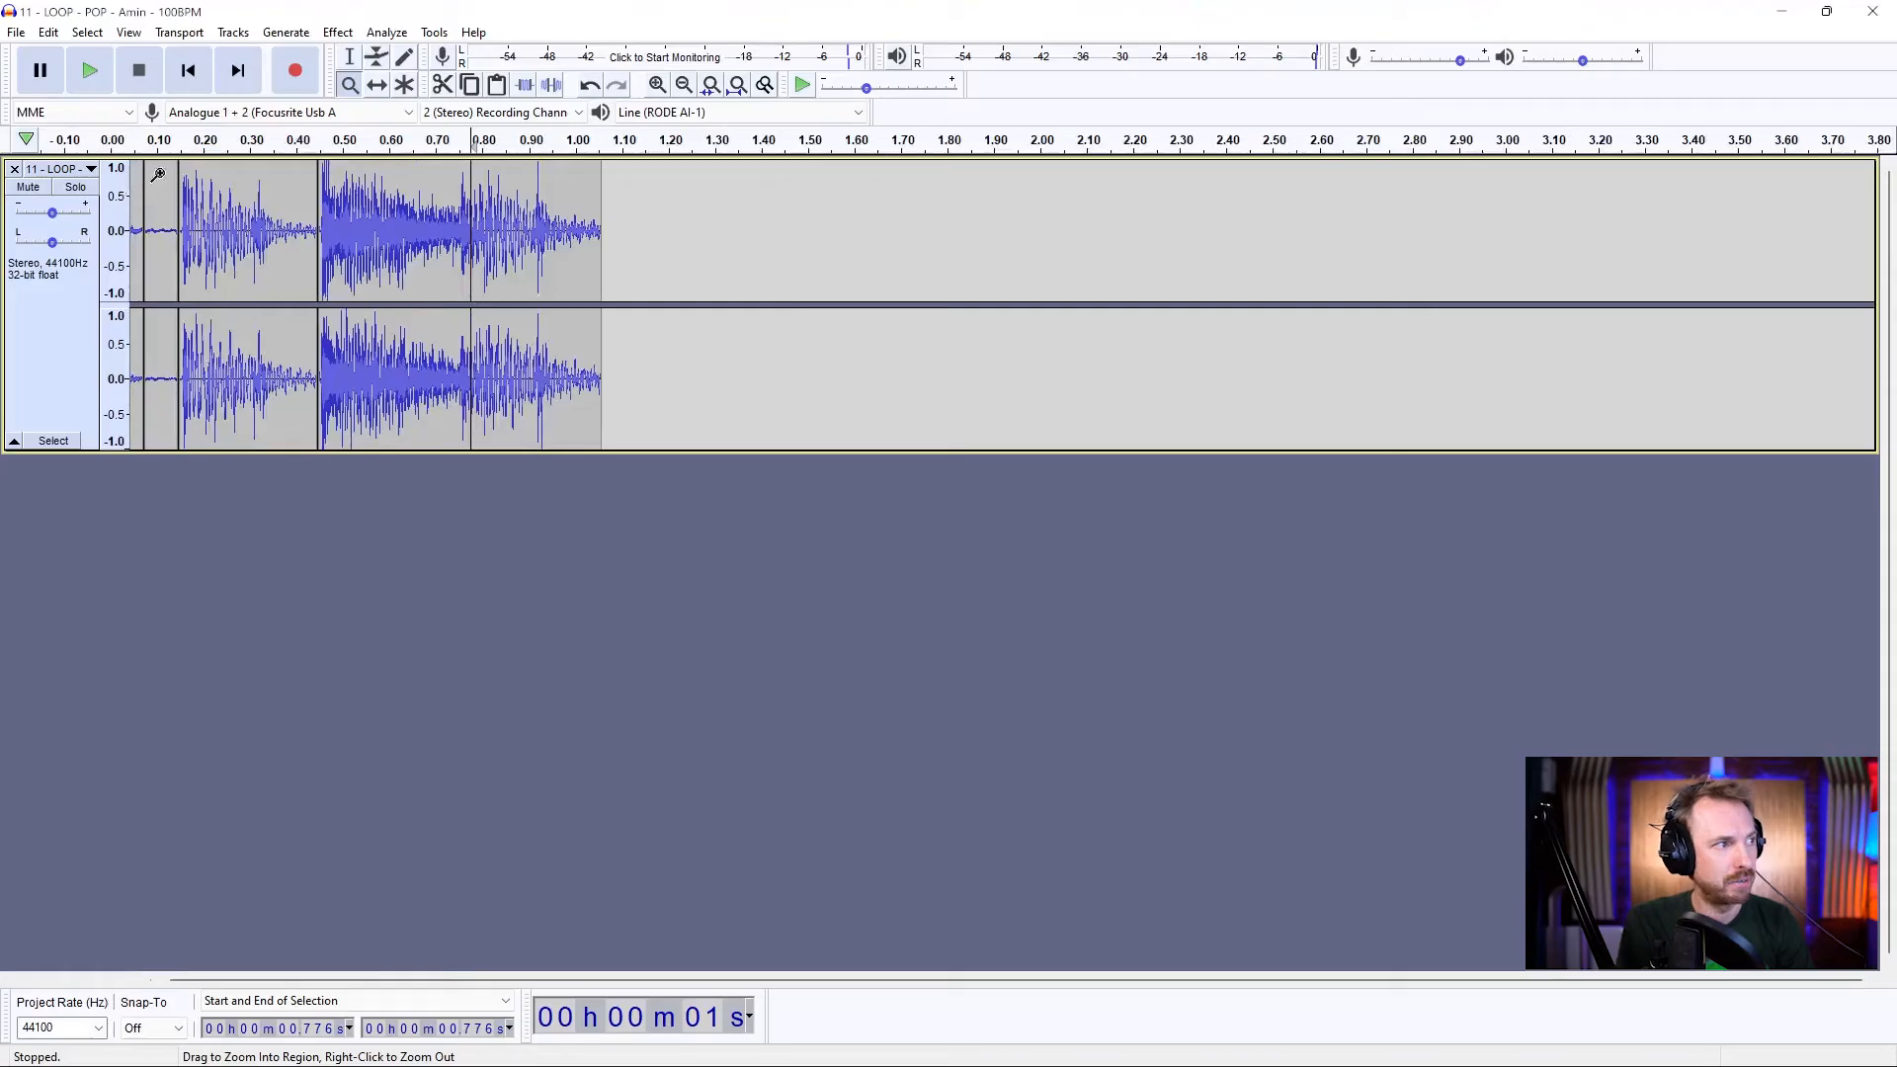
left_click(684, 85)
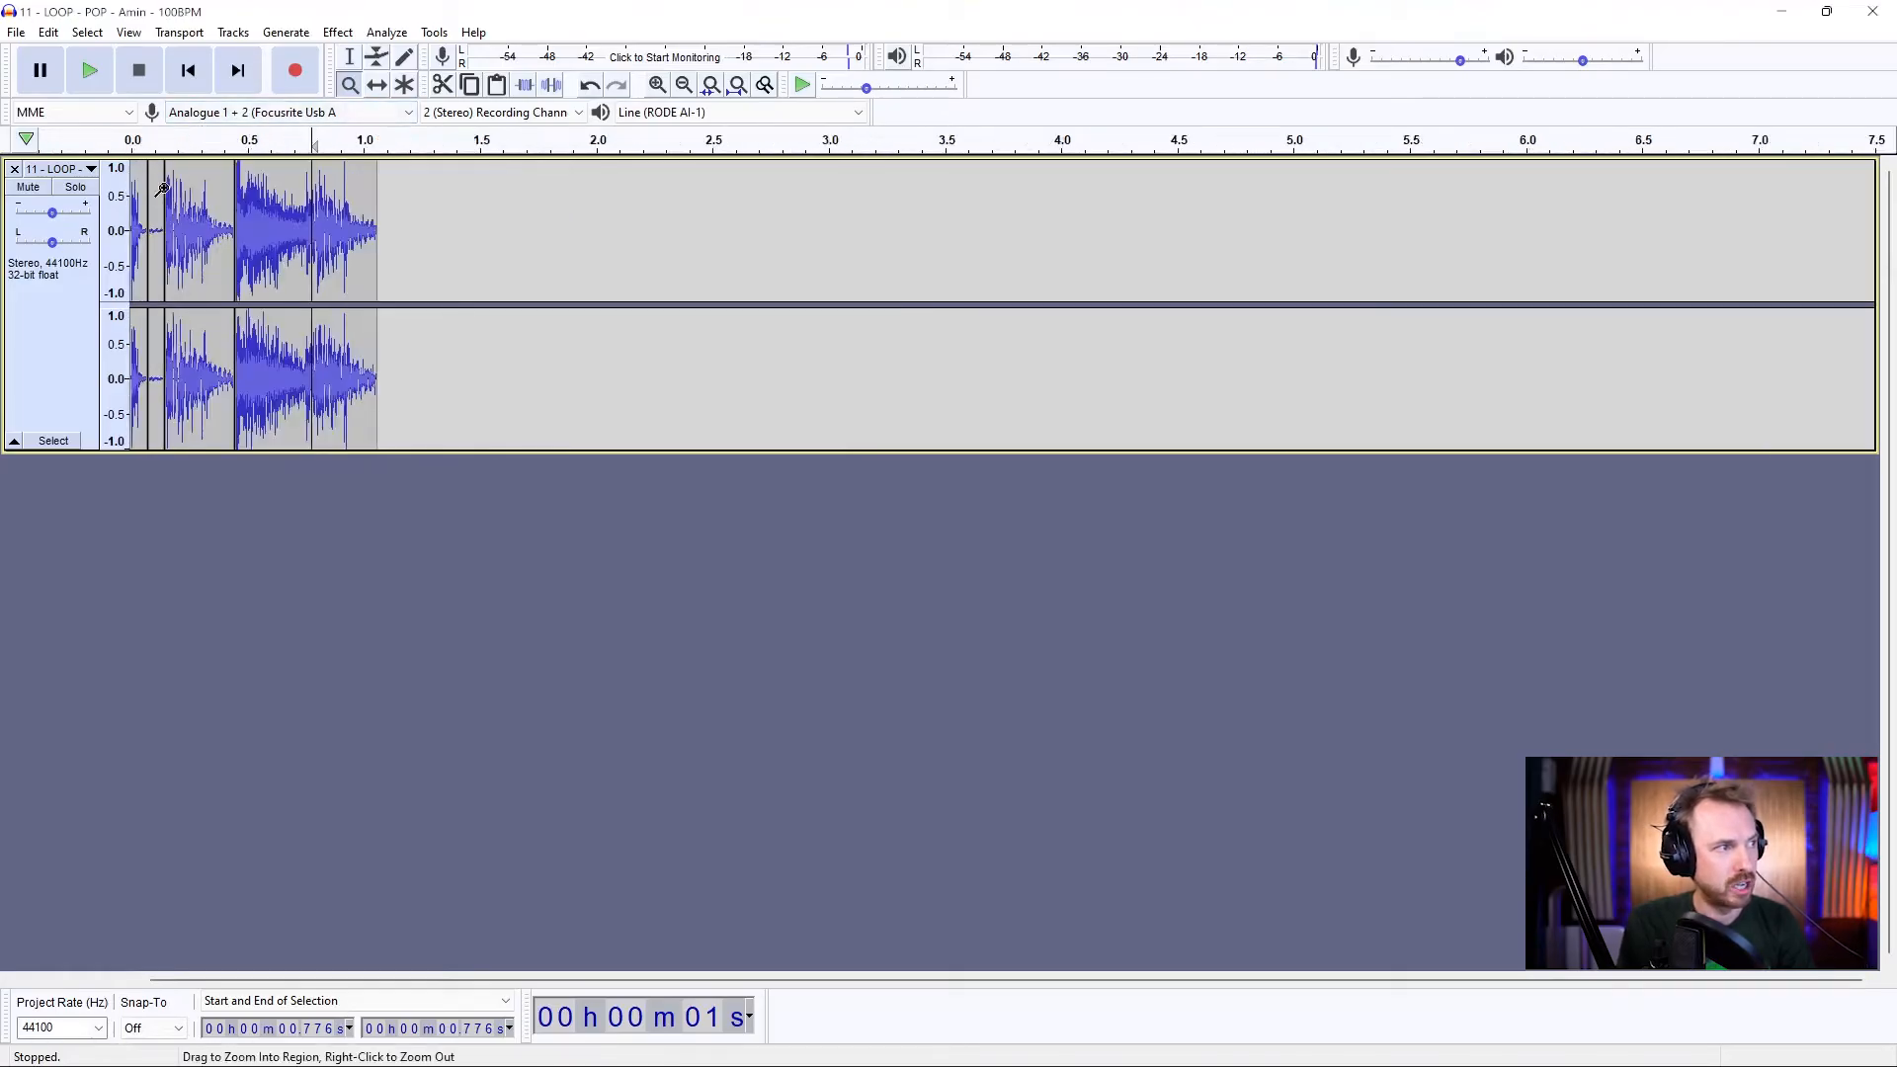
left_click(89, 70)
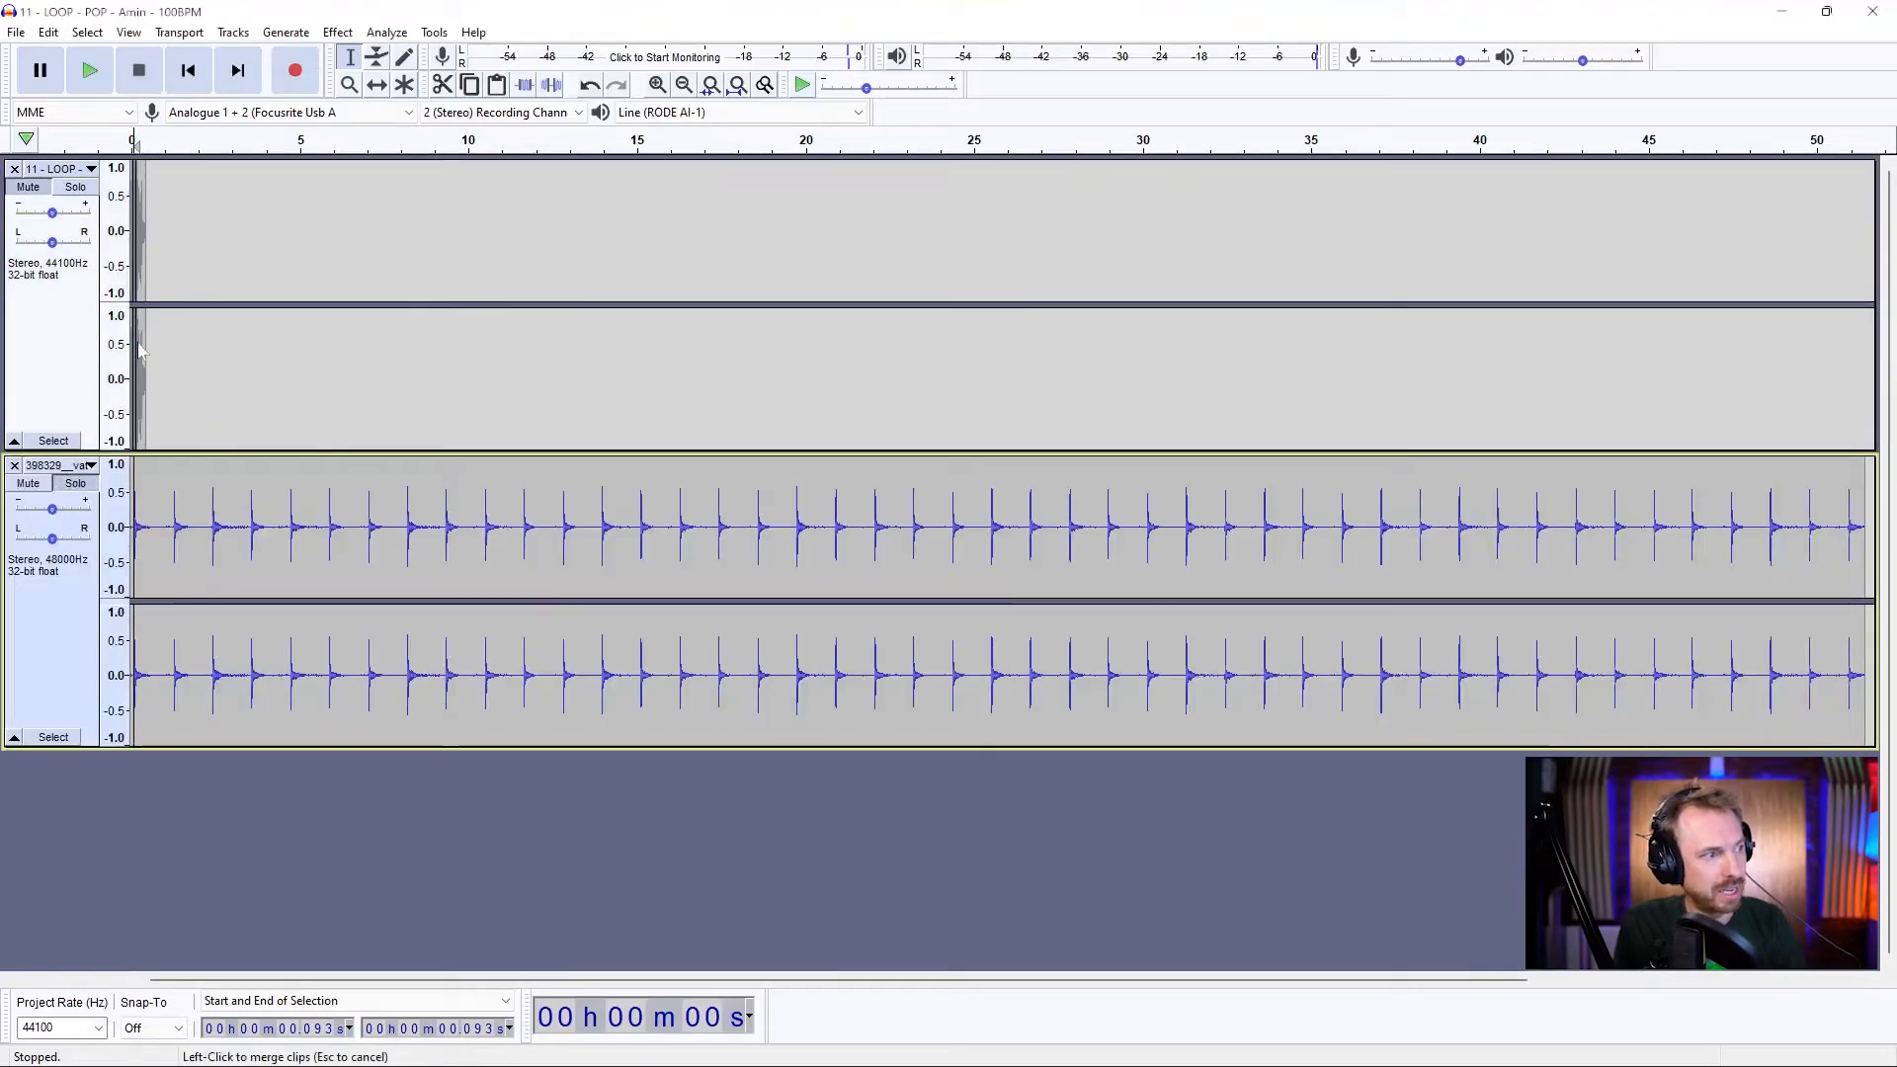
Step: Audition the hit with the metronome, then split the click track at each beat position
left_click(88, 69)
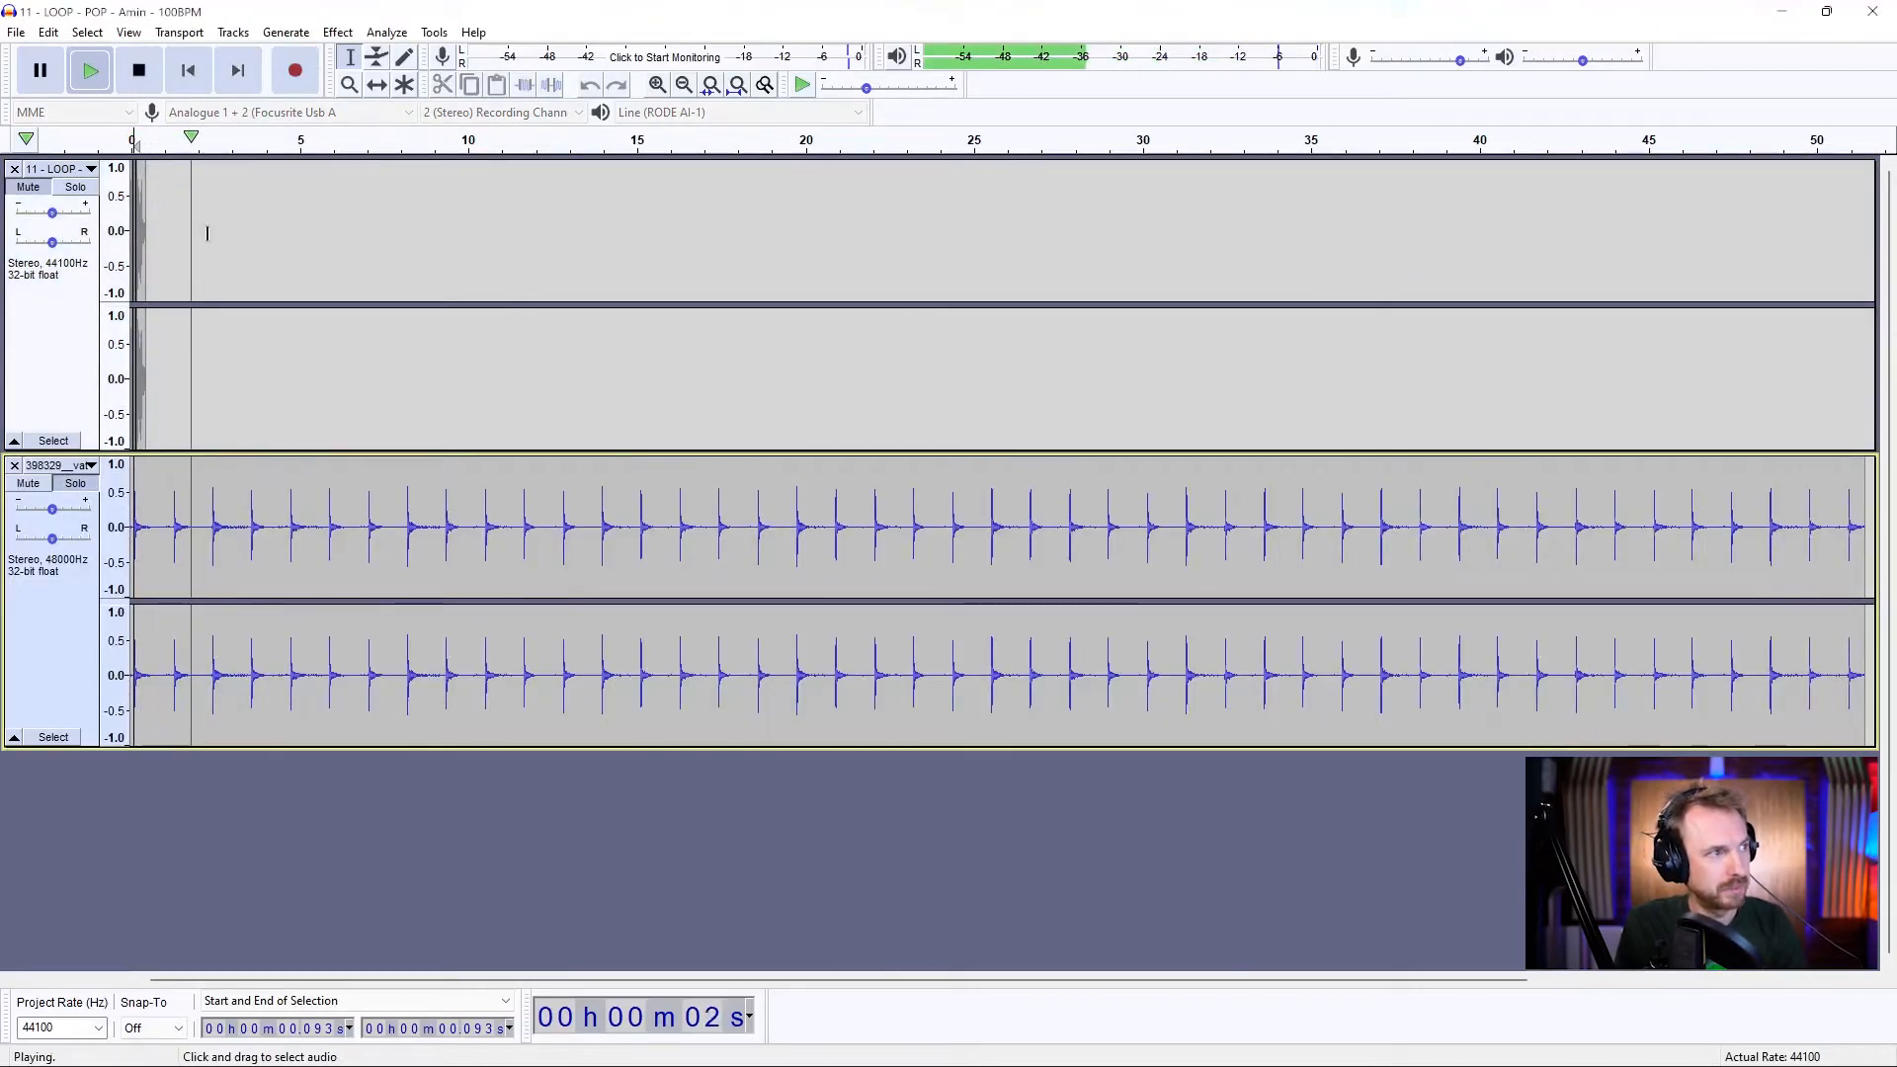
left_click(138, 69)
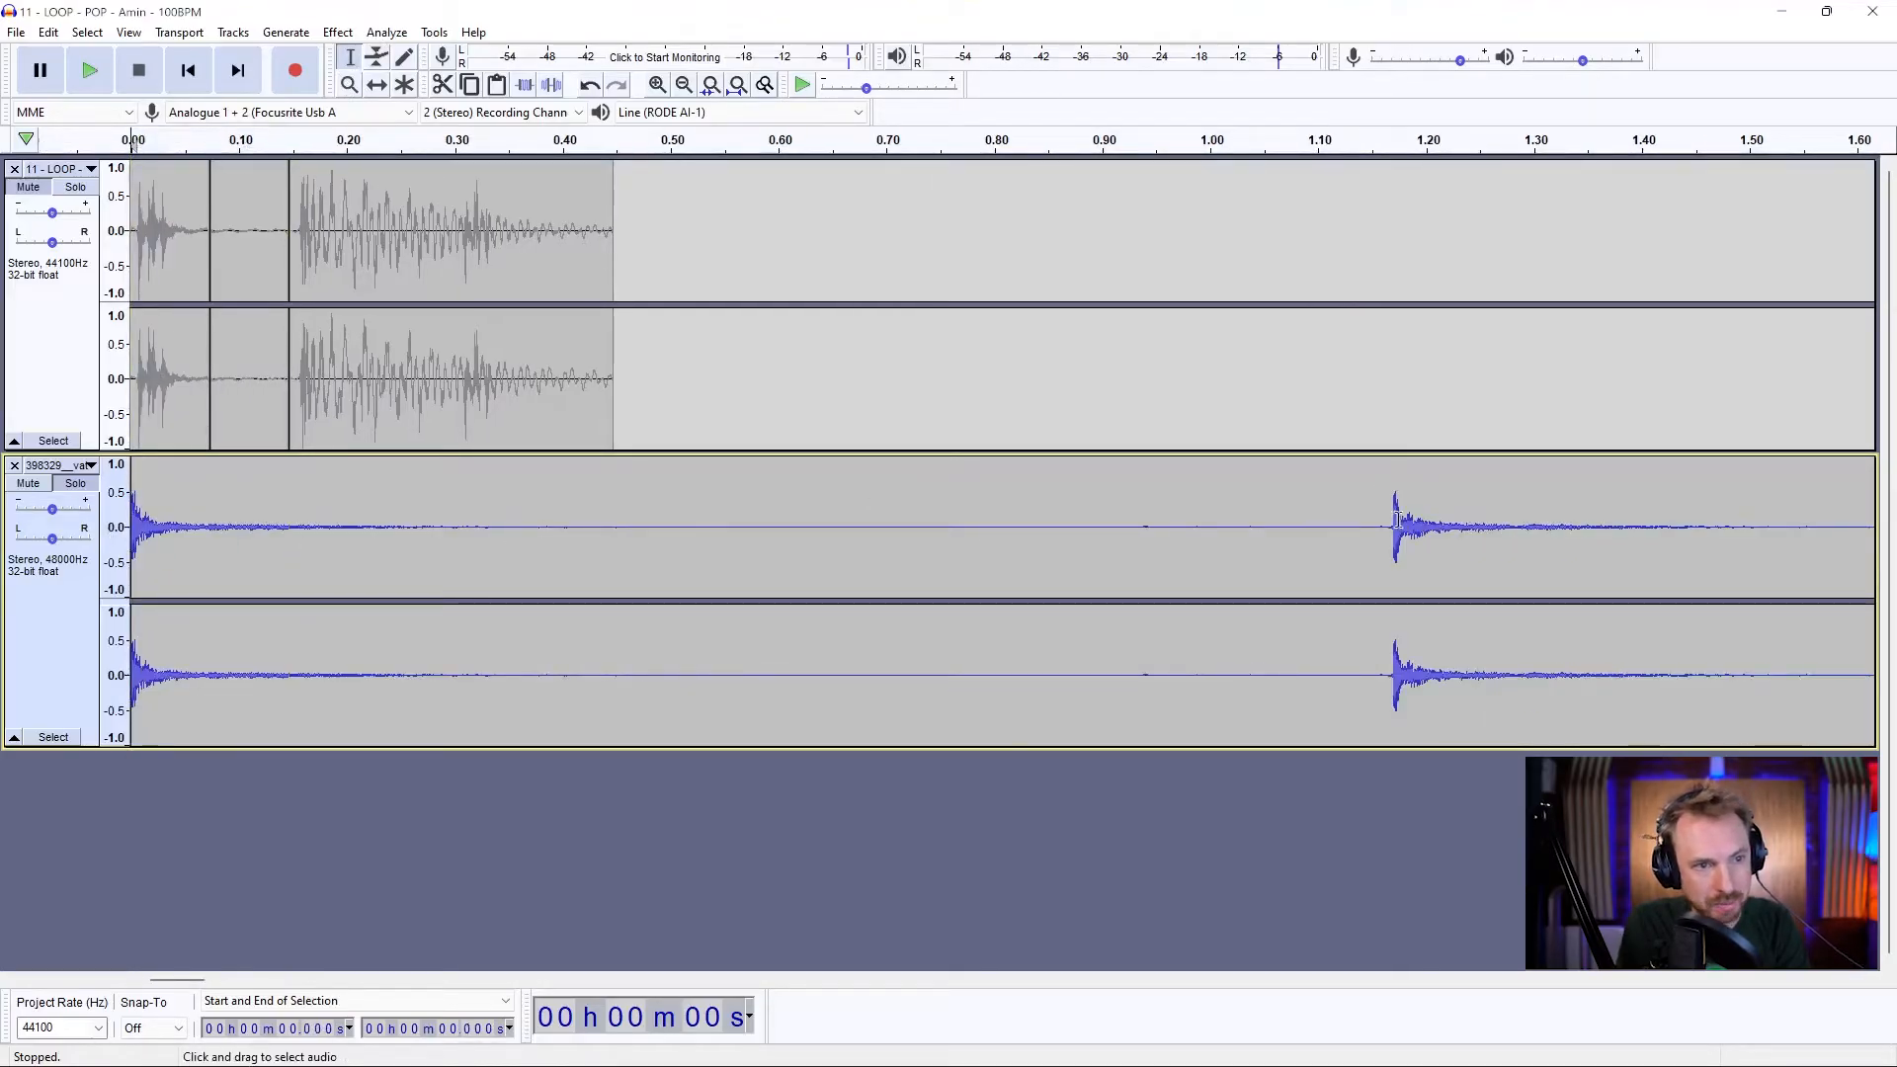
left_click(1393, 526)
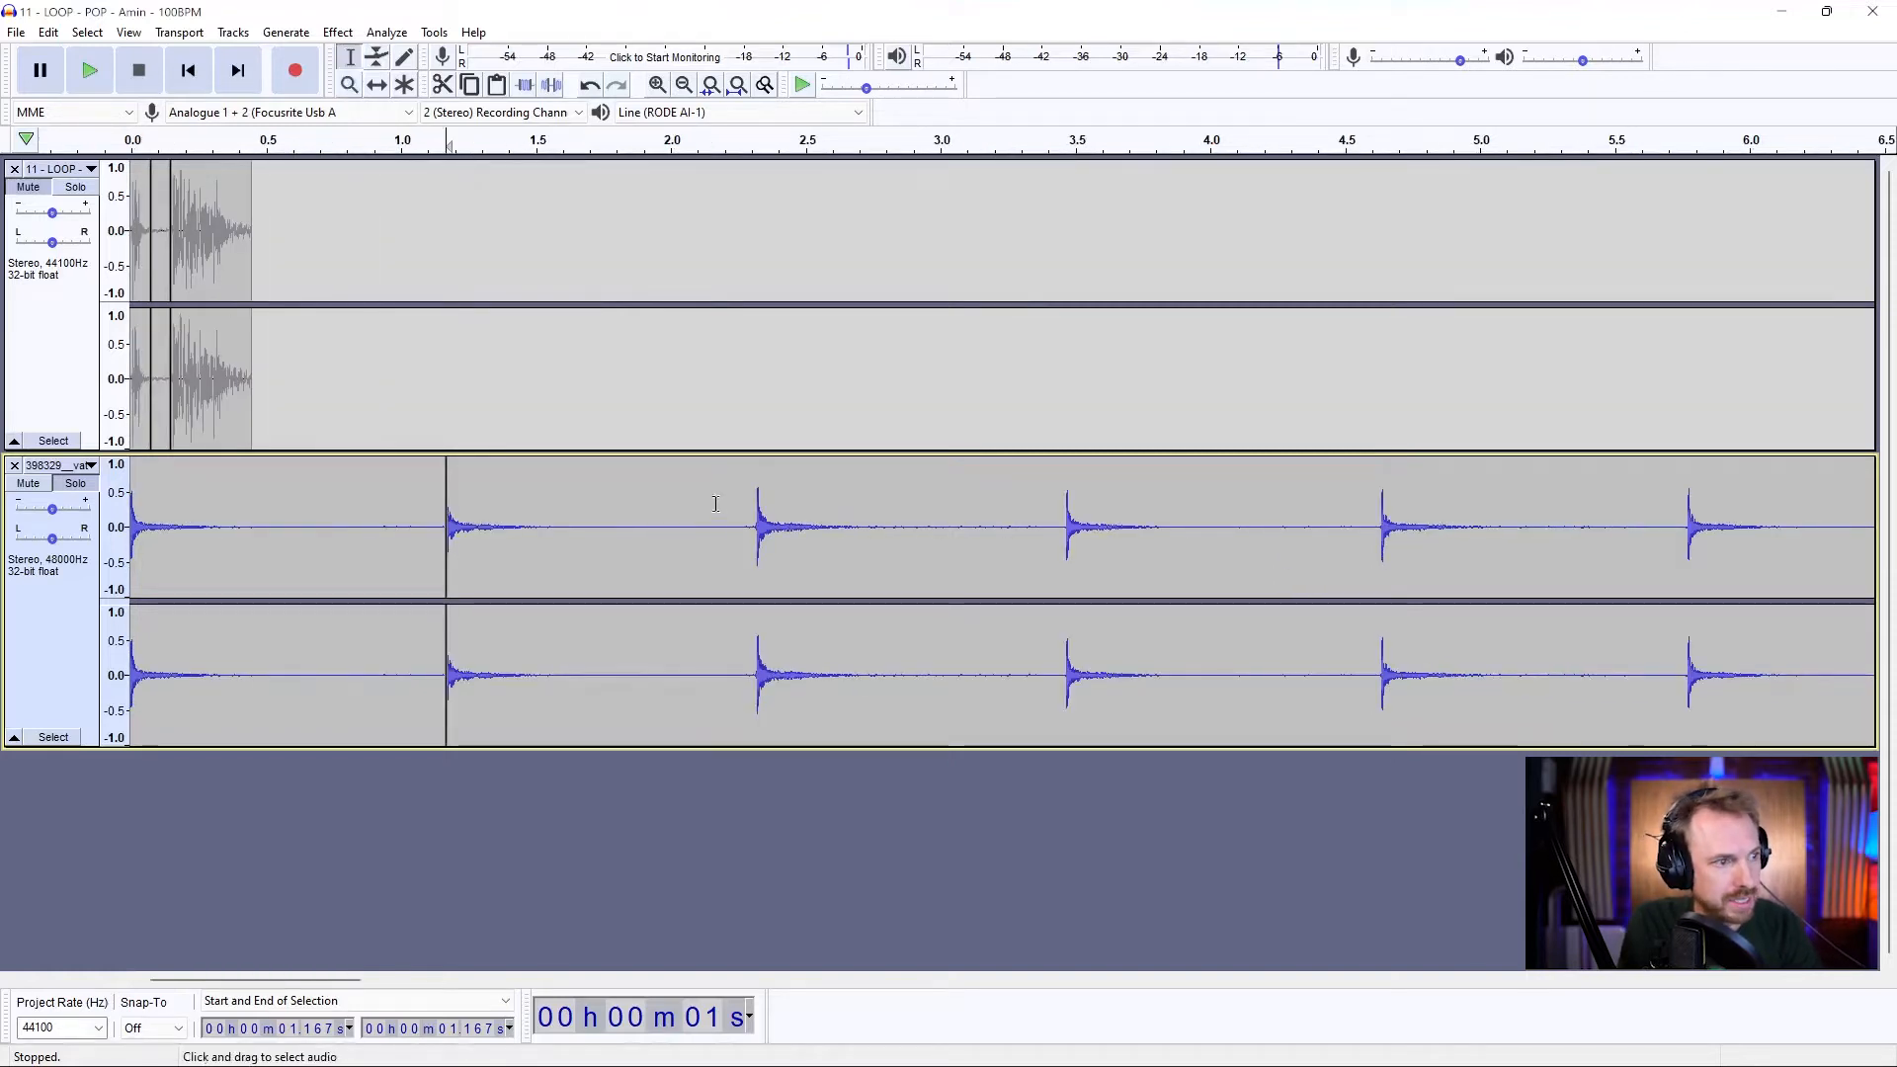
left_click(757, 525)
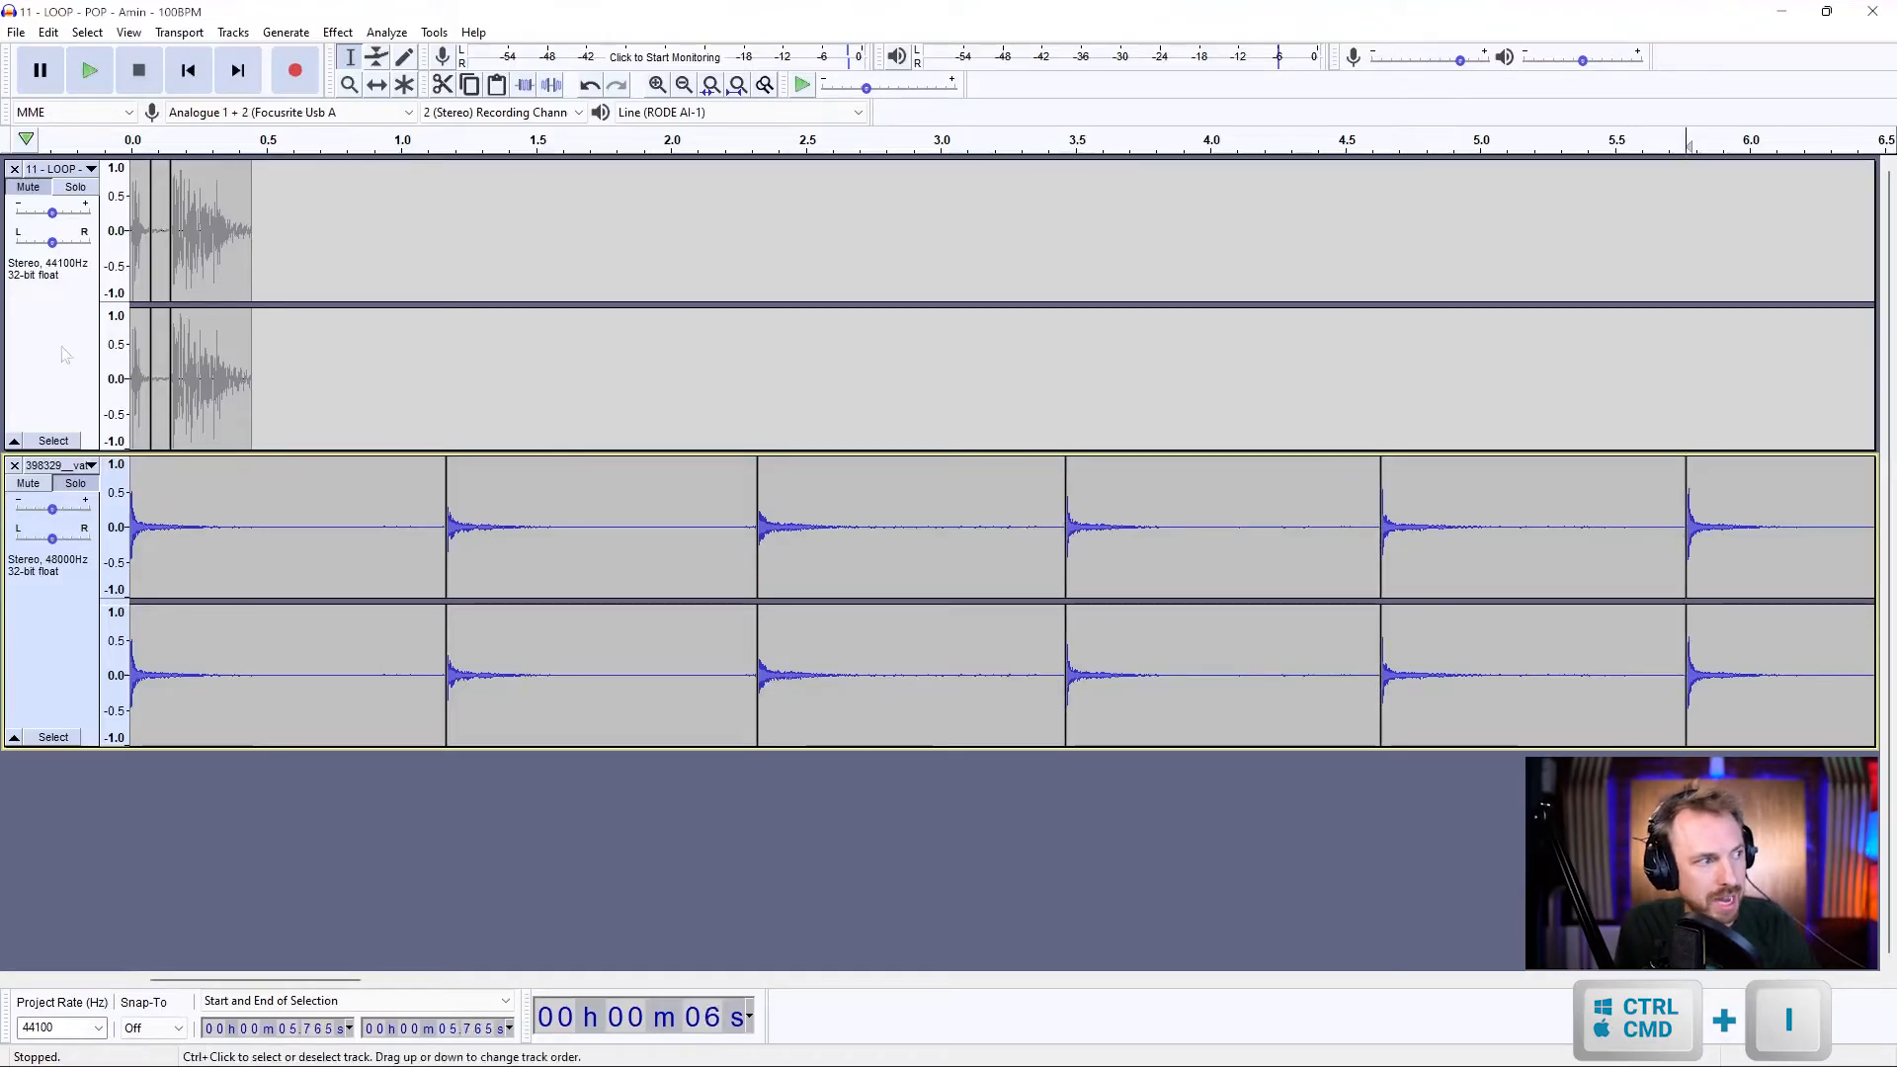
left_click(233, 32)
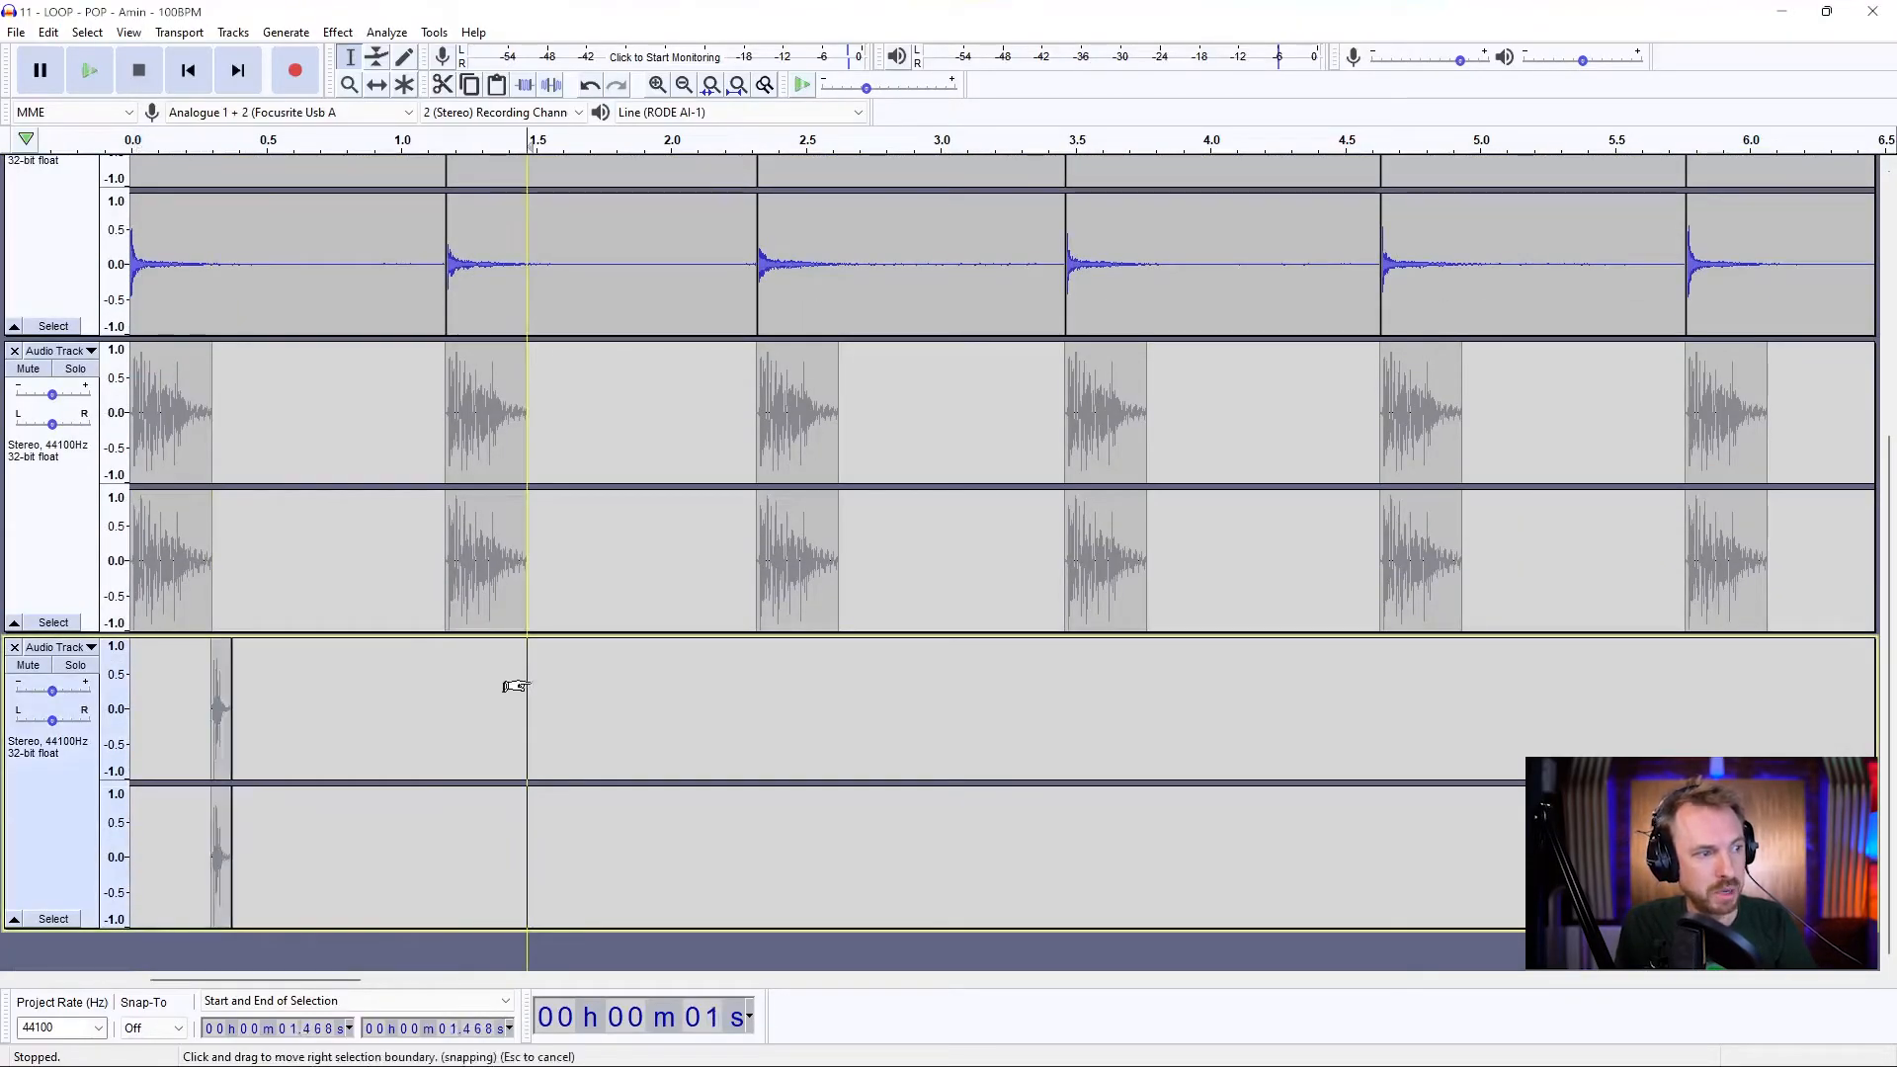
Step: Select the span to the next beat and play the track of short repeated hits
left_click_drag(526, 685, 848, 686)
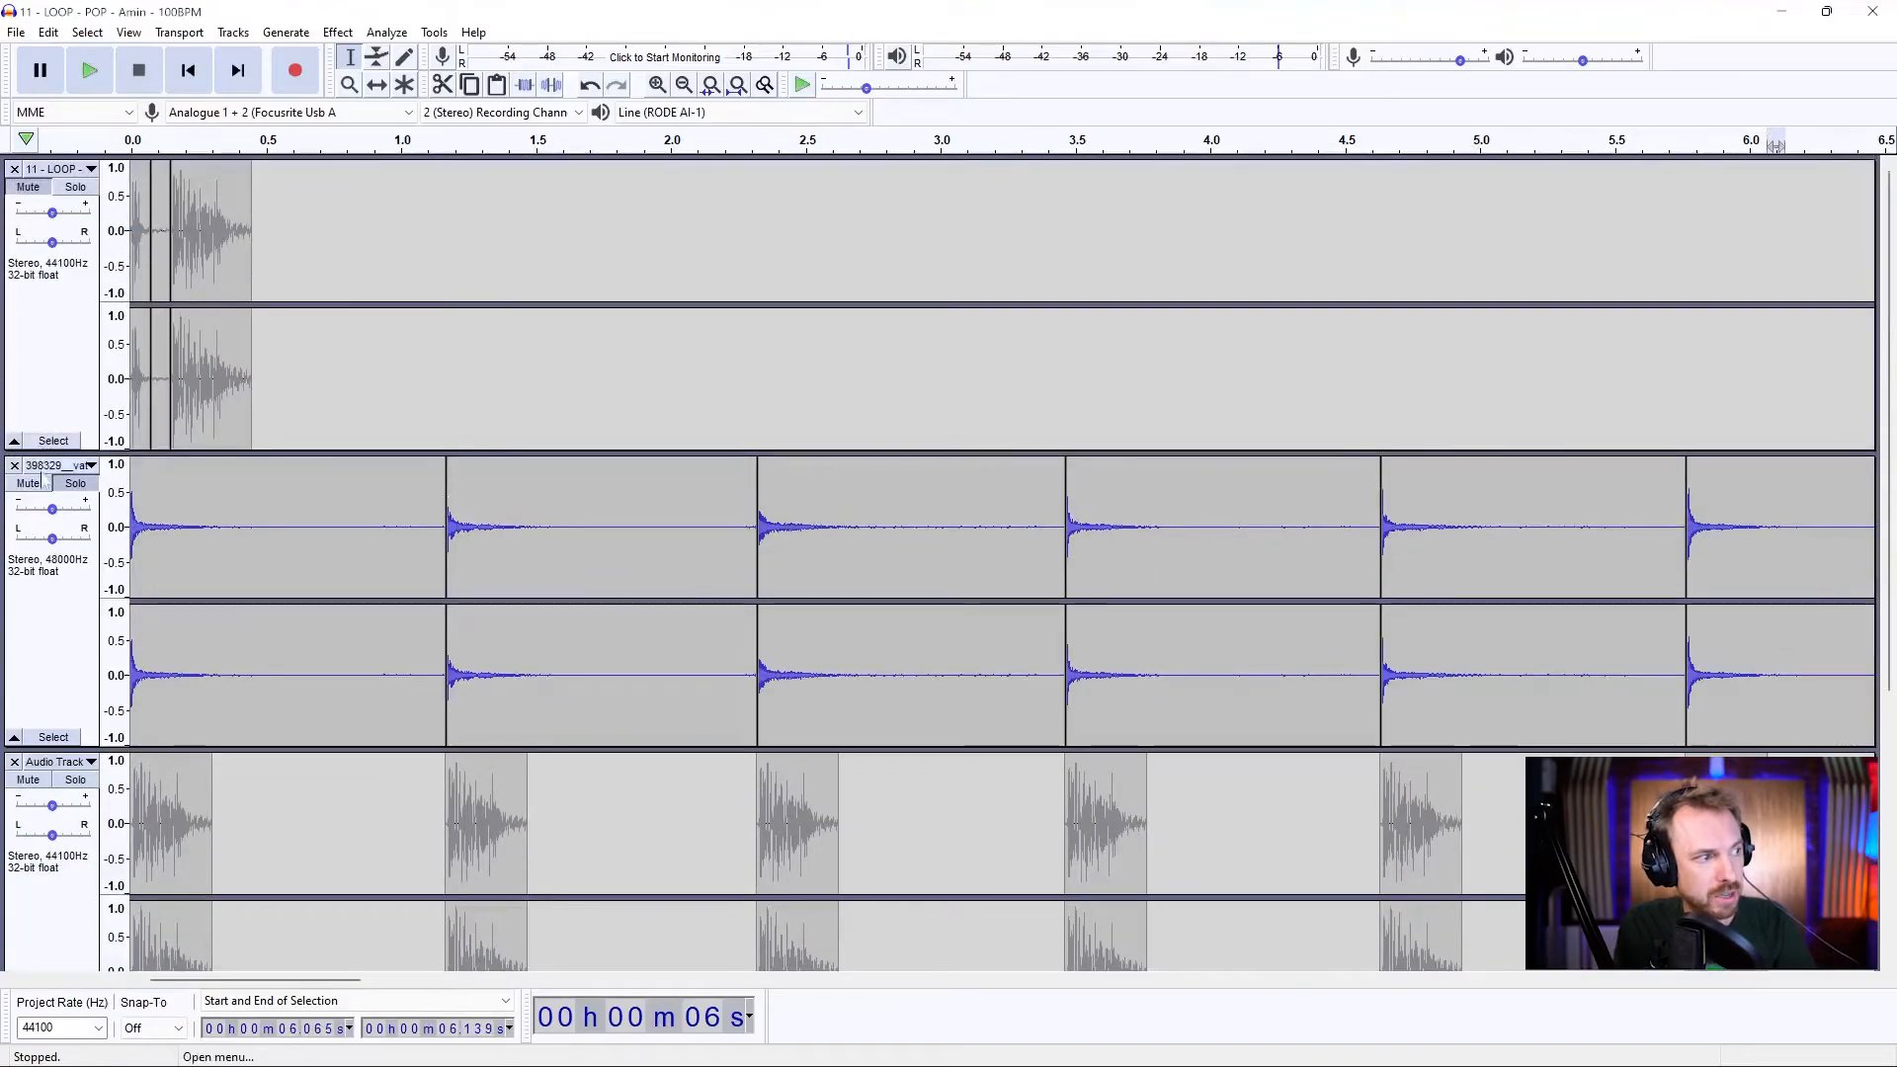
scroll("down", 3)
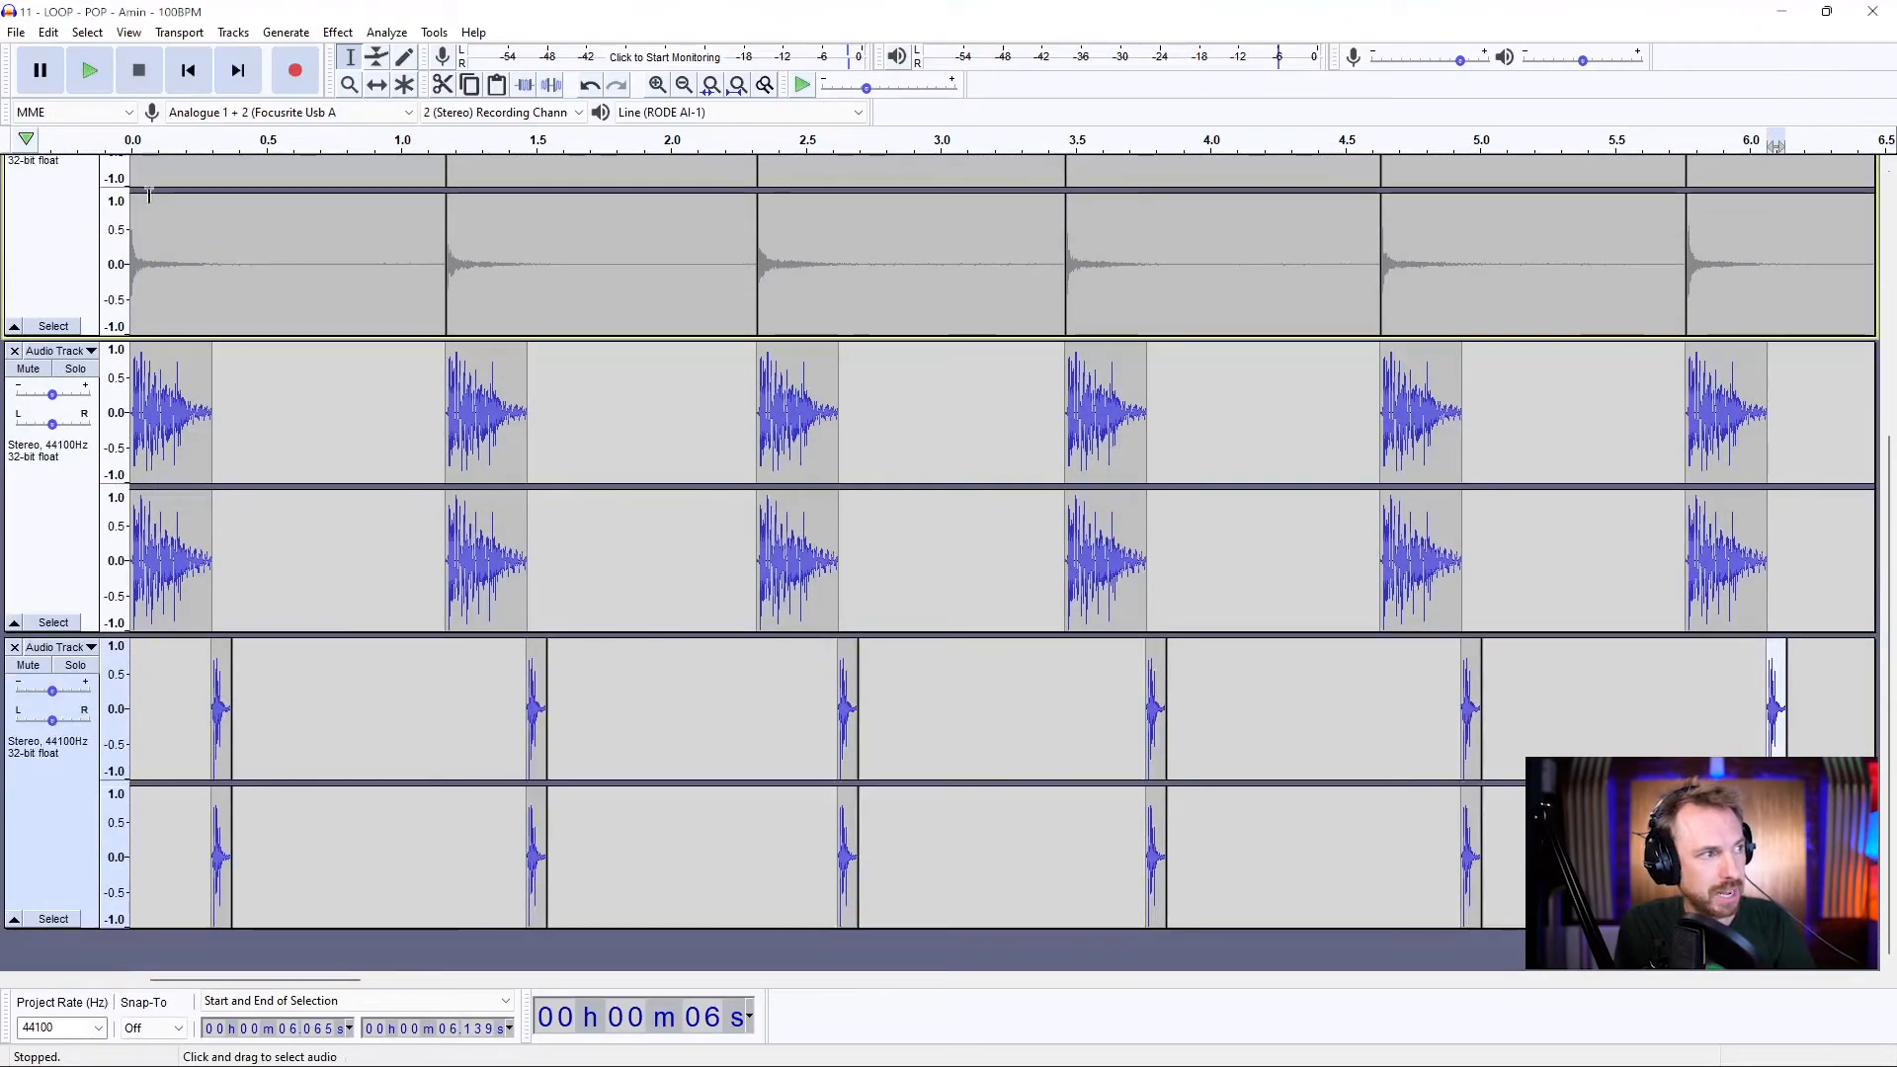
left_click(89, 69)
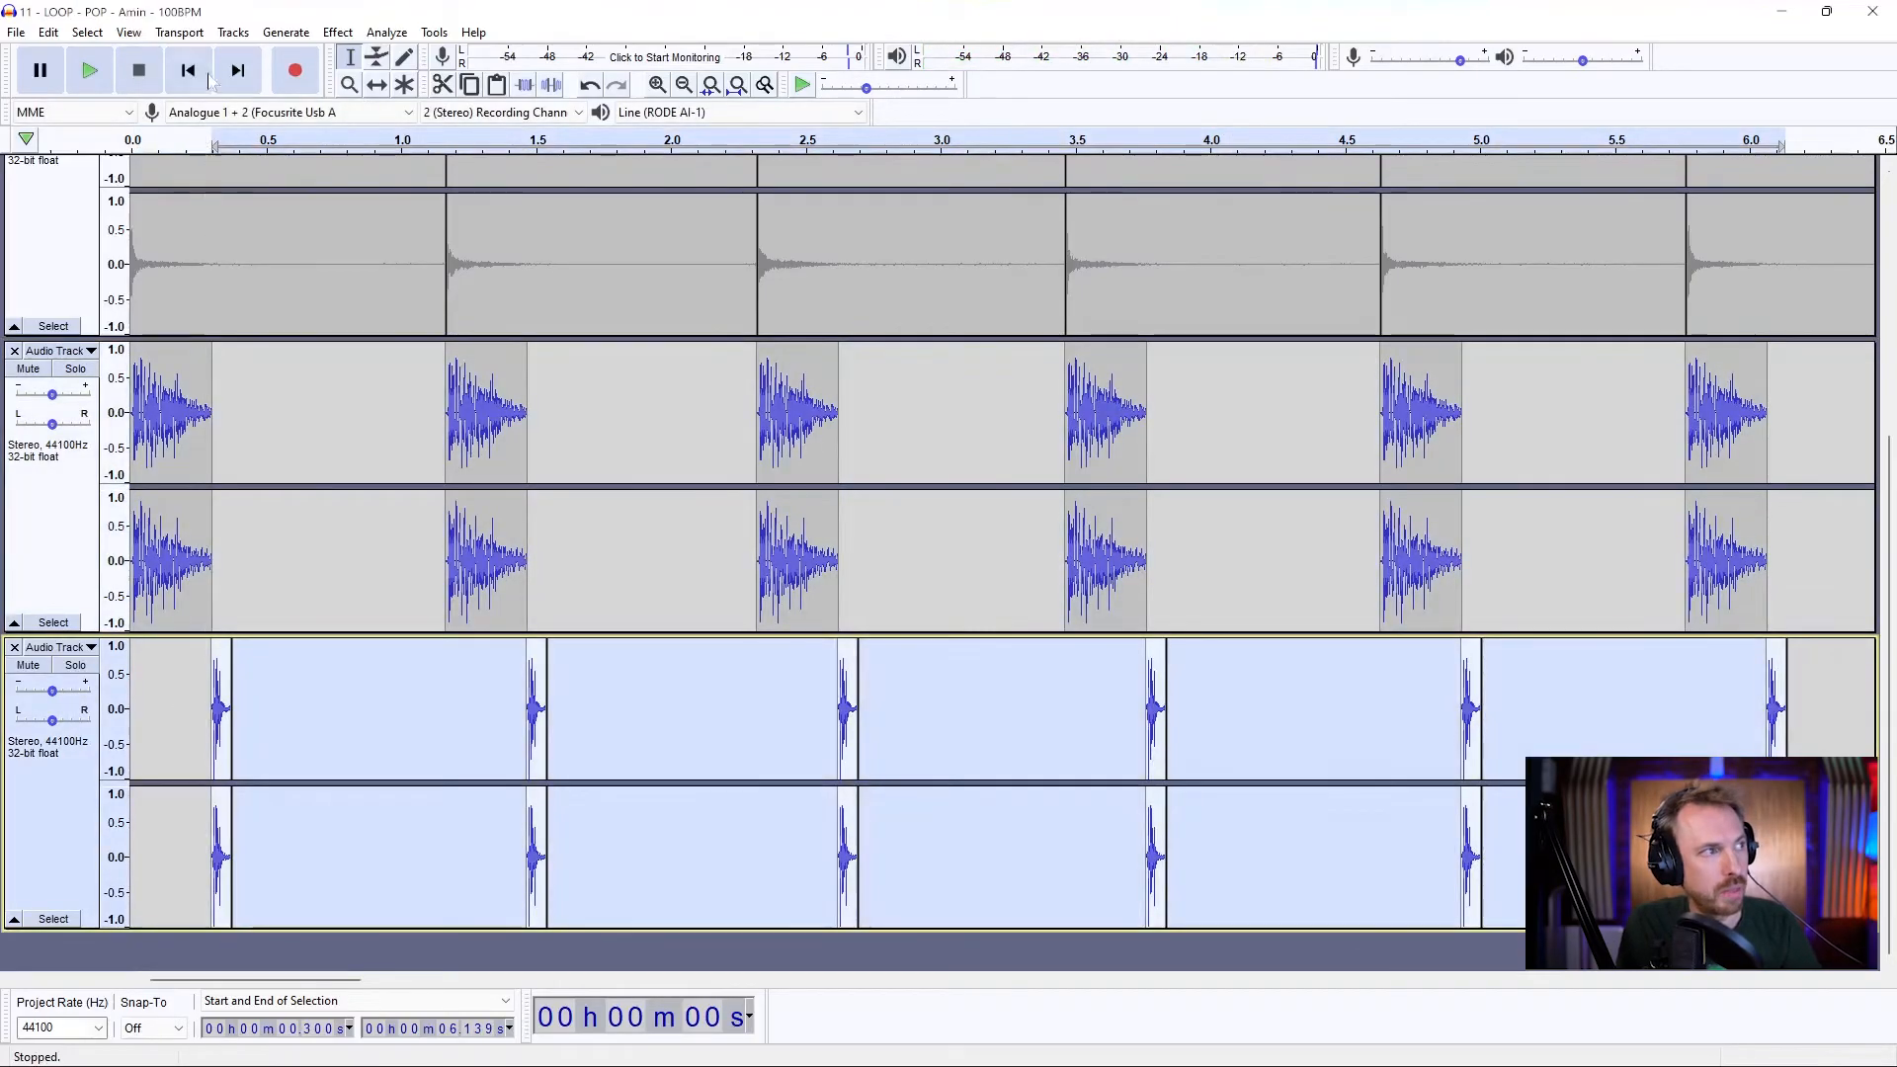
Step: Preview Reverb with Pre-delay 40 and Reverberance 99 on the lowest track
left_click(336, 32)
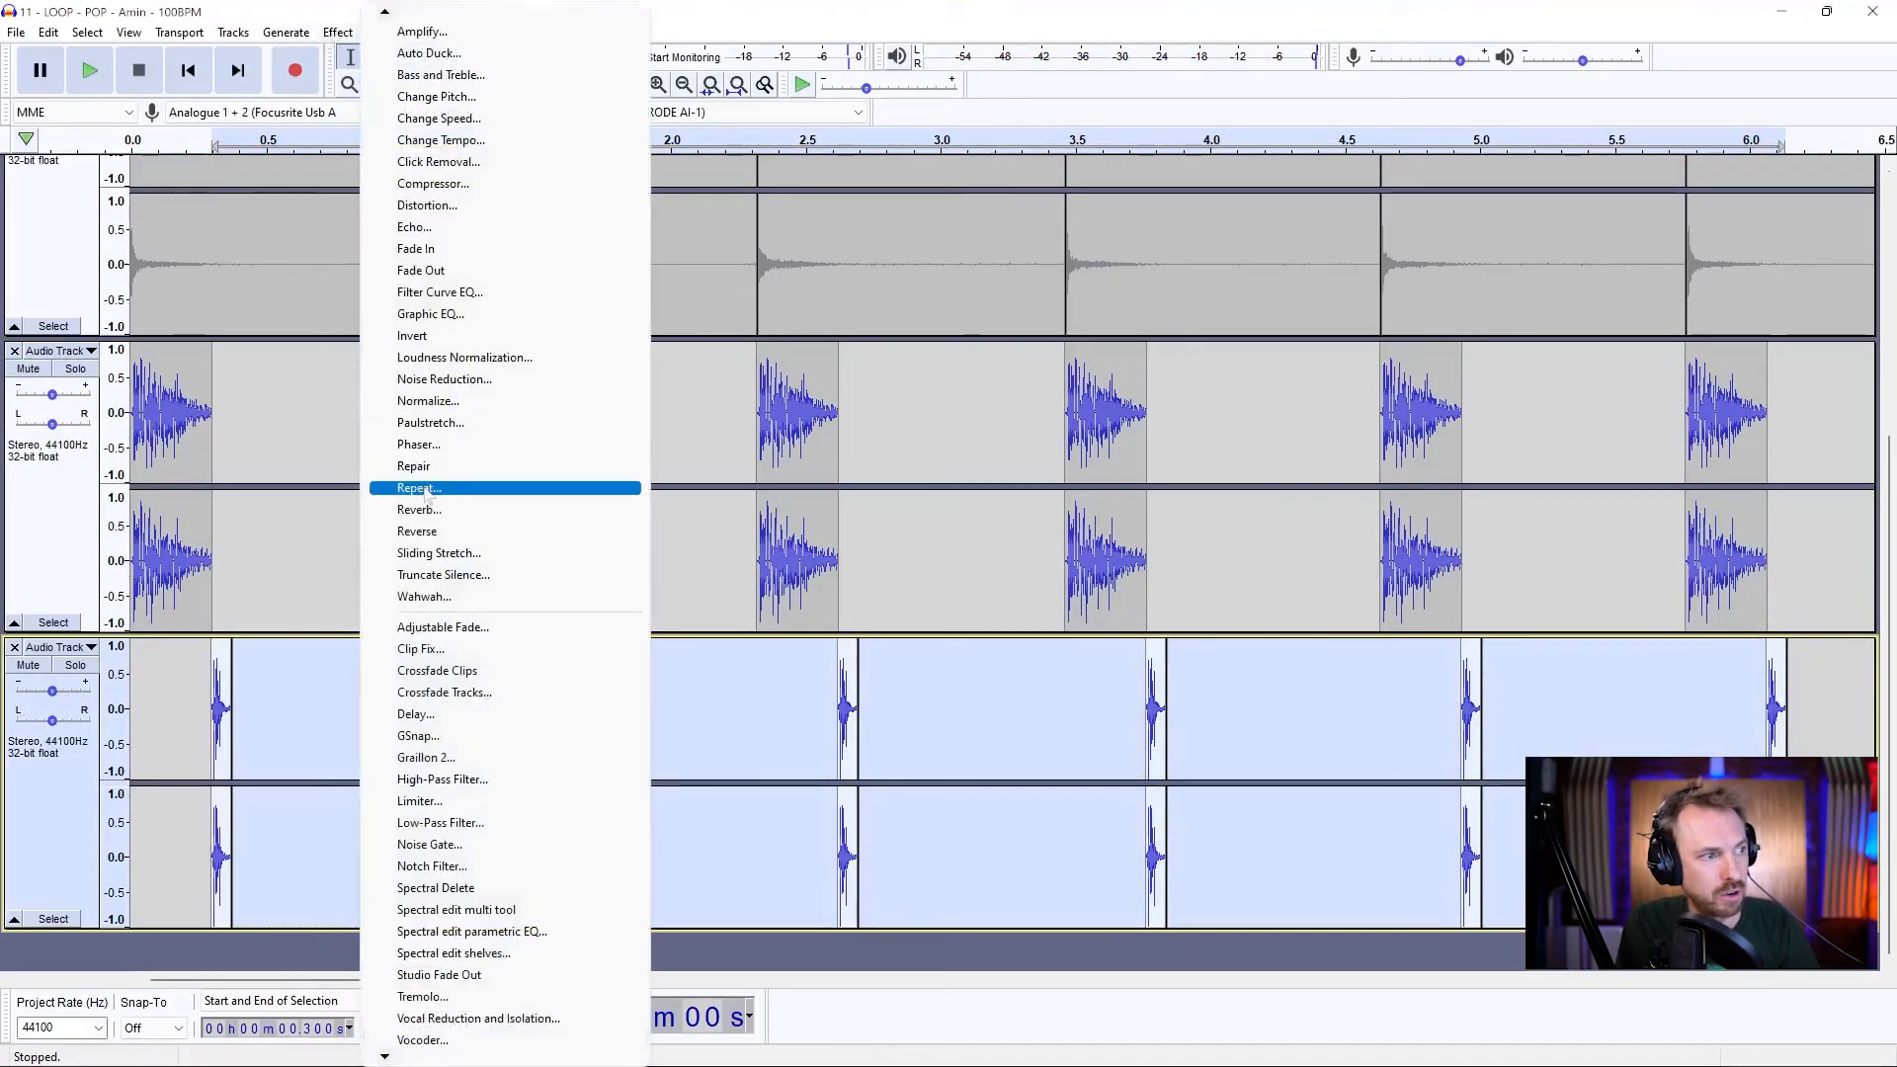
left_click(419, 508)
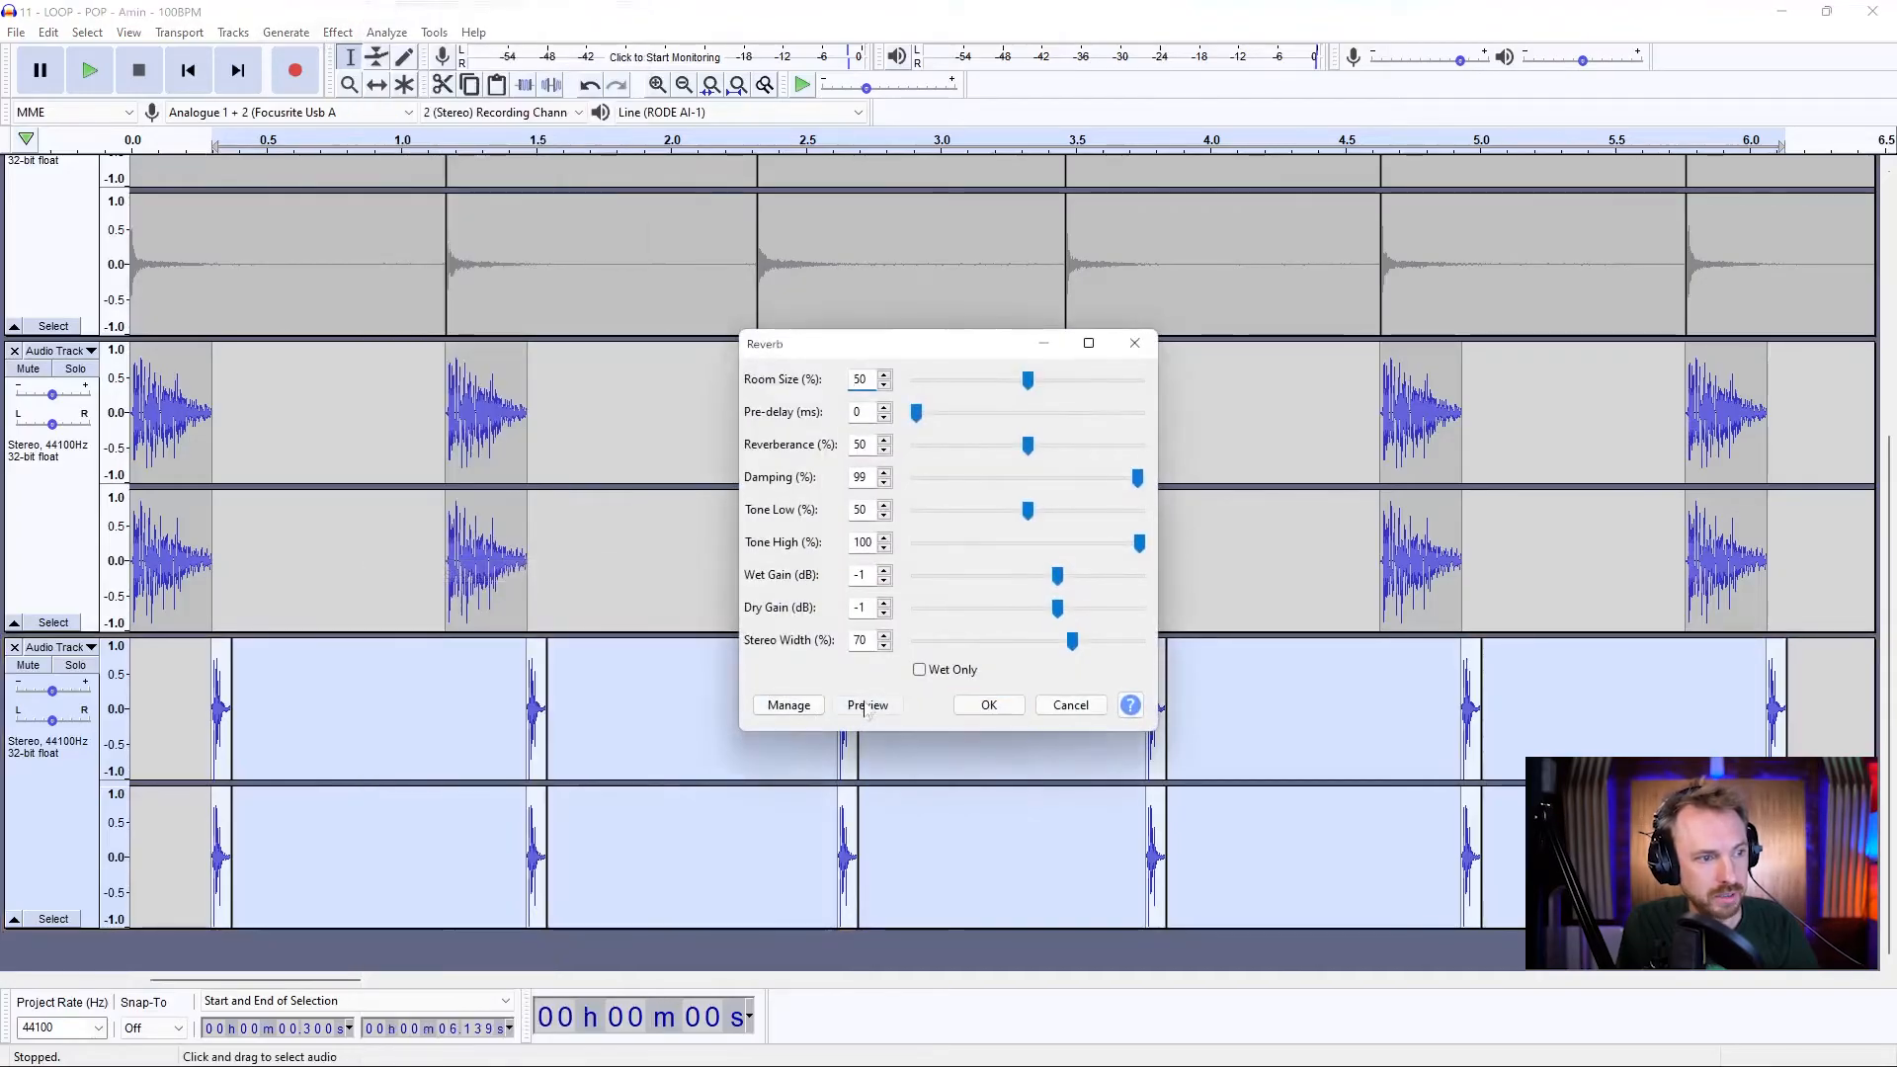
left_click(865, 703)
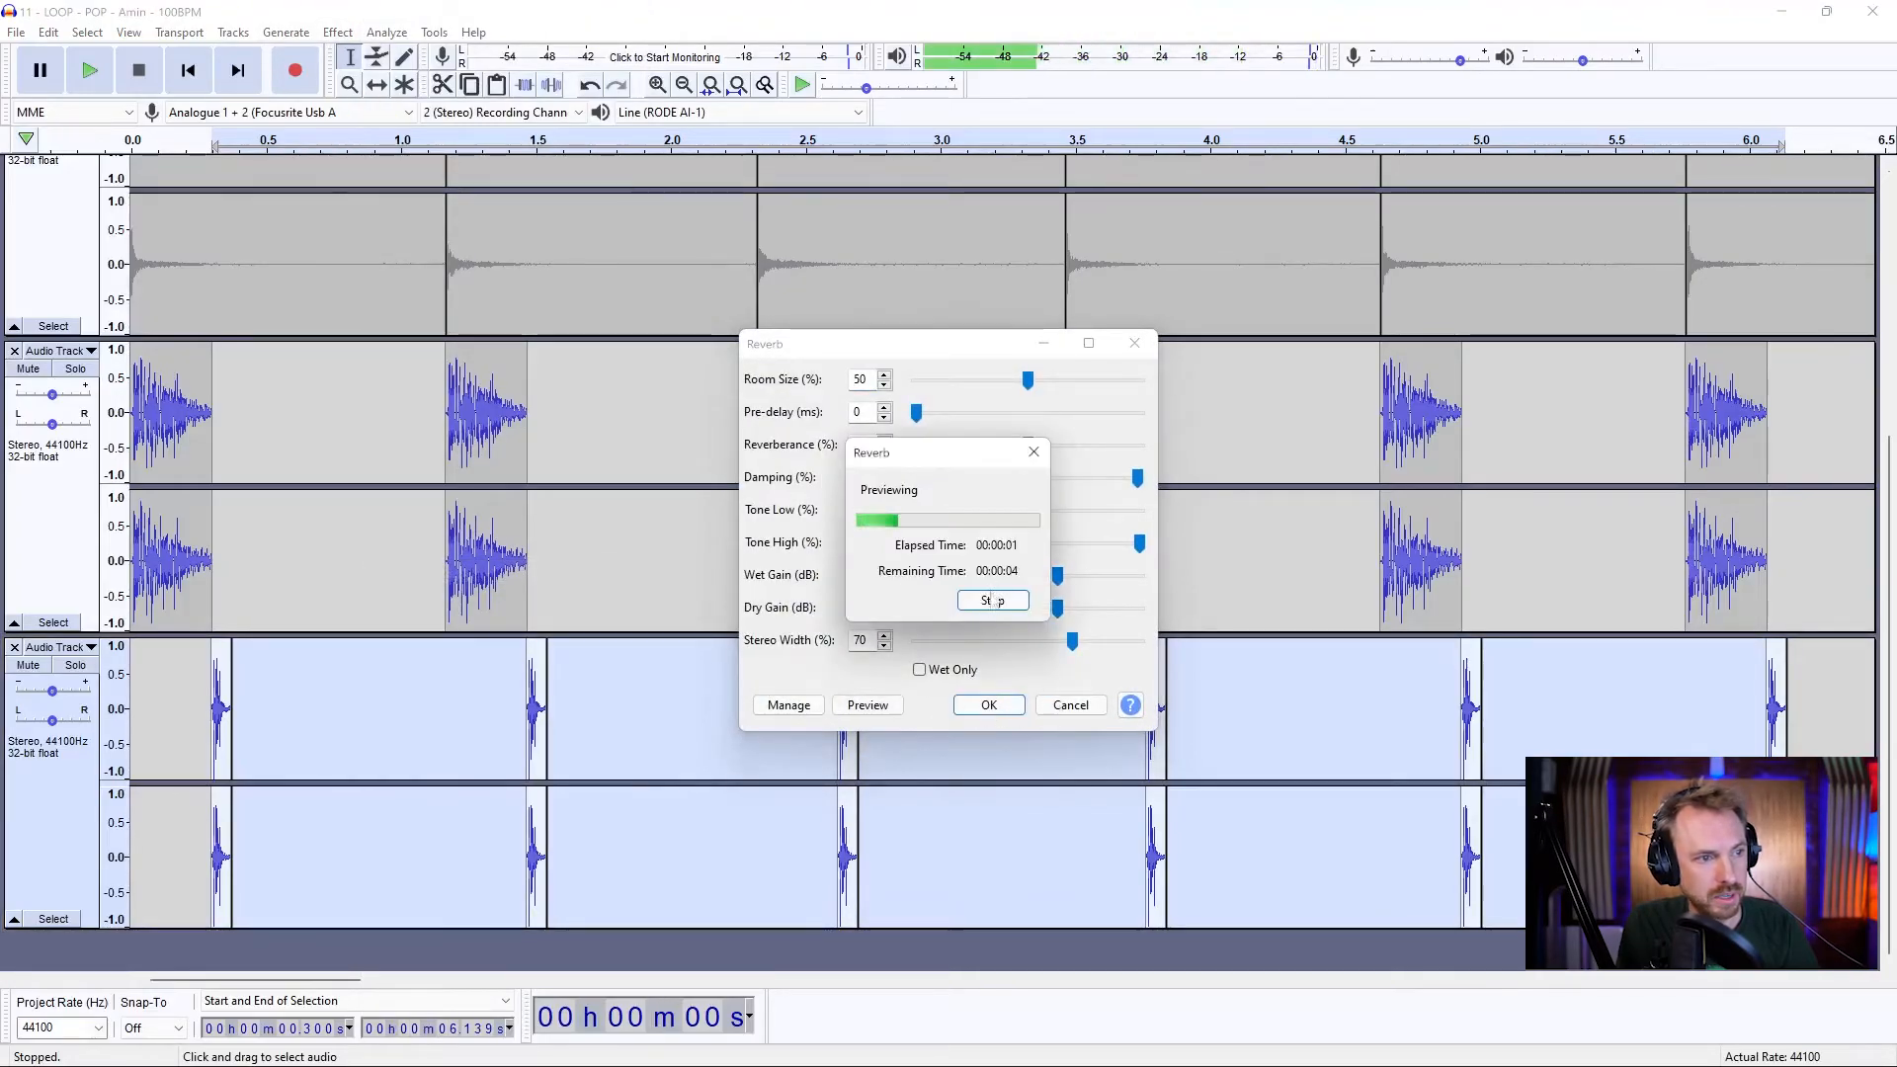
left_click(990, 600)
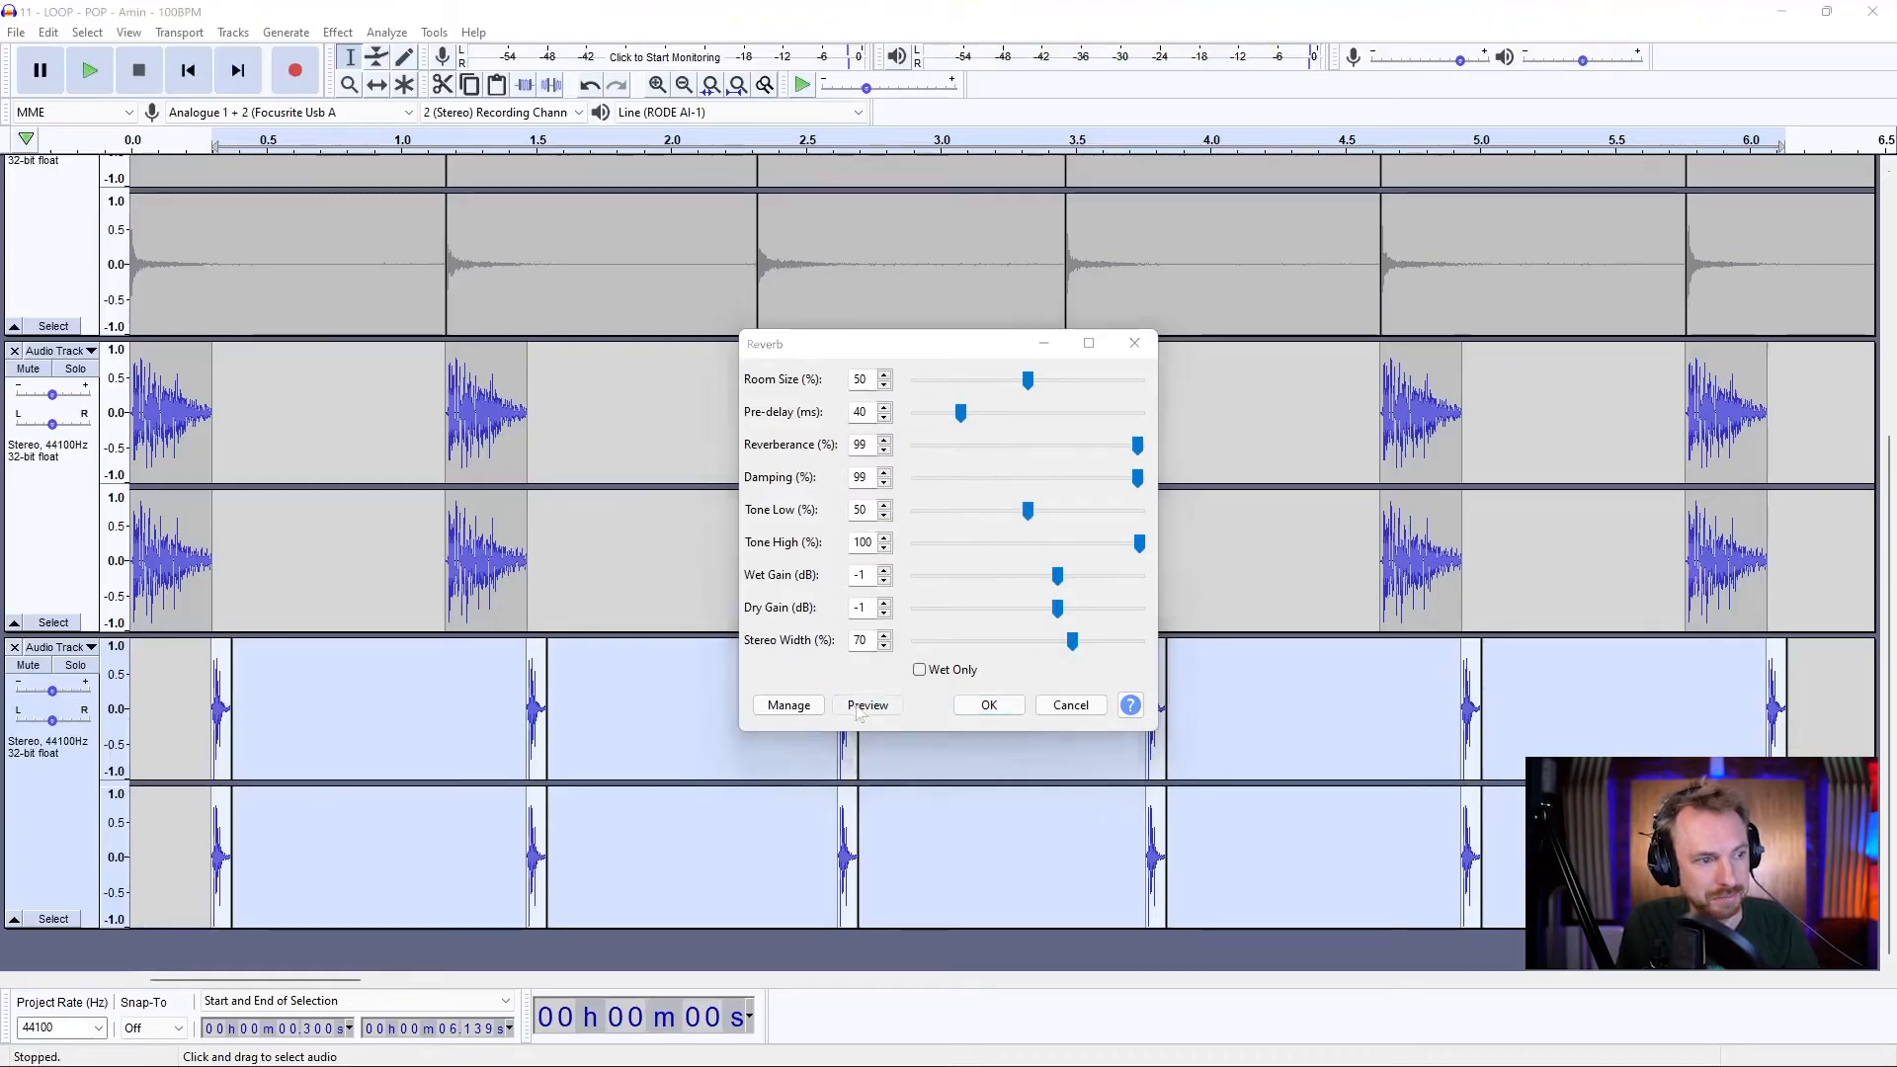
left_click(865, 704)
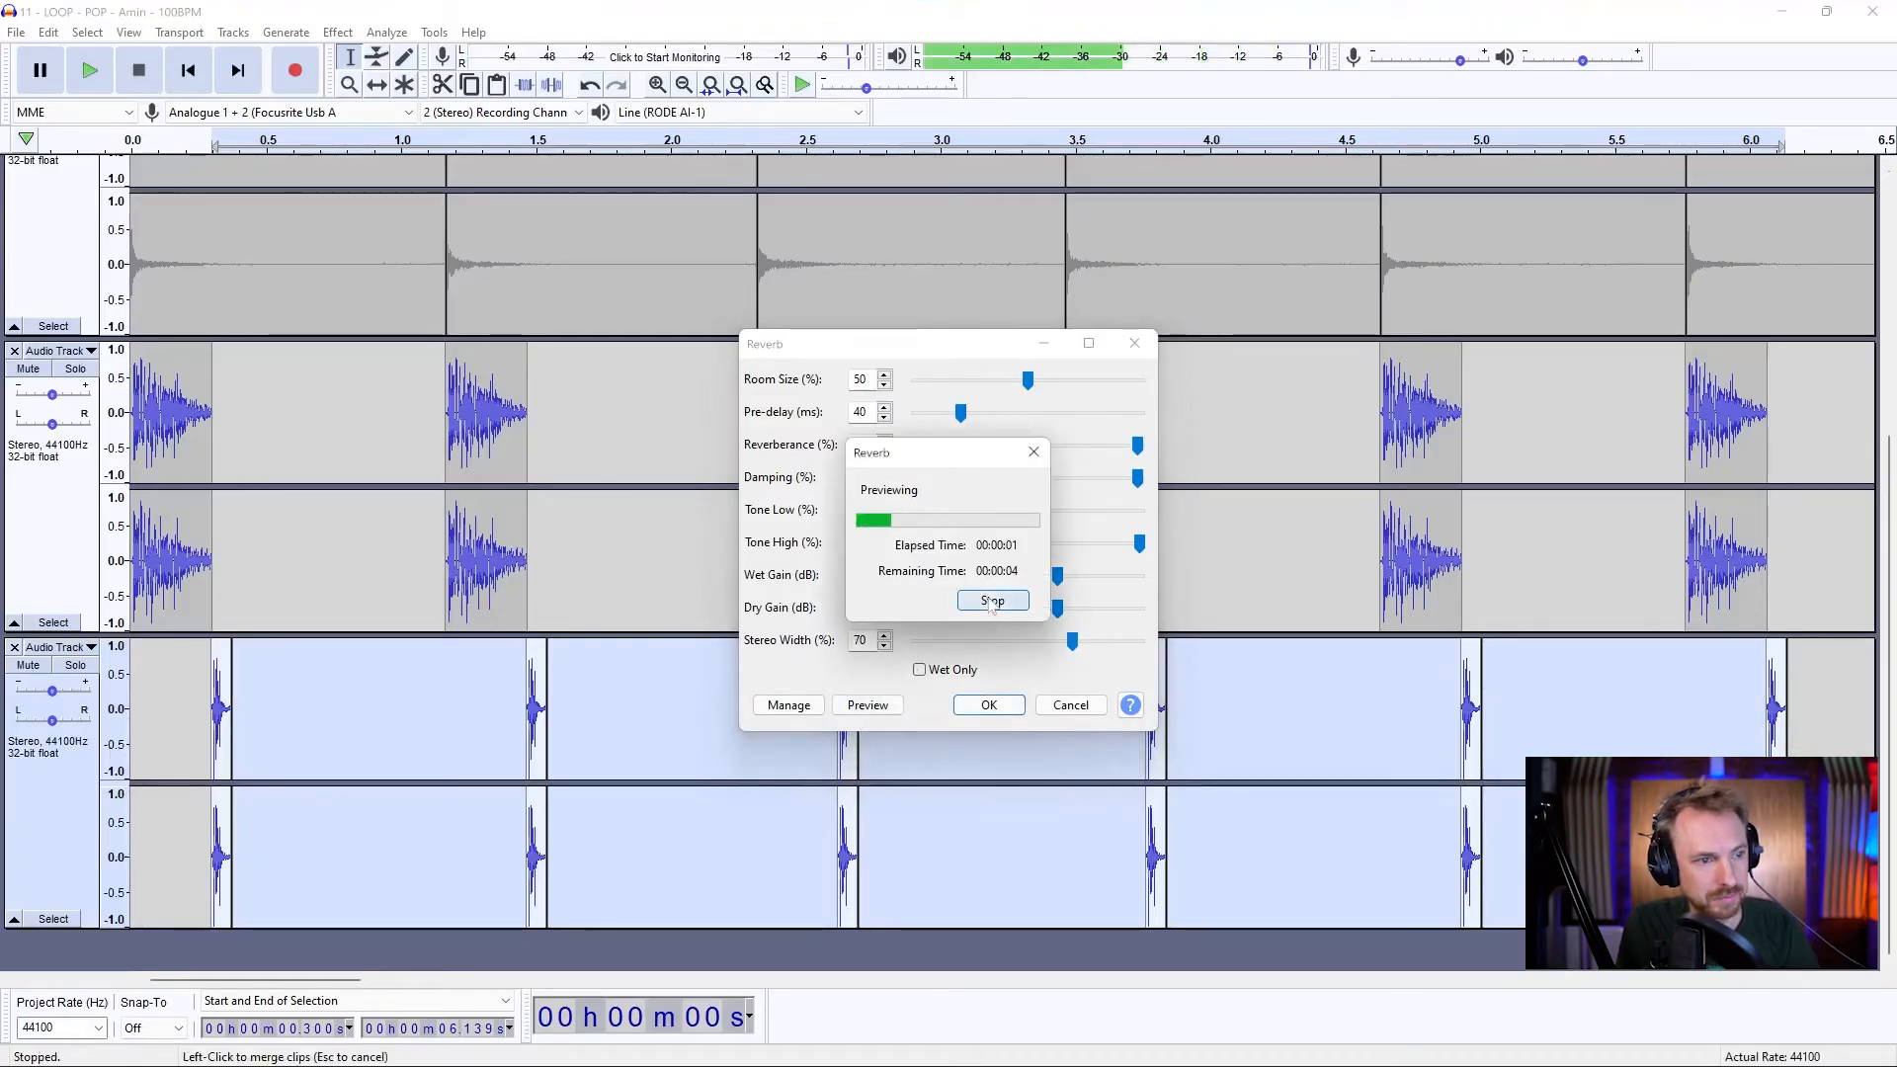
left_click(992, 600)
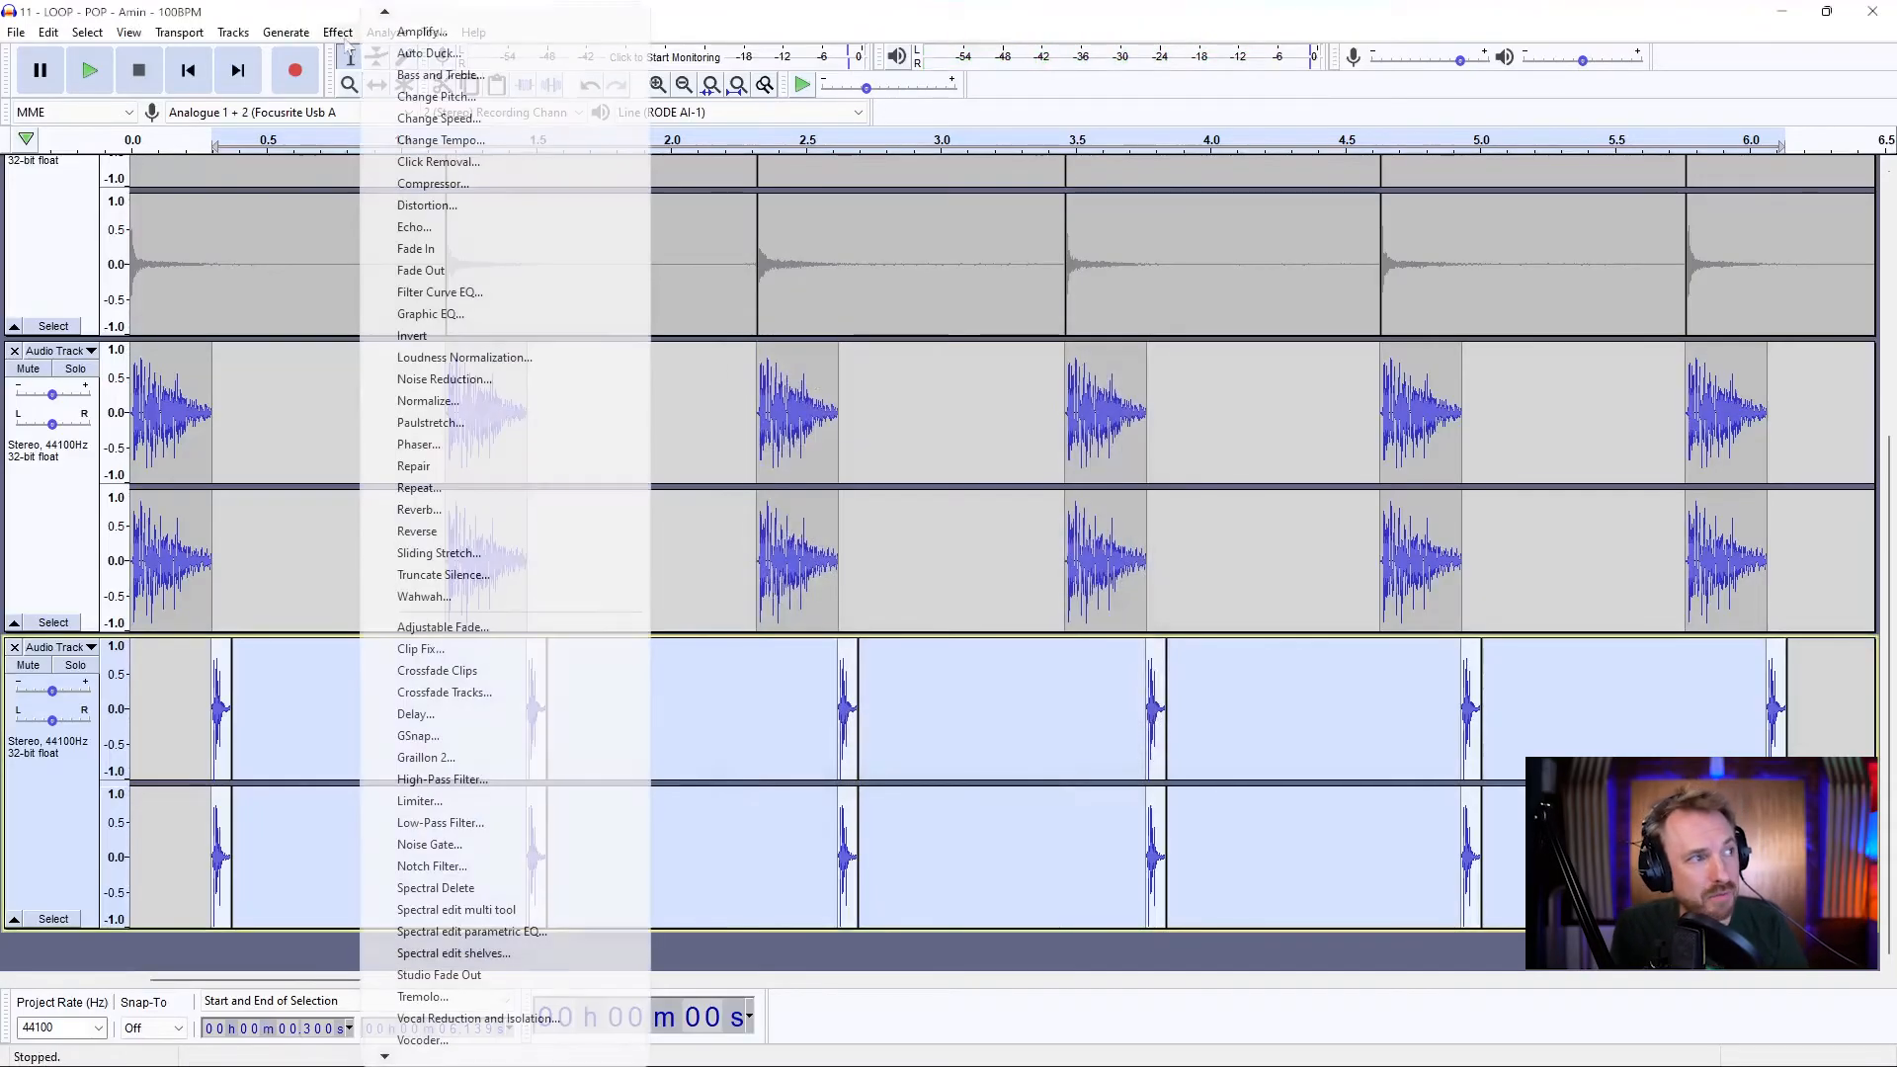
Step: Preview a light Echo on the lowest track
left_click(413, 225)
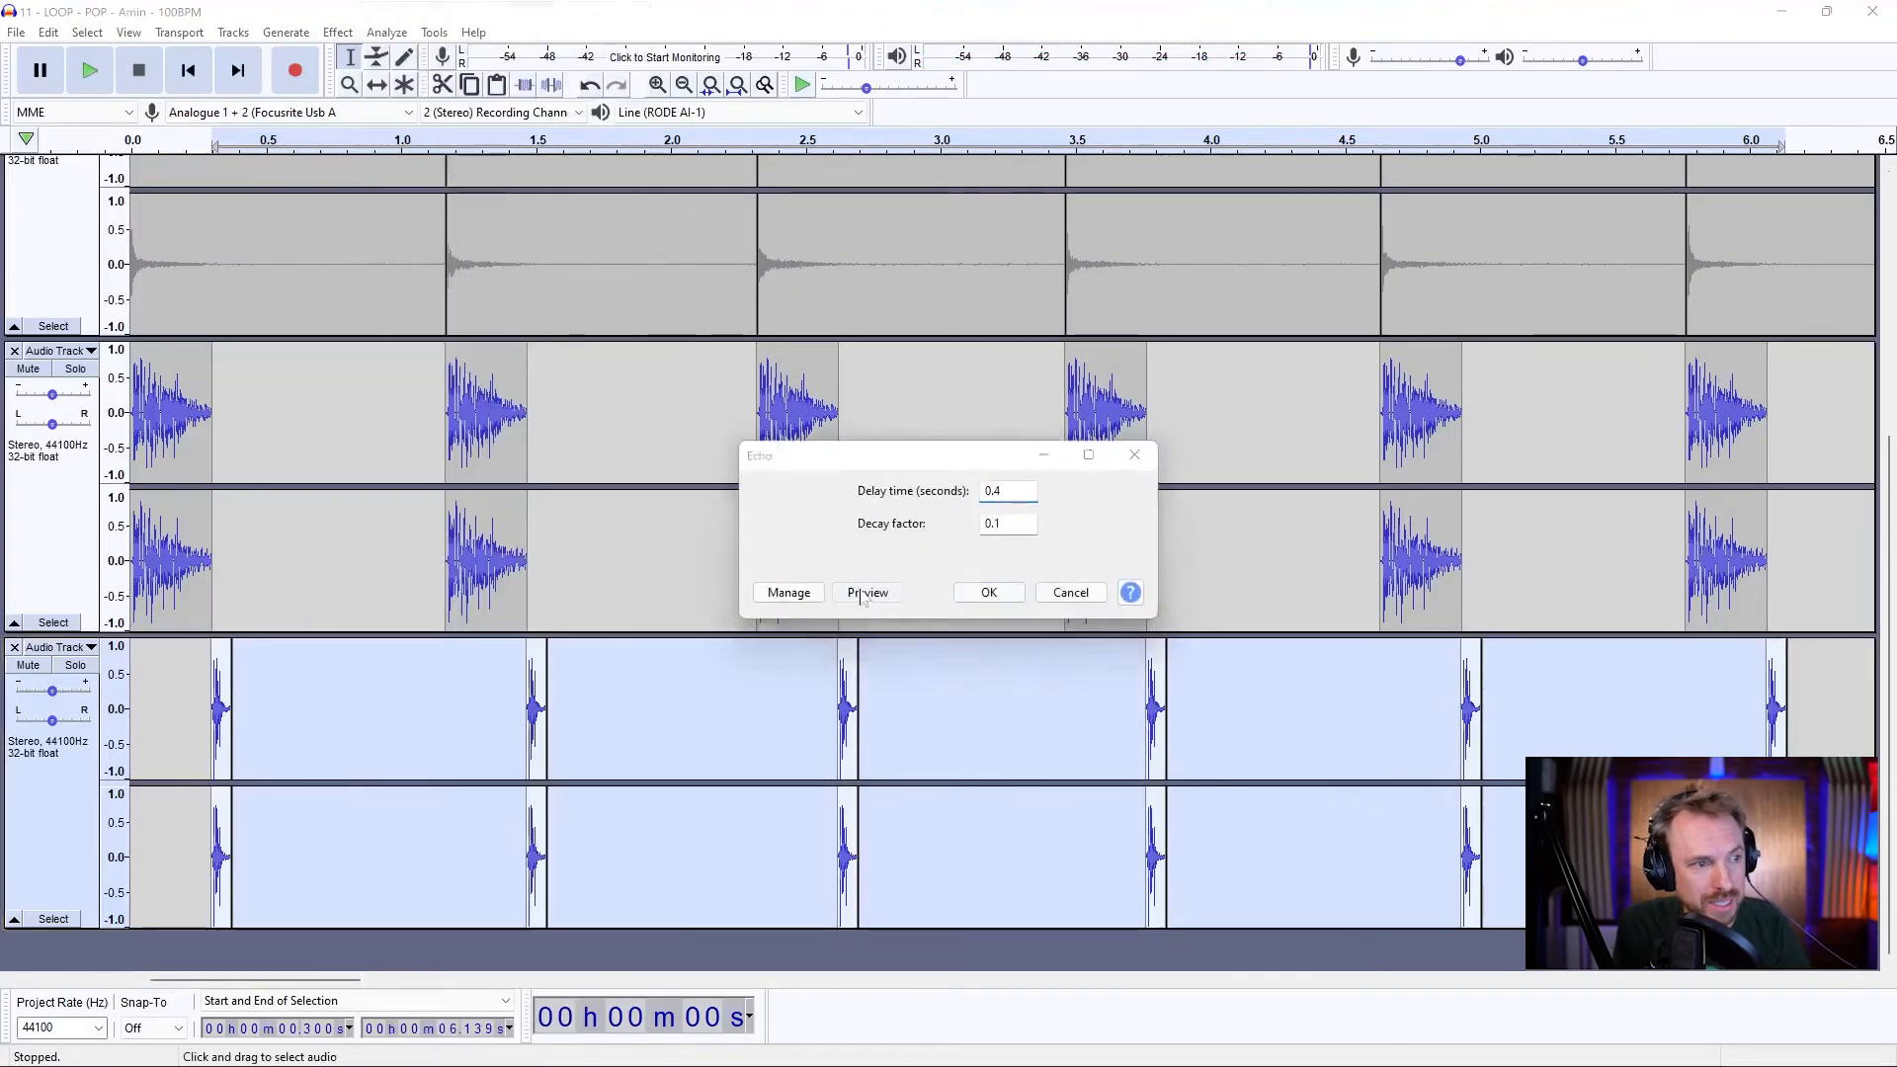
left_click(866, 591)
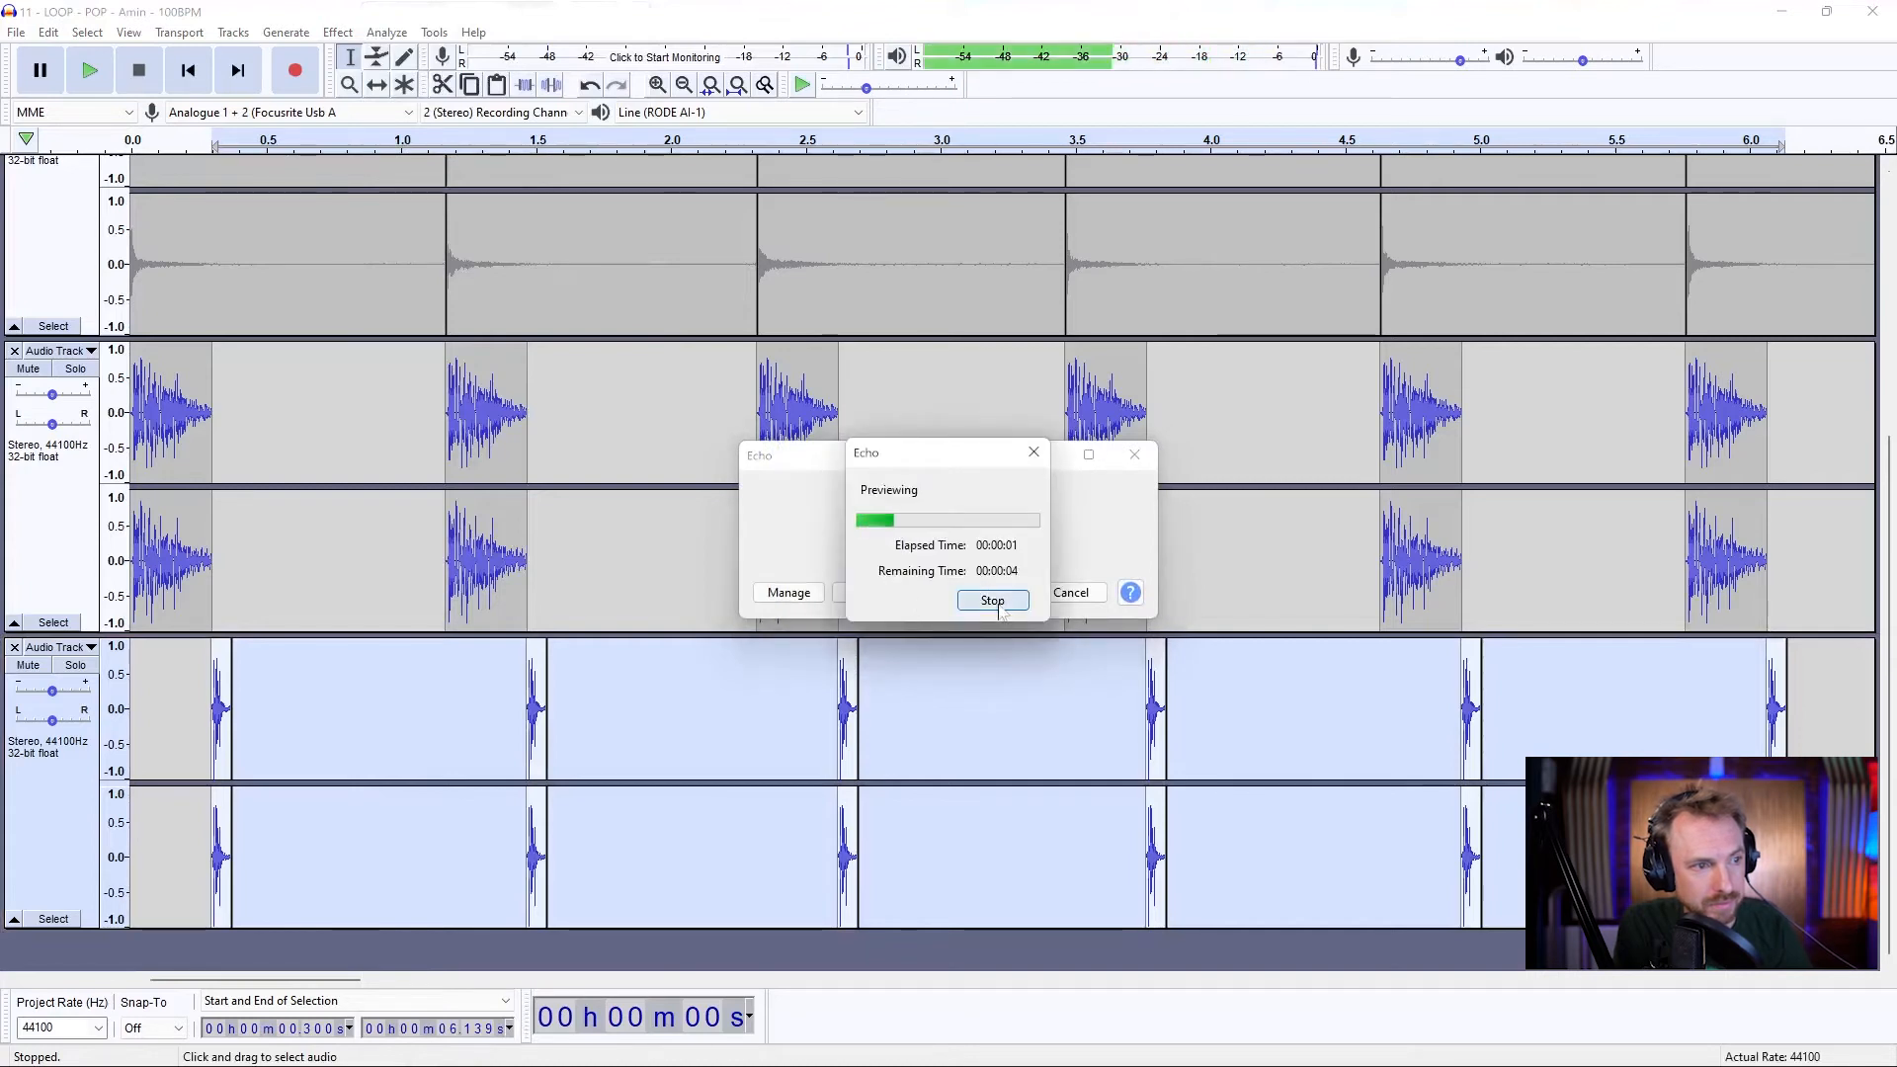
left_click(992, 600)
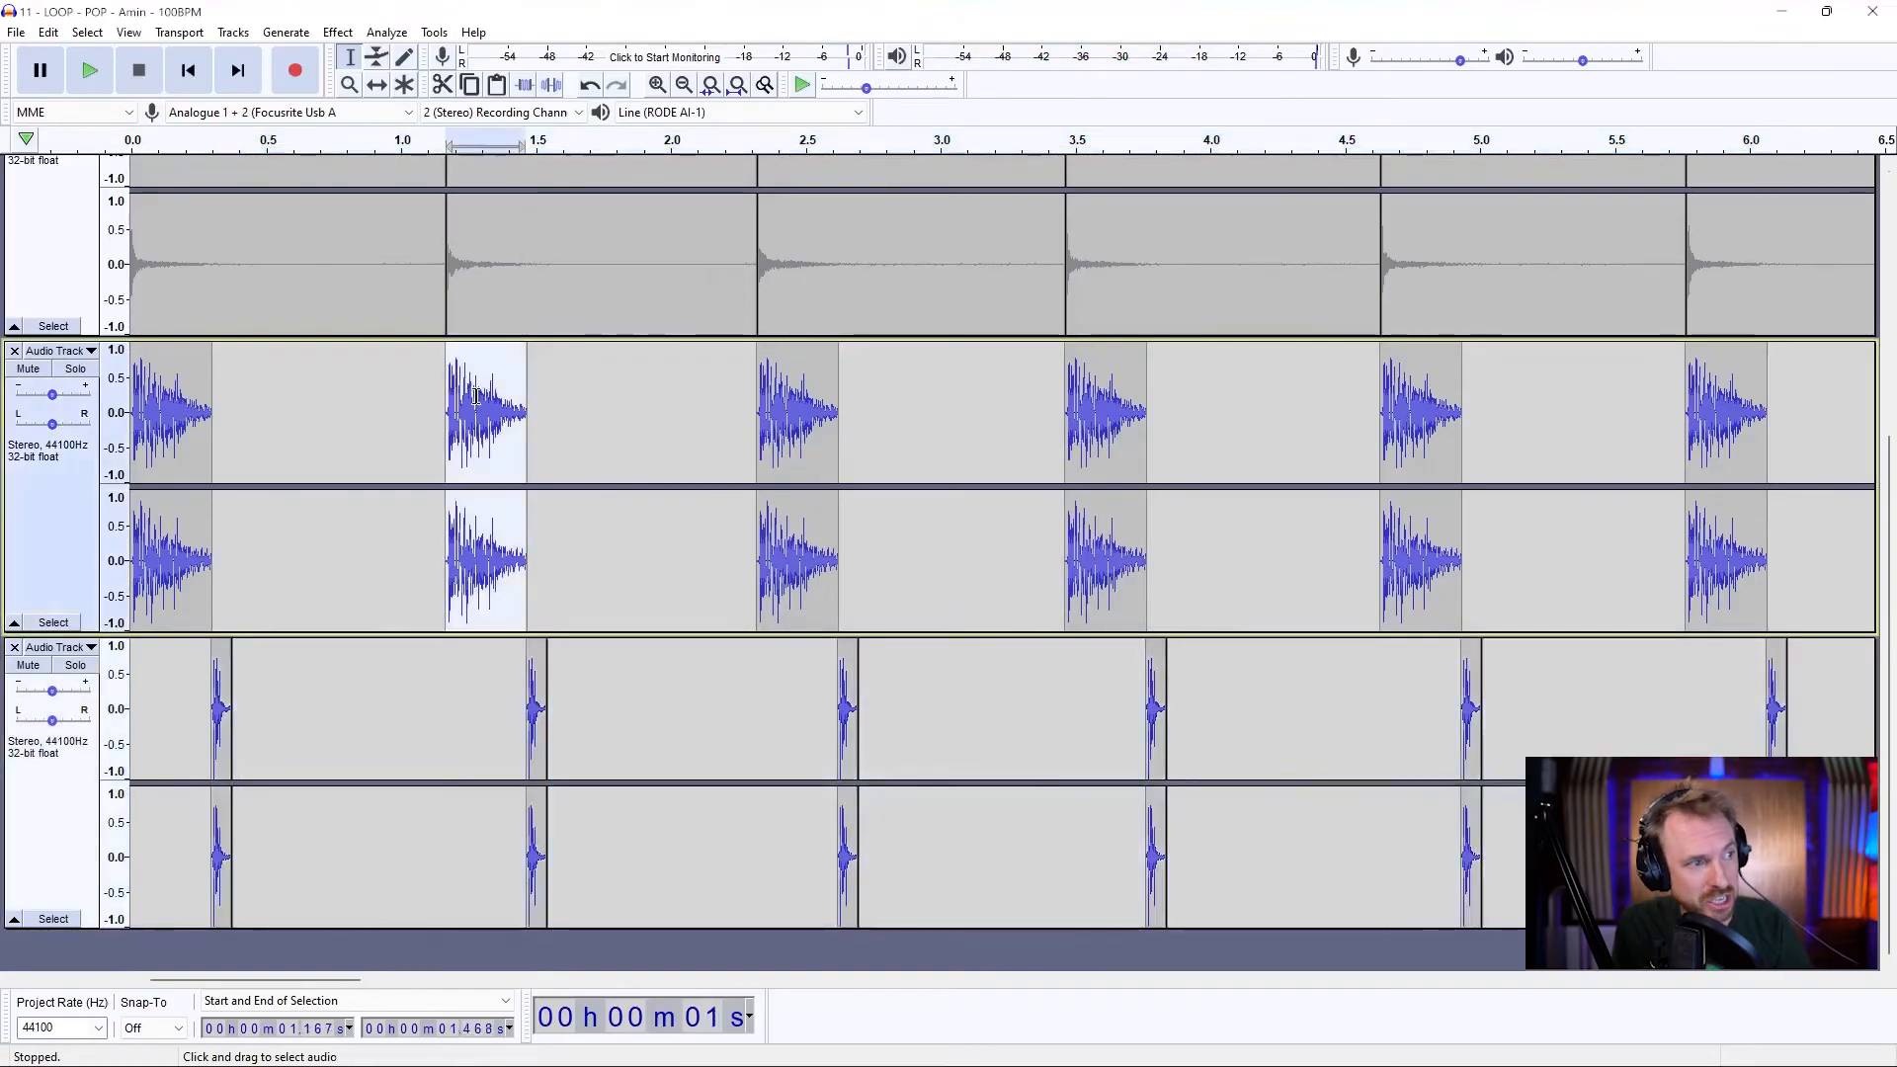
Step: Drop the second snare hit by one semitone with Change Pitch
left_click(338, 31)
type("-1")
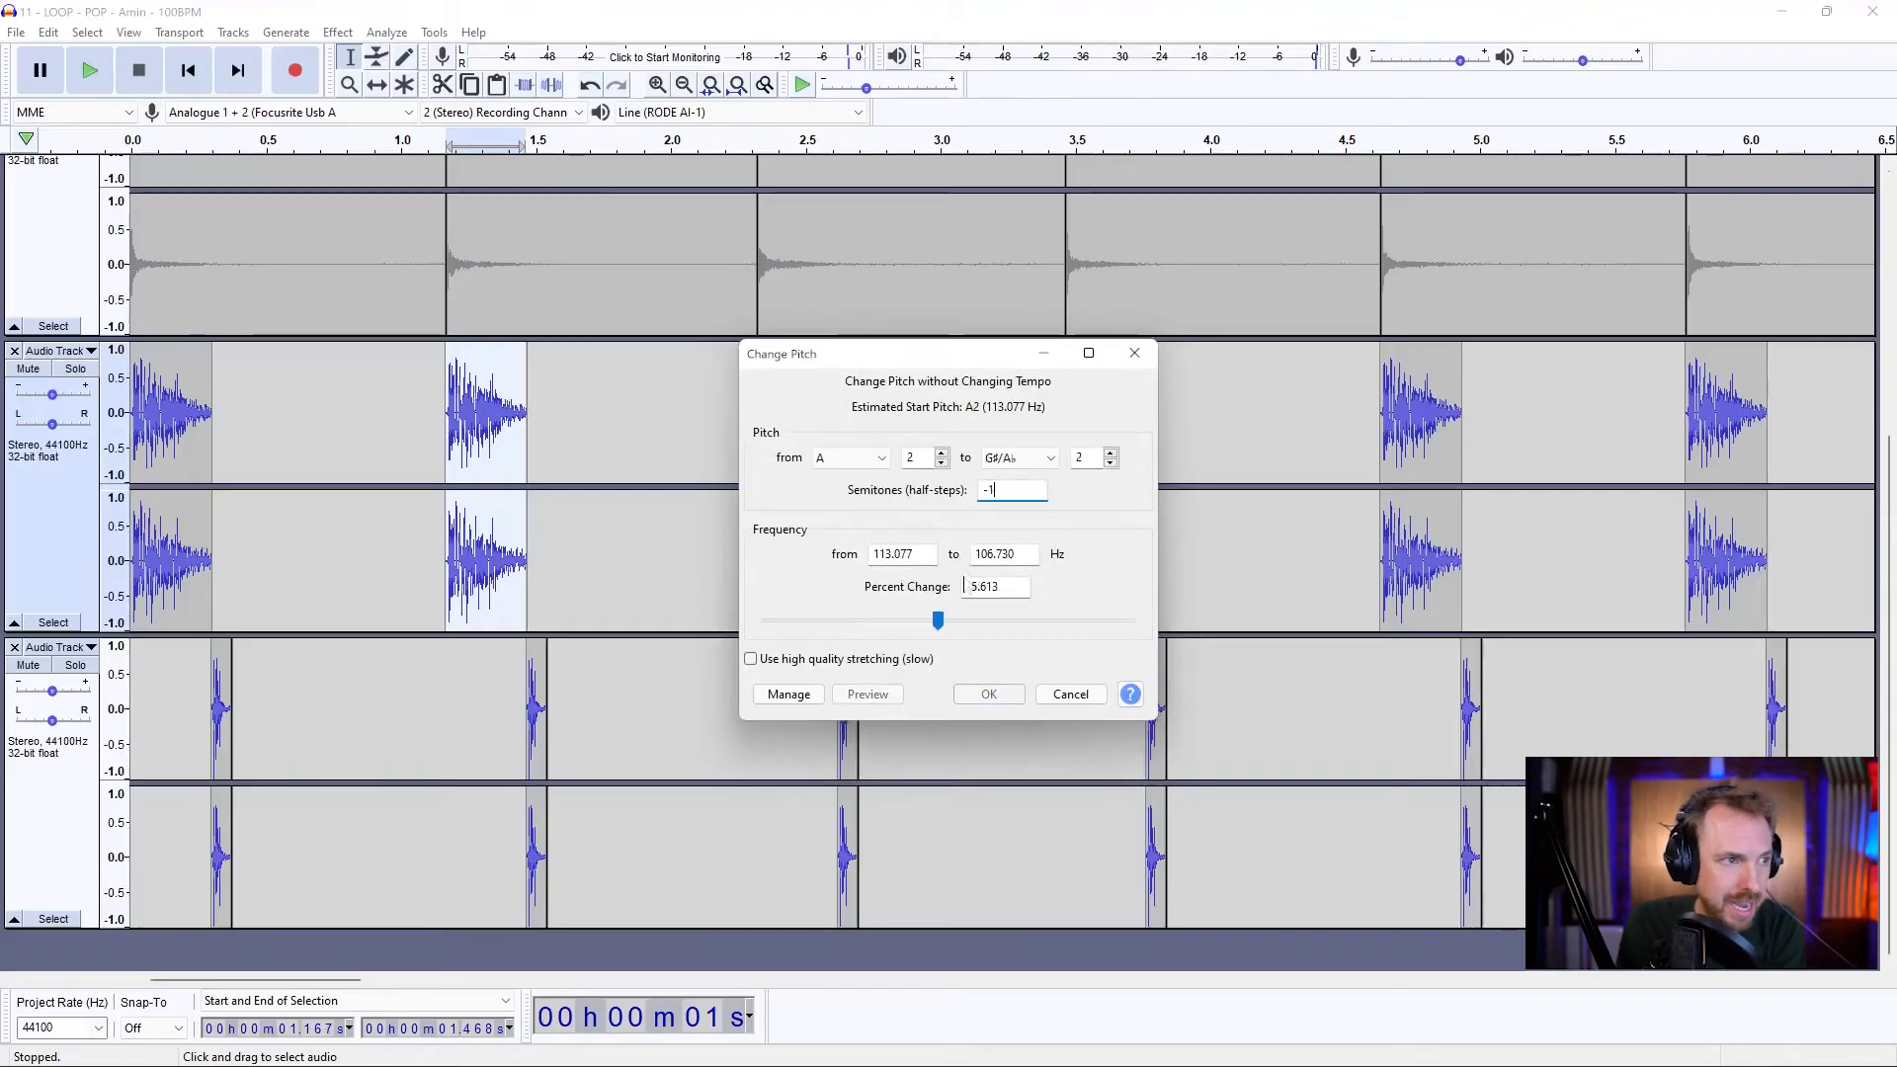
left_click(1069, 694)
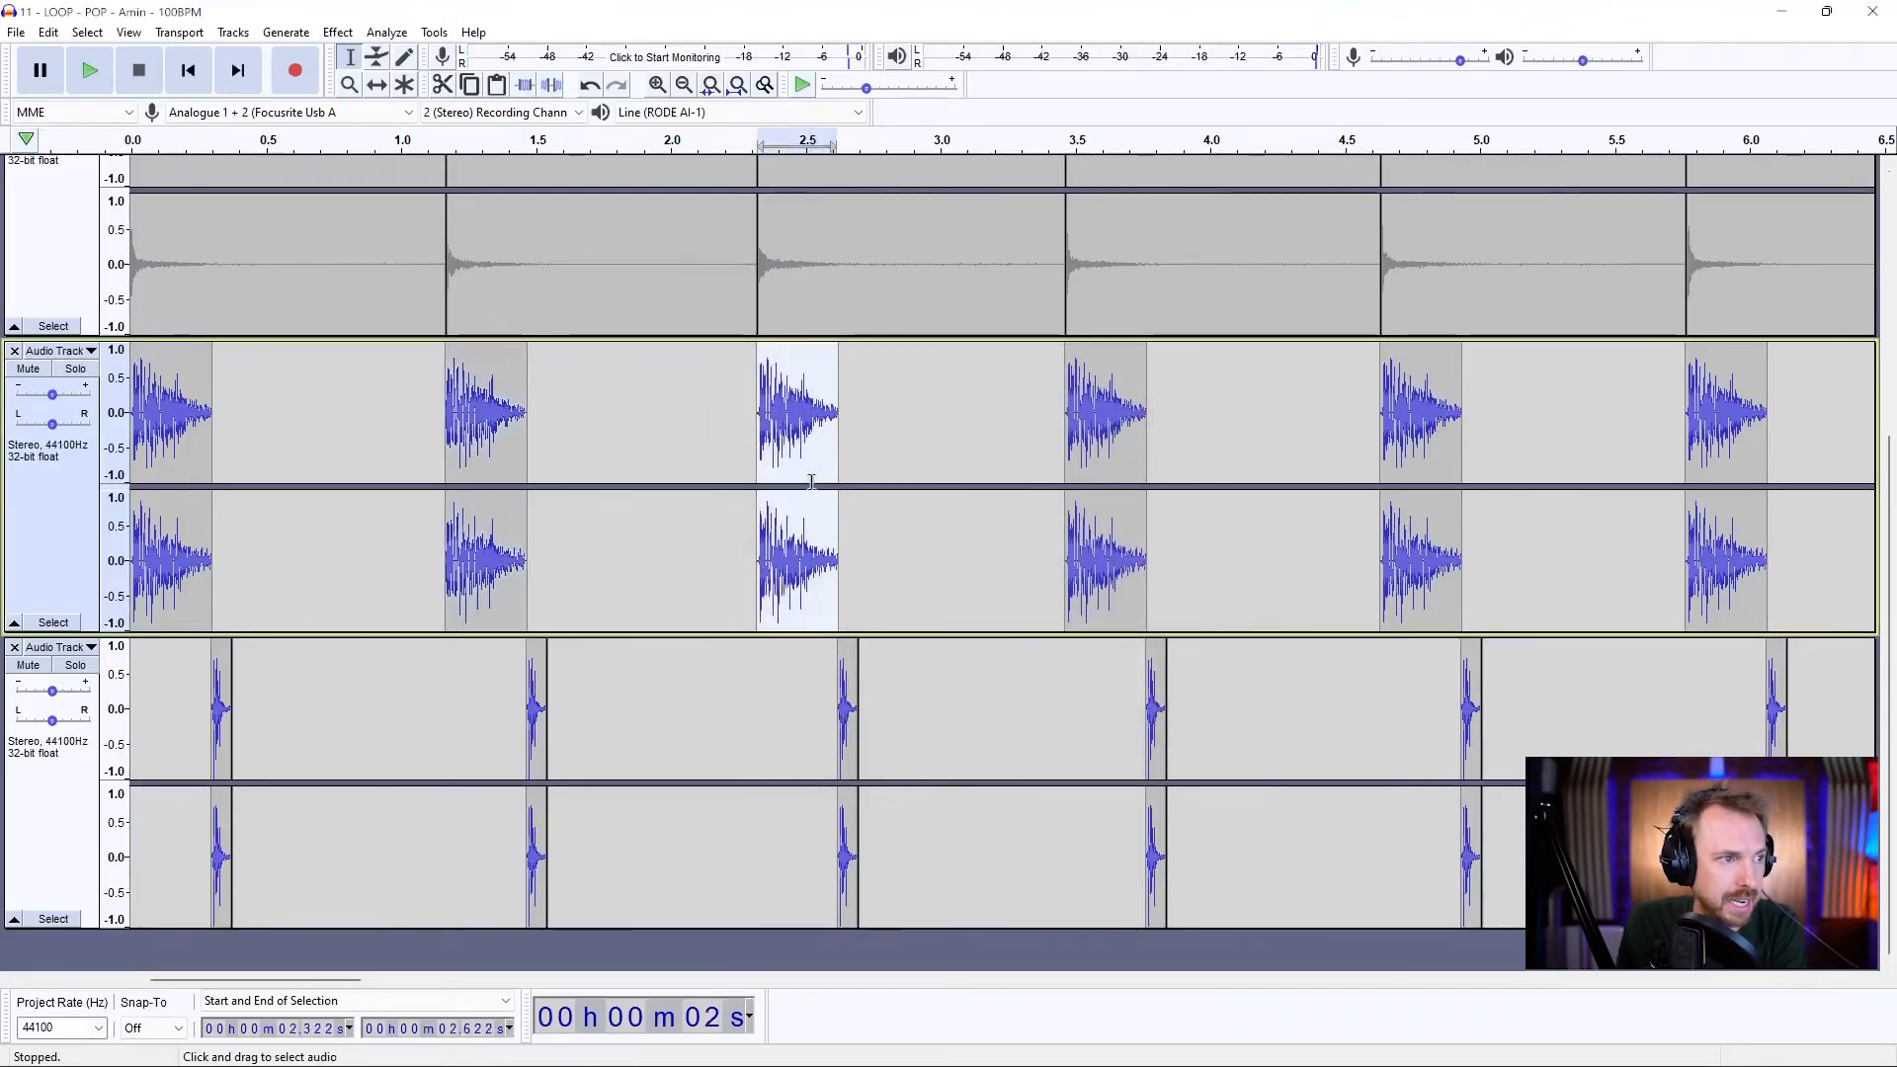
left_click(336, 32)
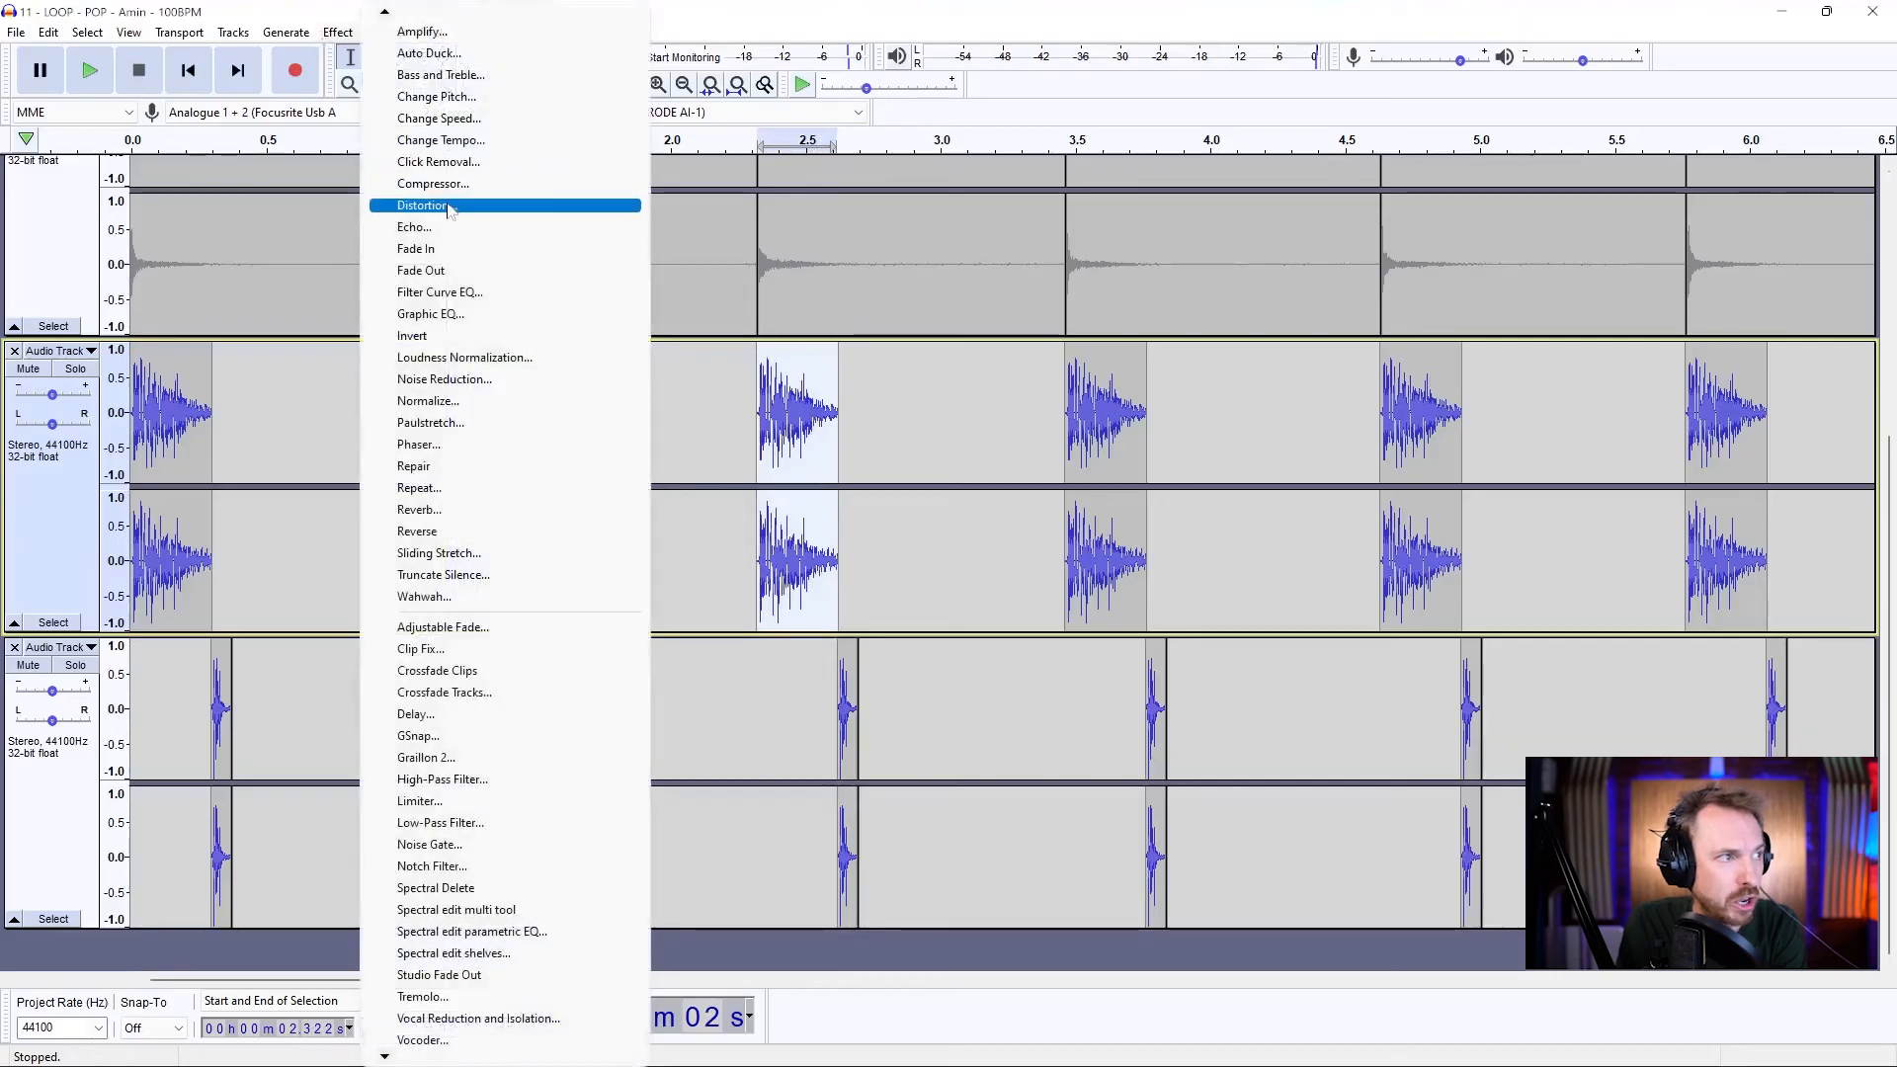
left_click(435, 97)
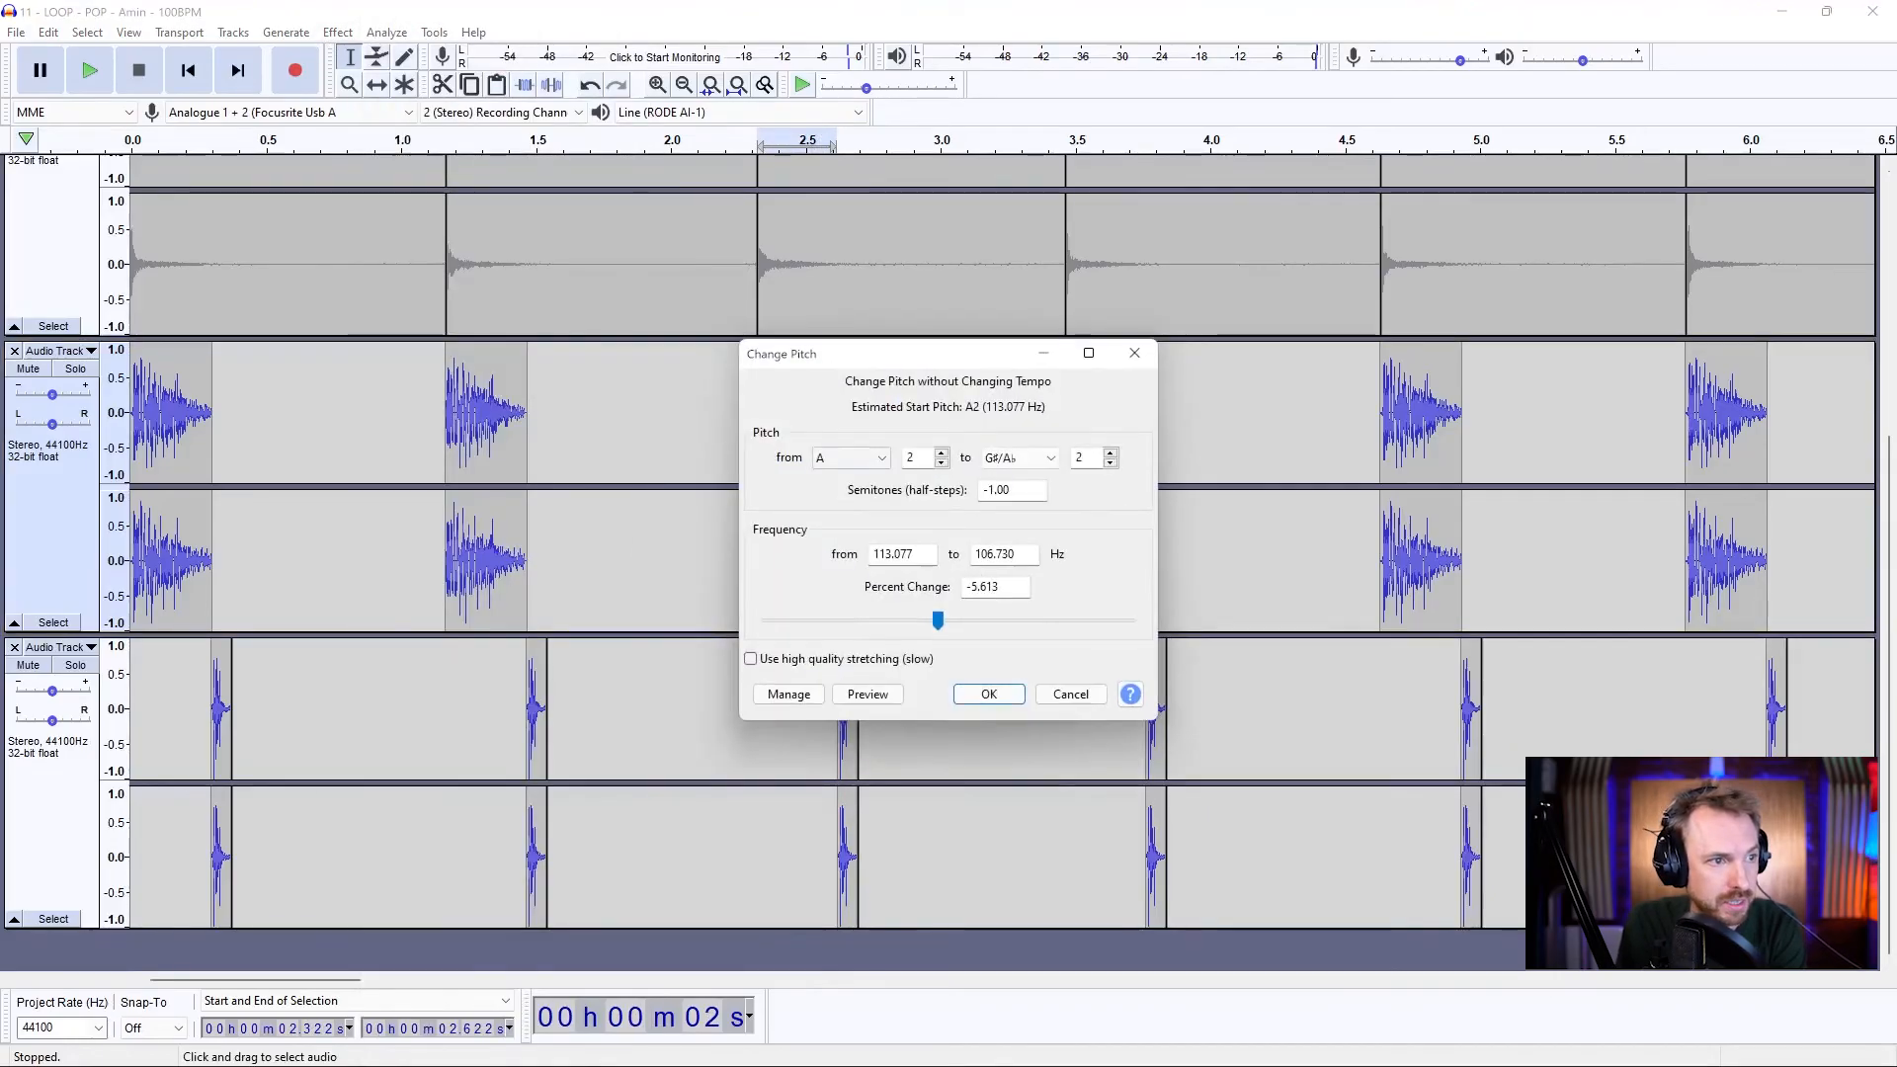
Step: Drop the next hit by -2 semitones and reopen Change Pitch for another
type("-2")
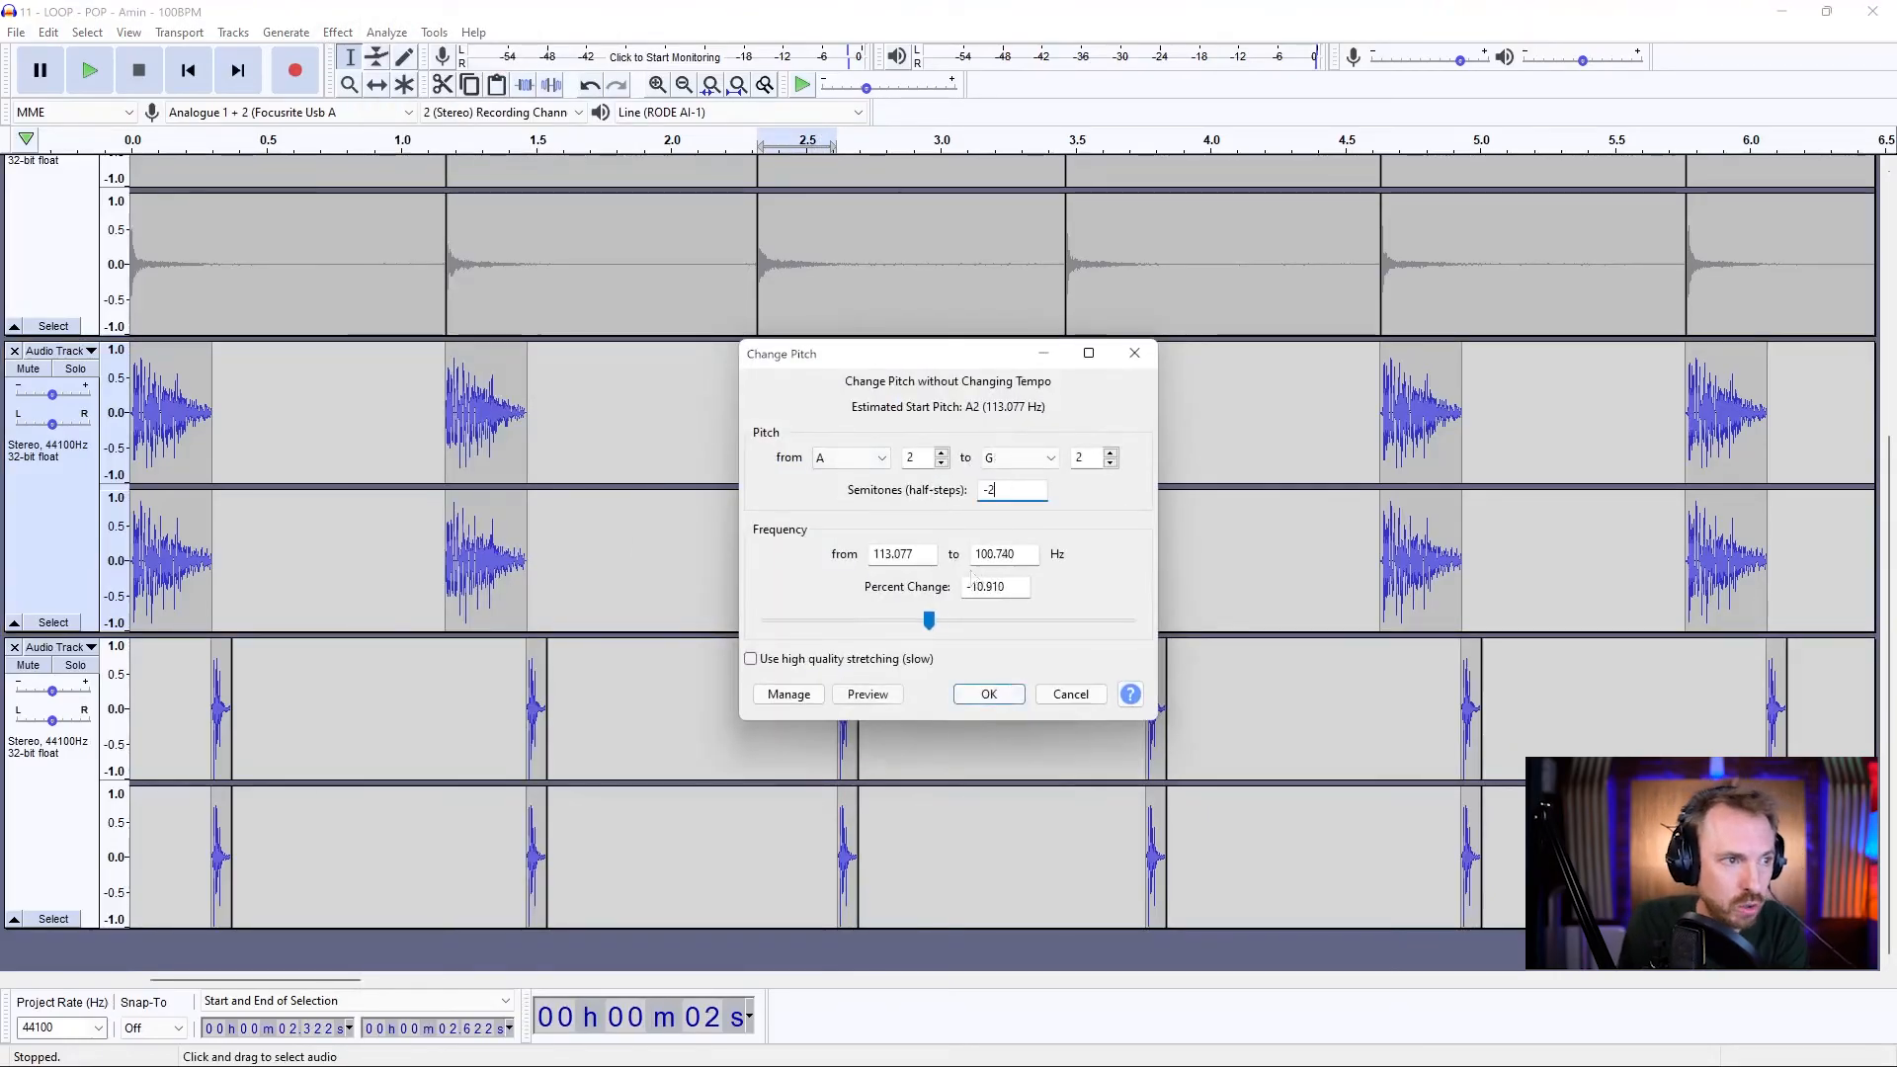
left_click(988, 693)
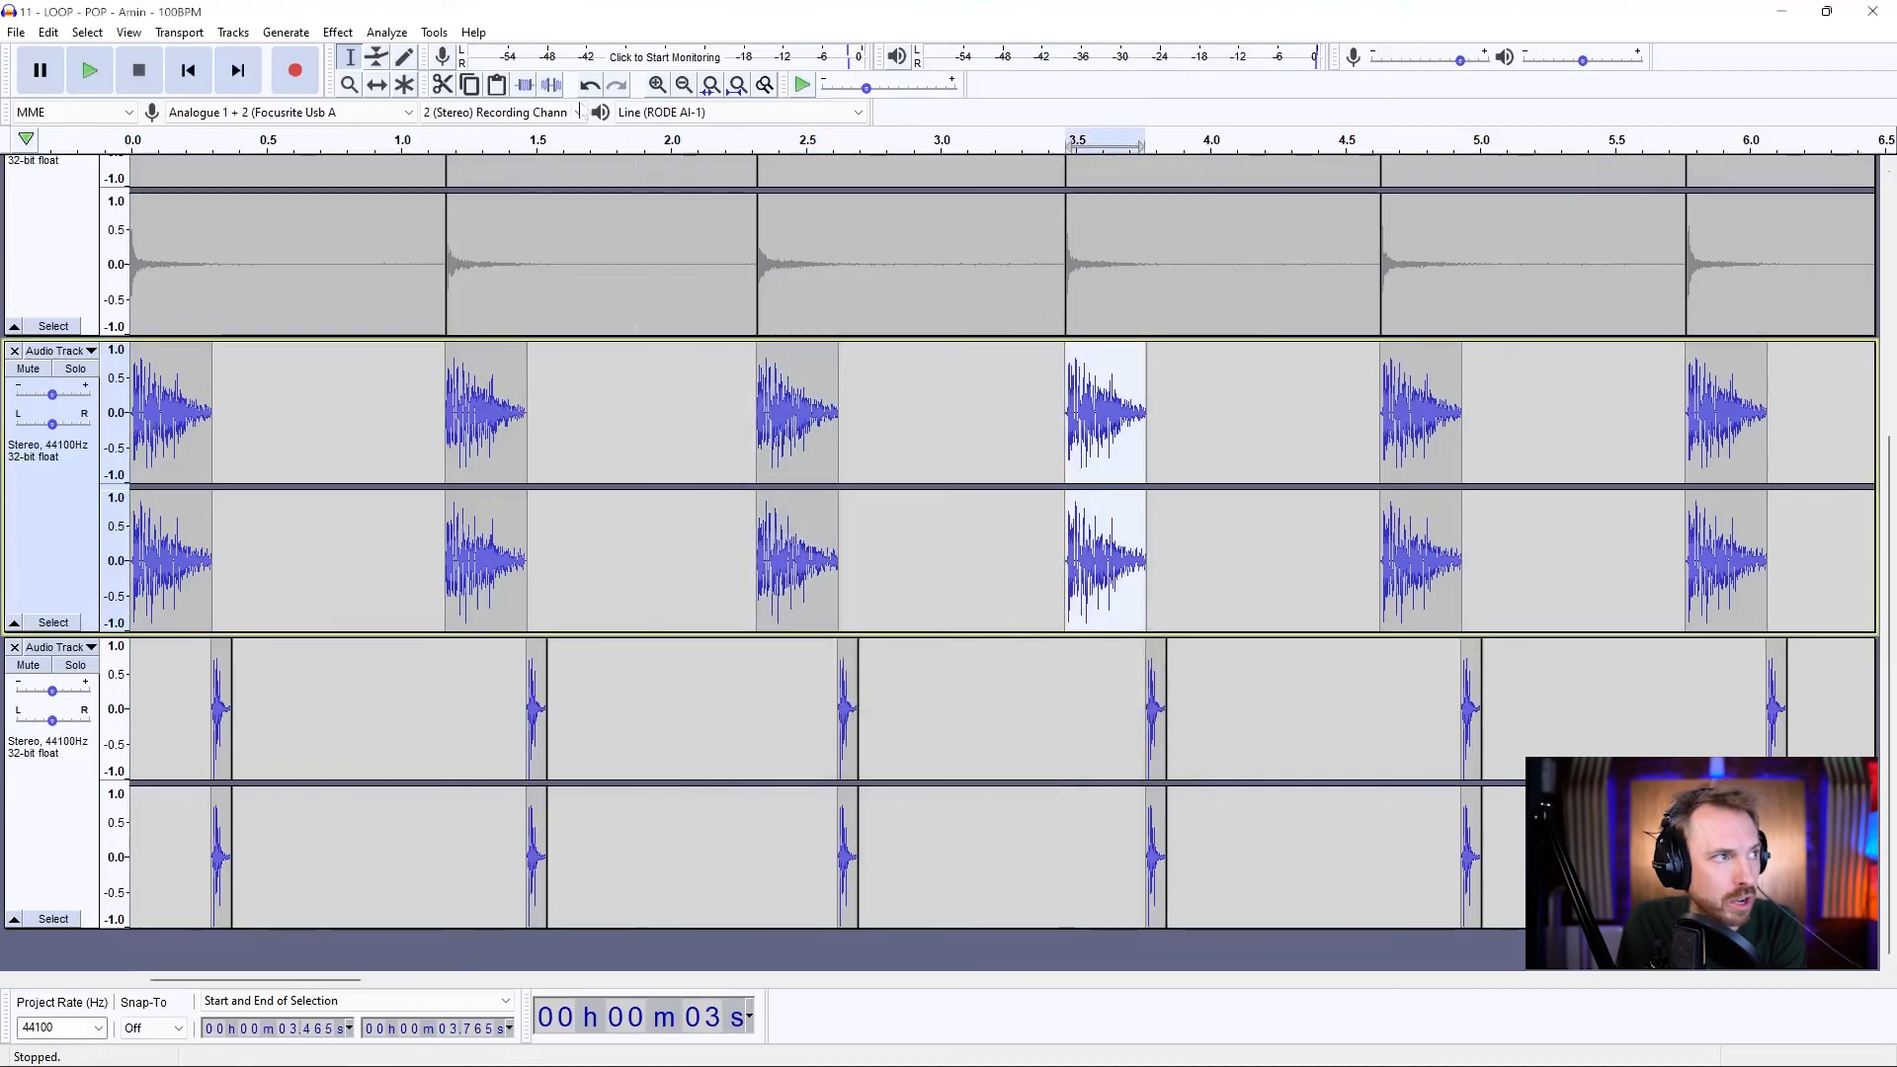
left_click(338, 31)
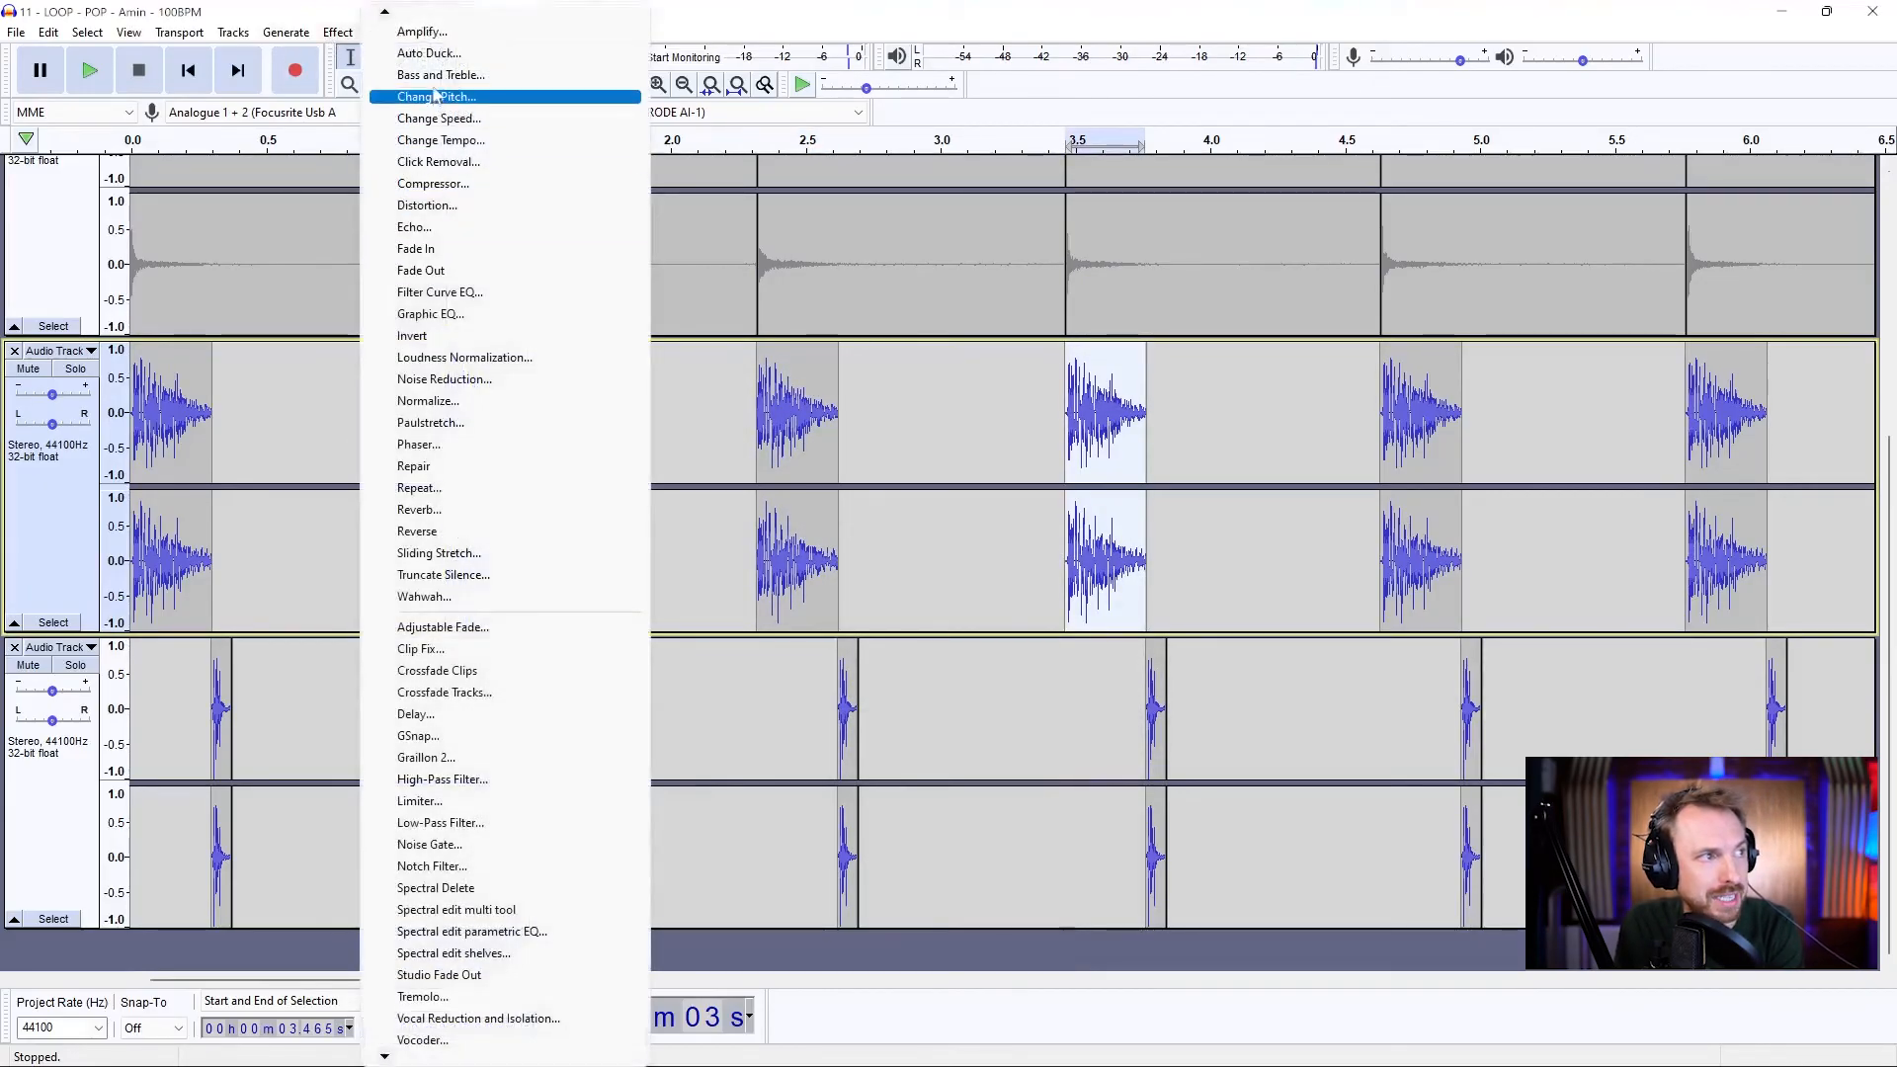
left_click(435, 97)
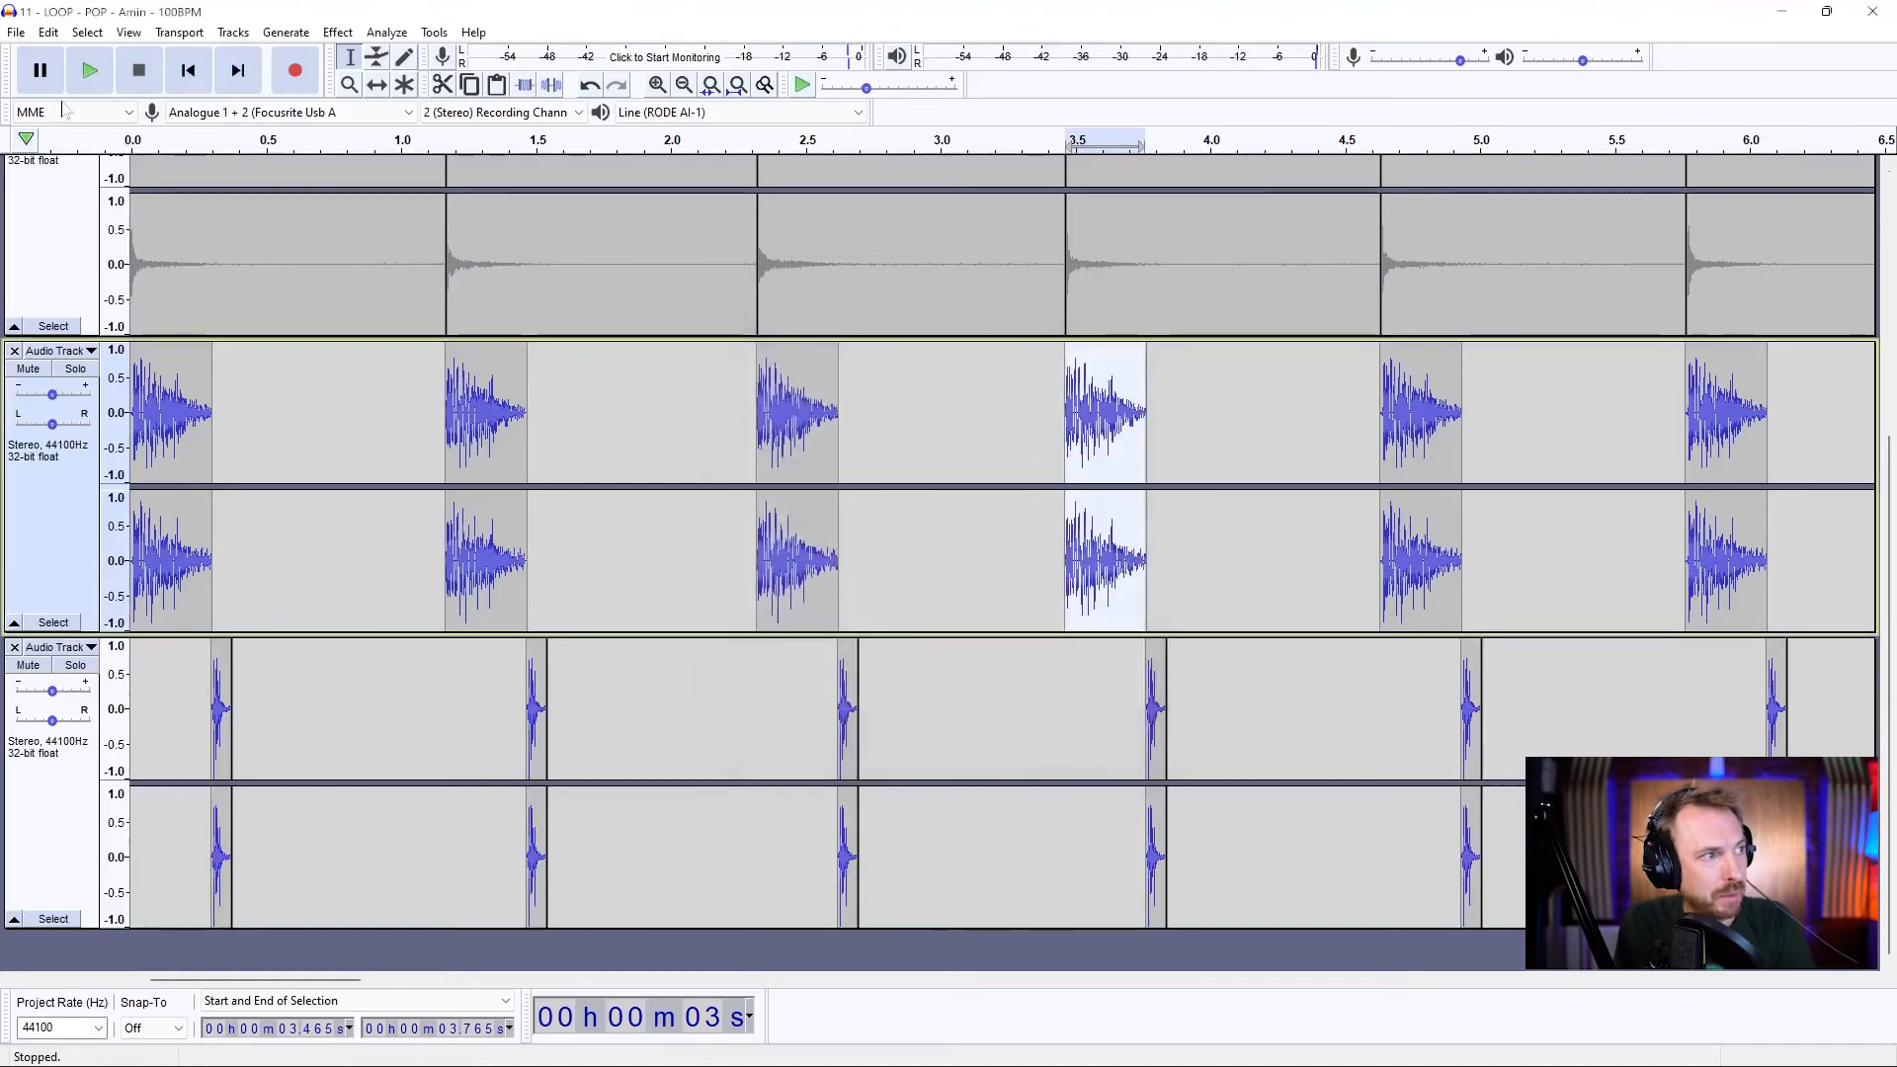
left_click(89, 69)
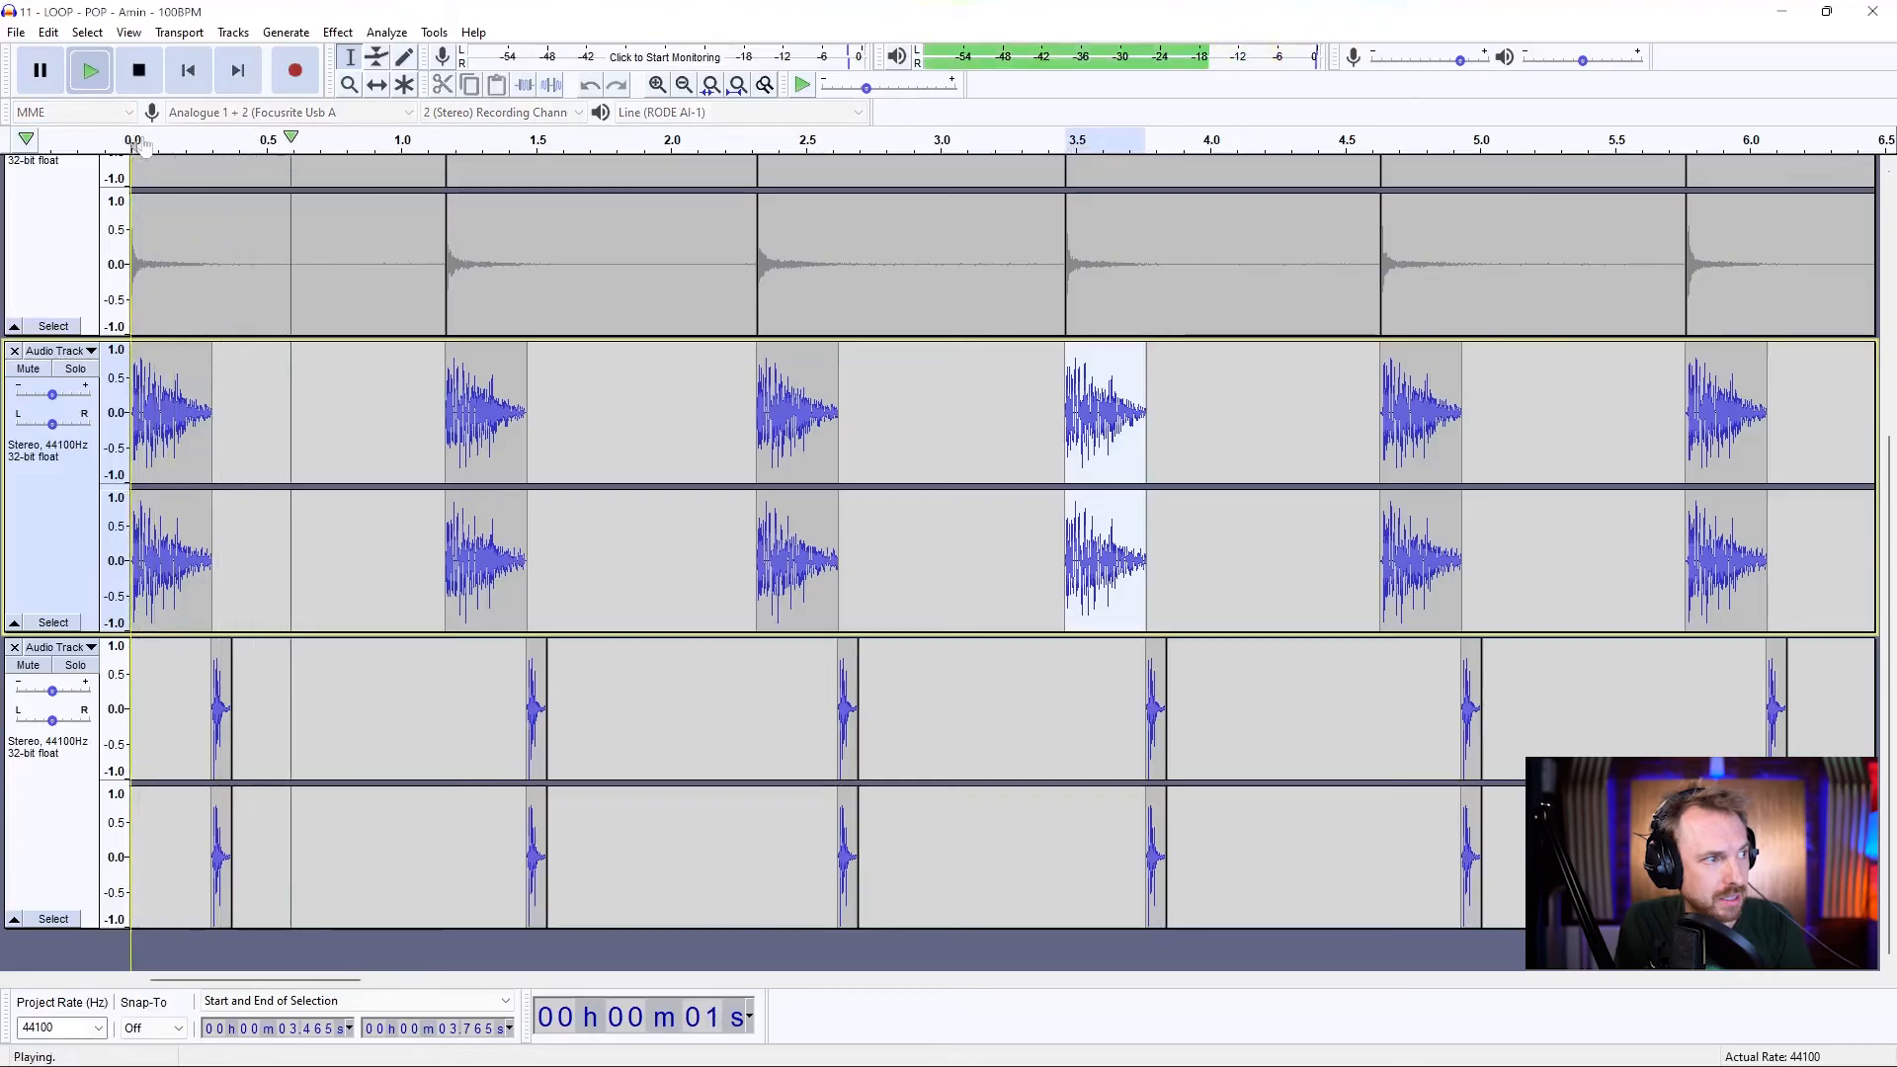
left_click(806, 141)
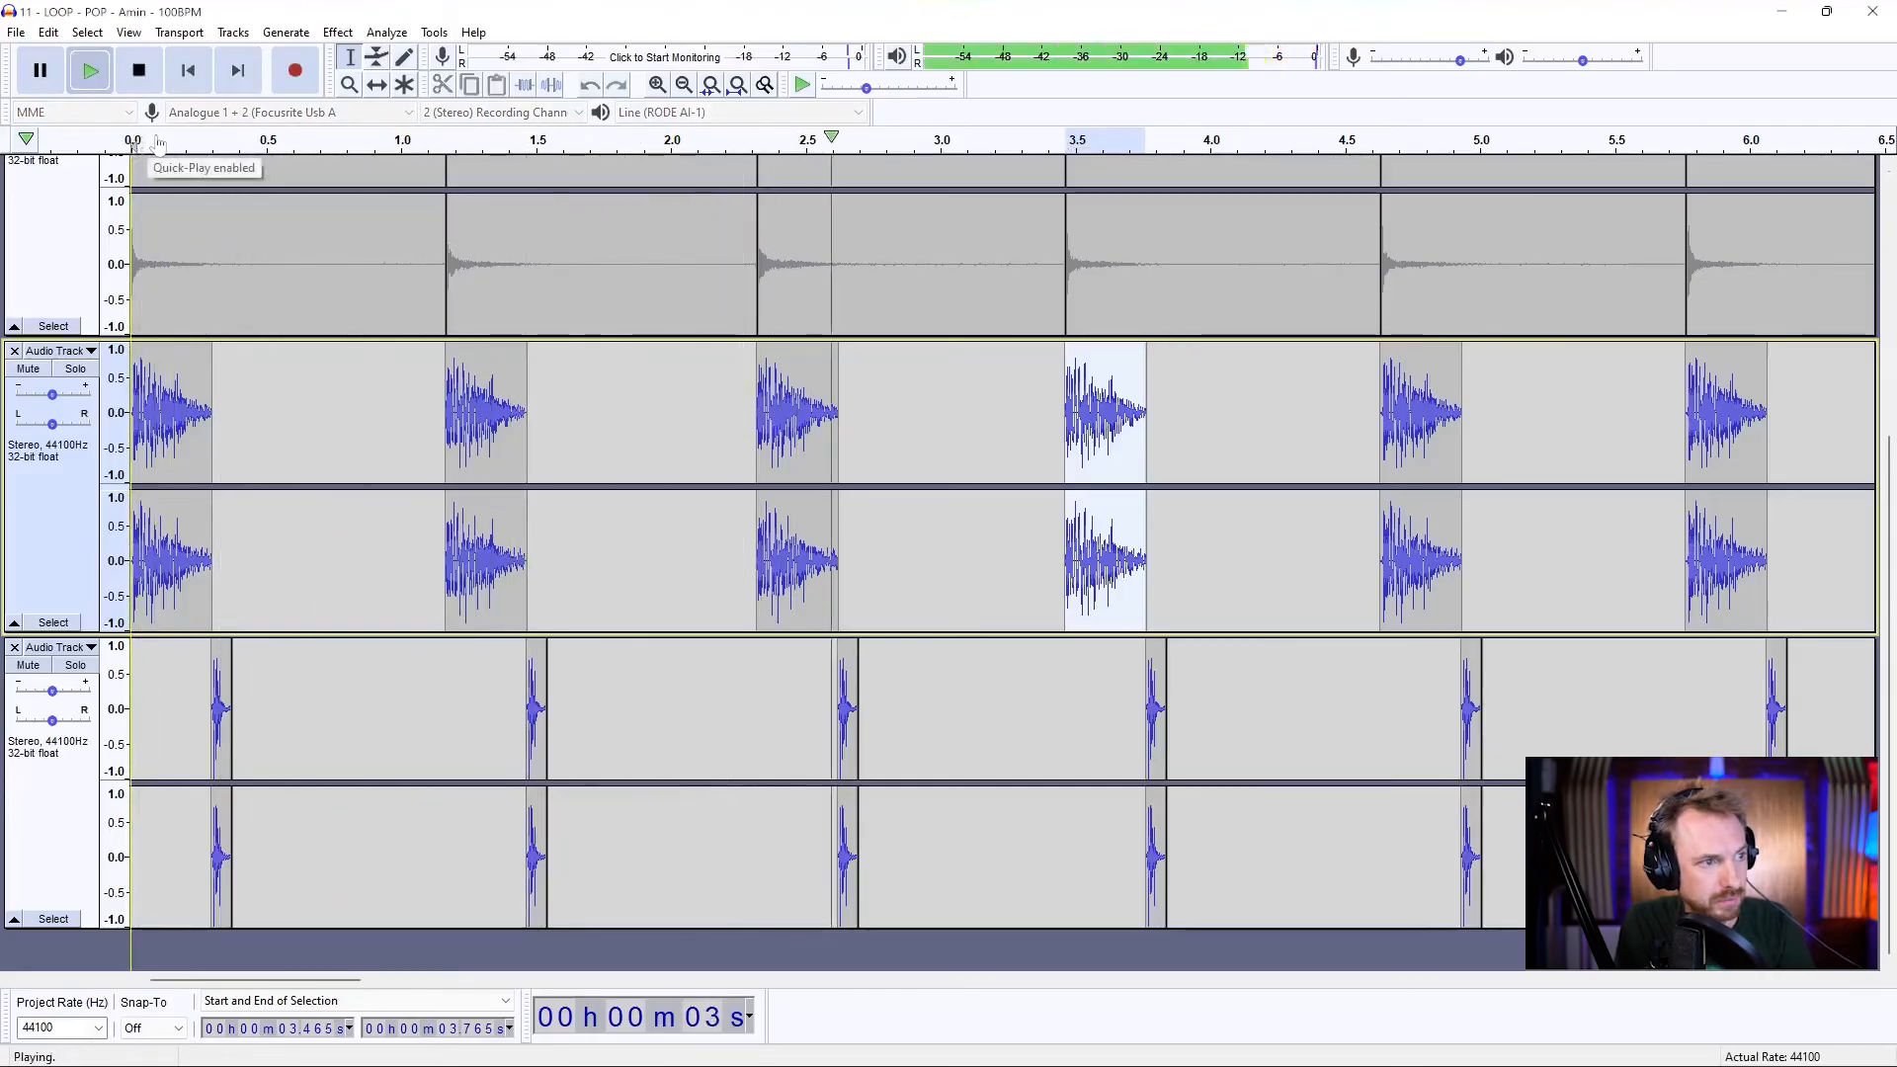
left_click(138, 69)
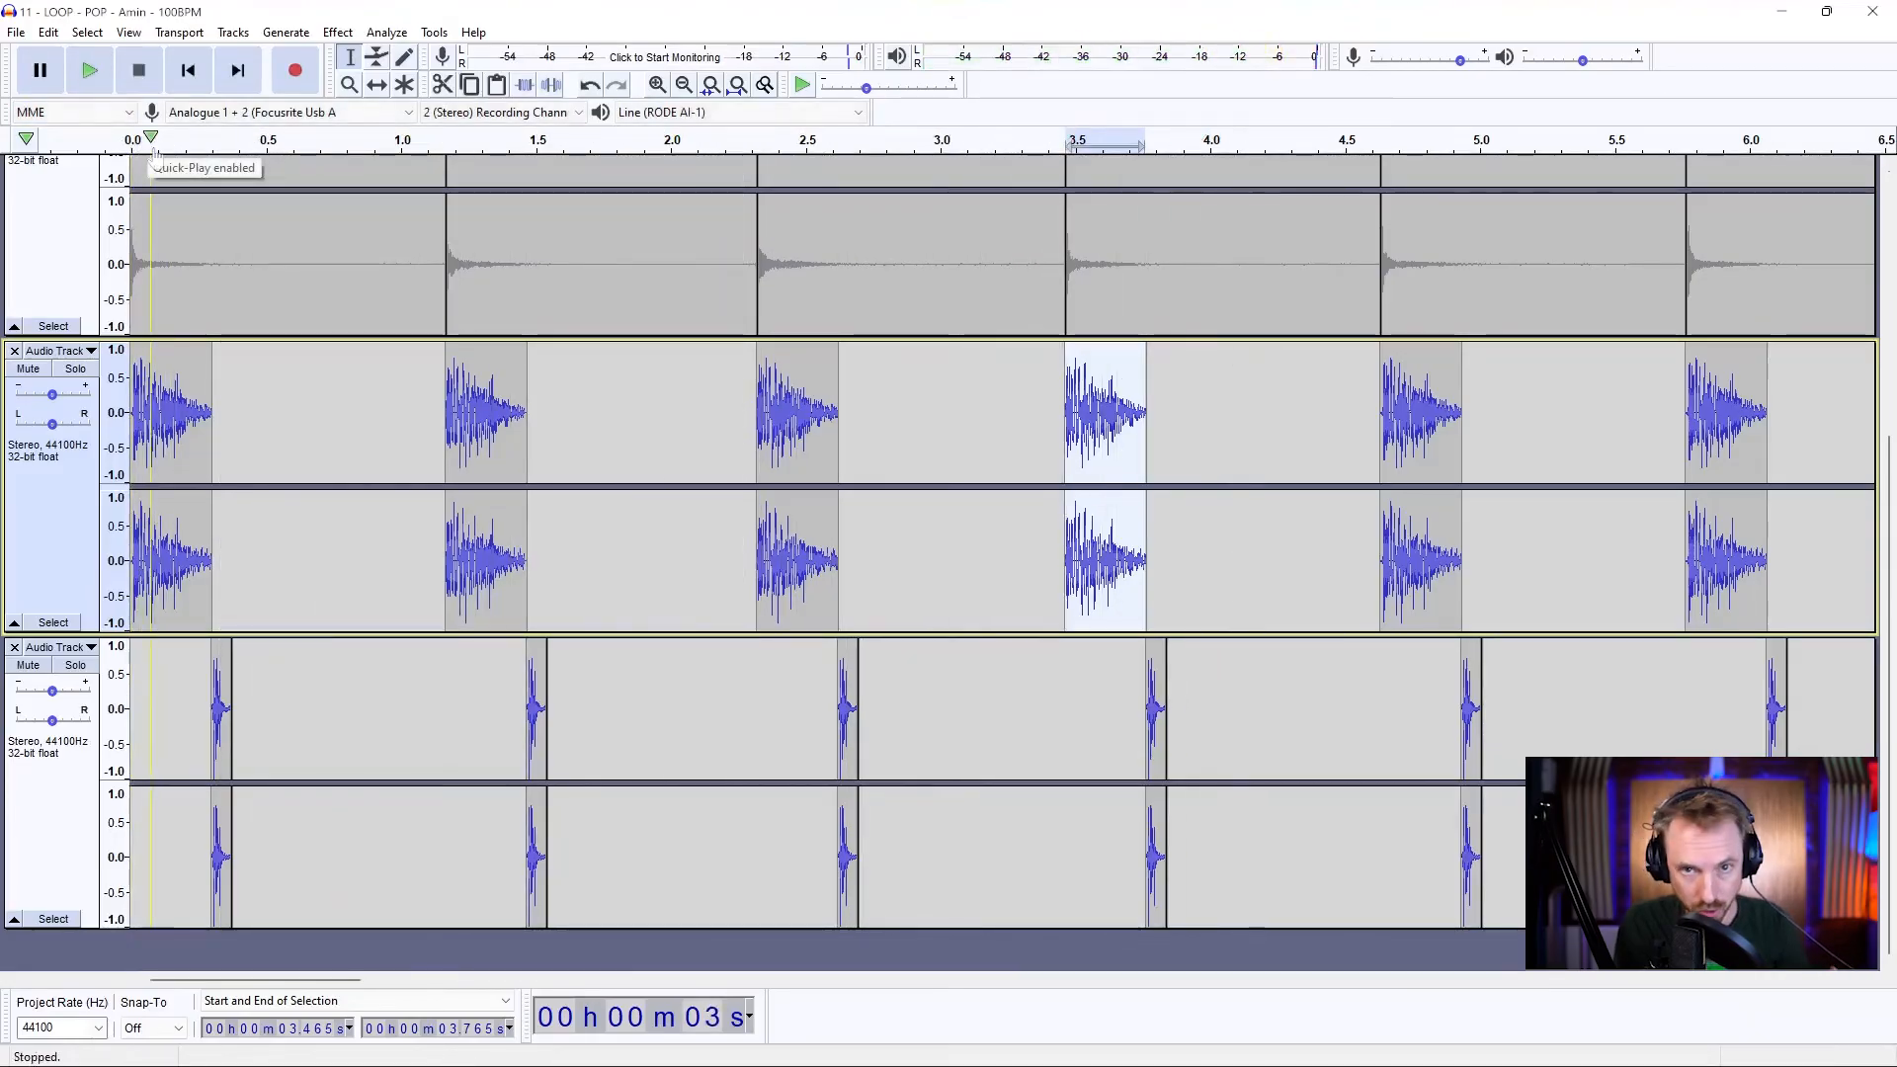